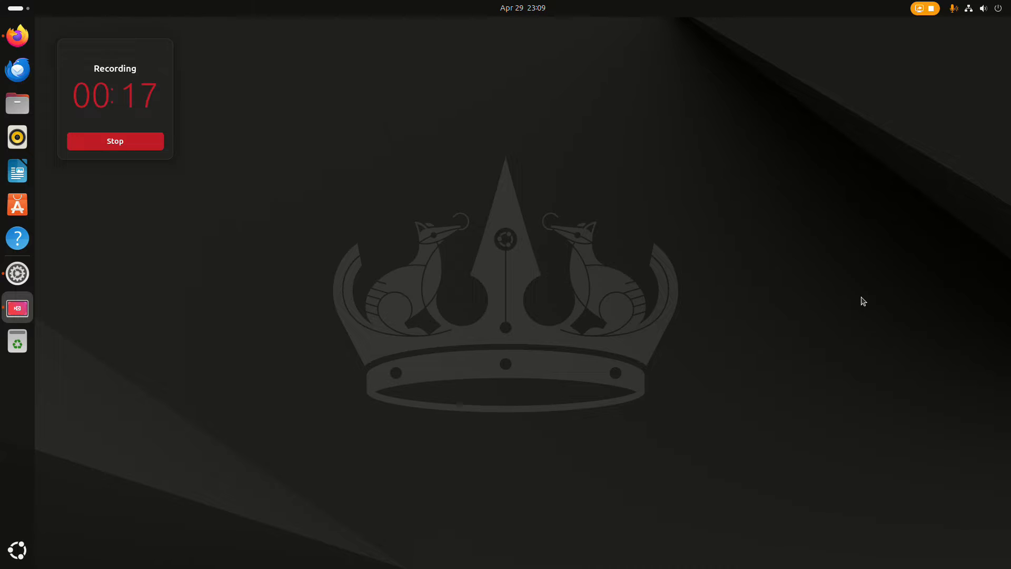
mouse_move(836, 227)
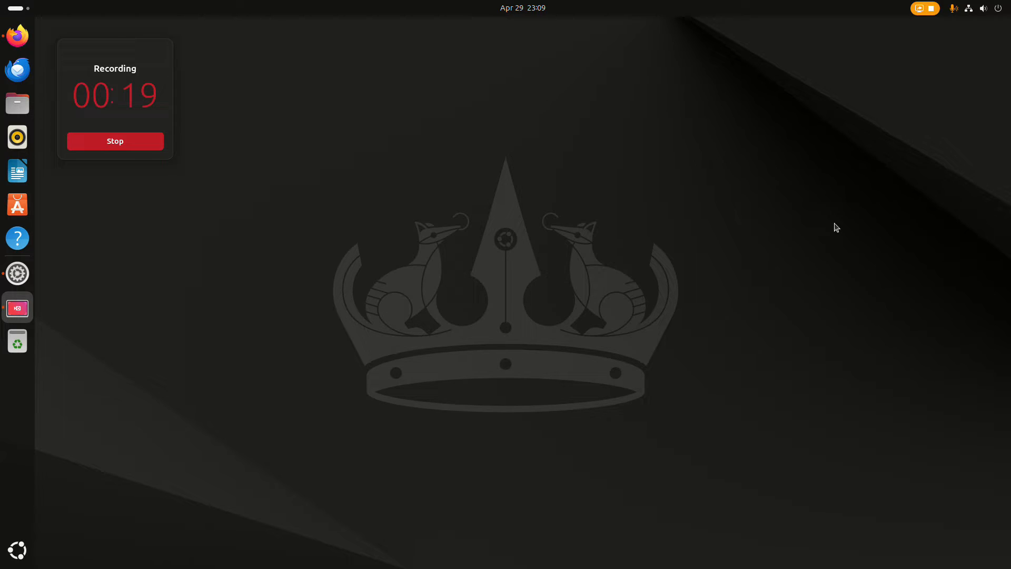
- Glance at the system device information, then launch Firefox on the GitHub Torch install issue
click(16, 273)
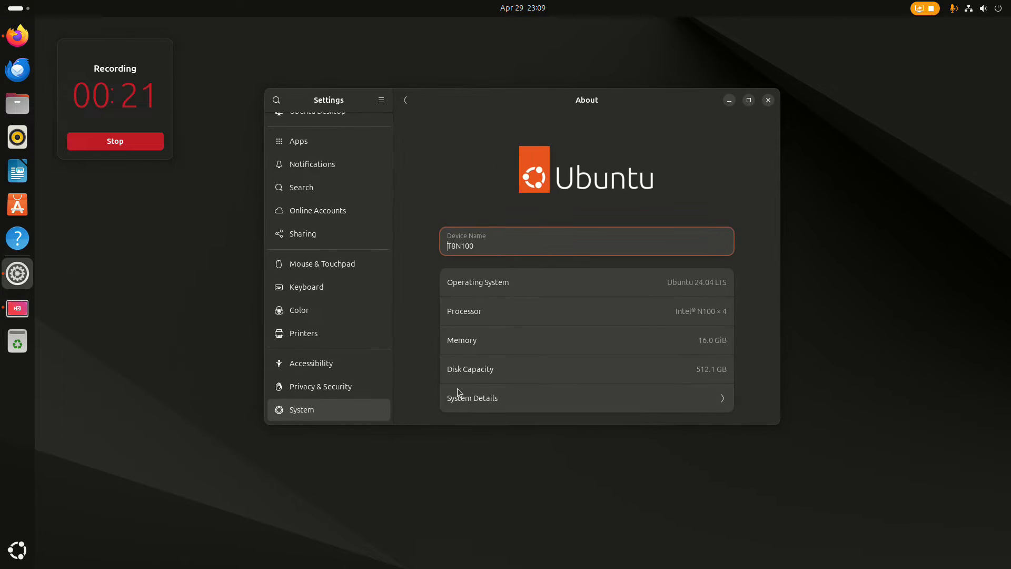
mouse_move(761, 270)
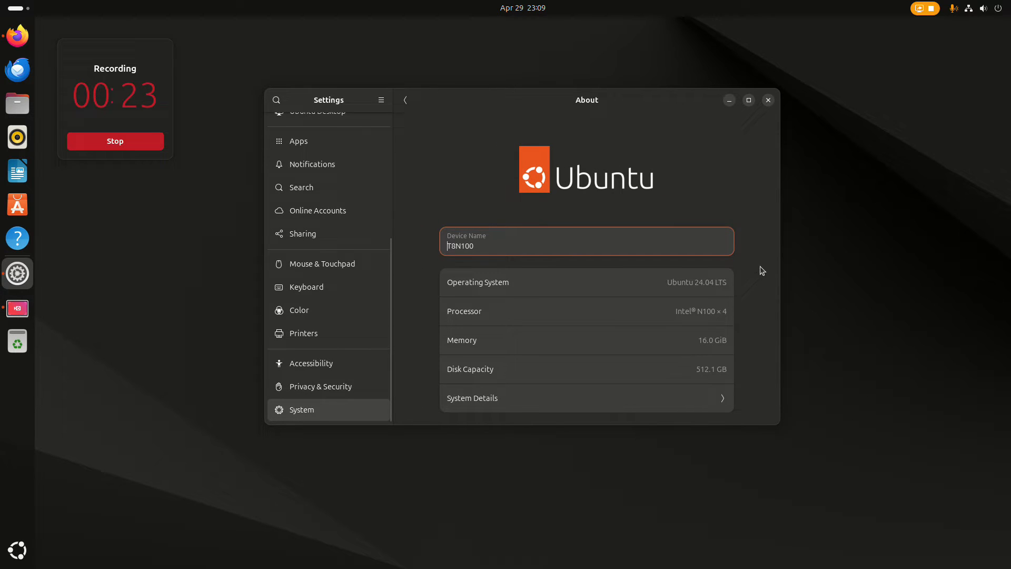
mouse_move(801, 264)
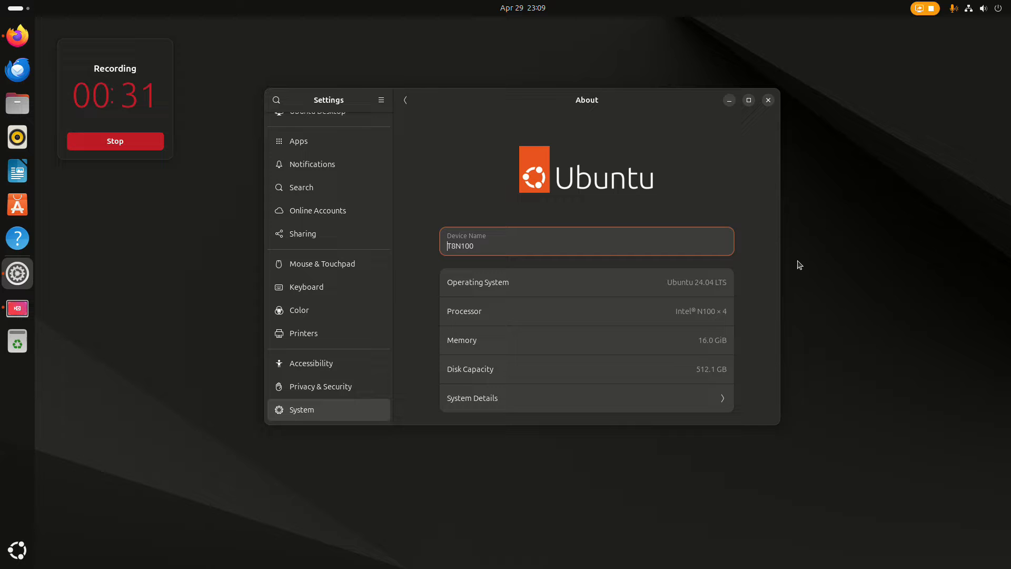
mouse_move(739, 353)
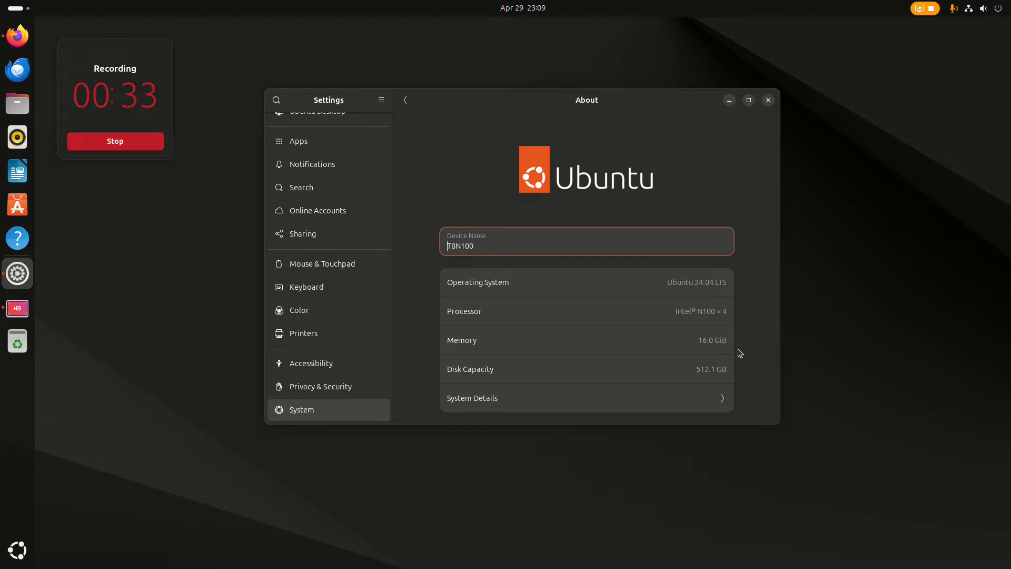
mouse_move(779, 110)
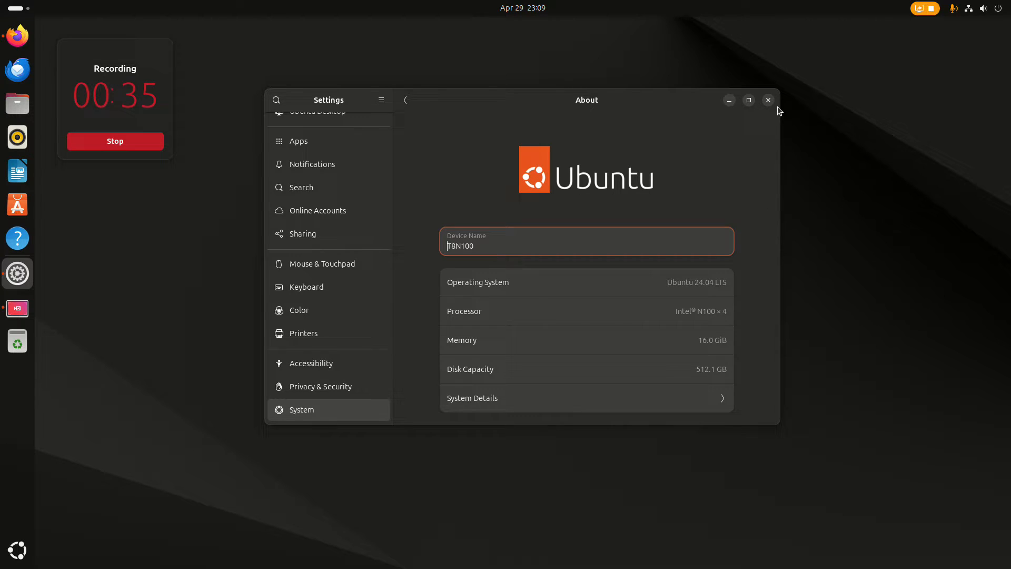
click(767, 100)
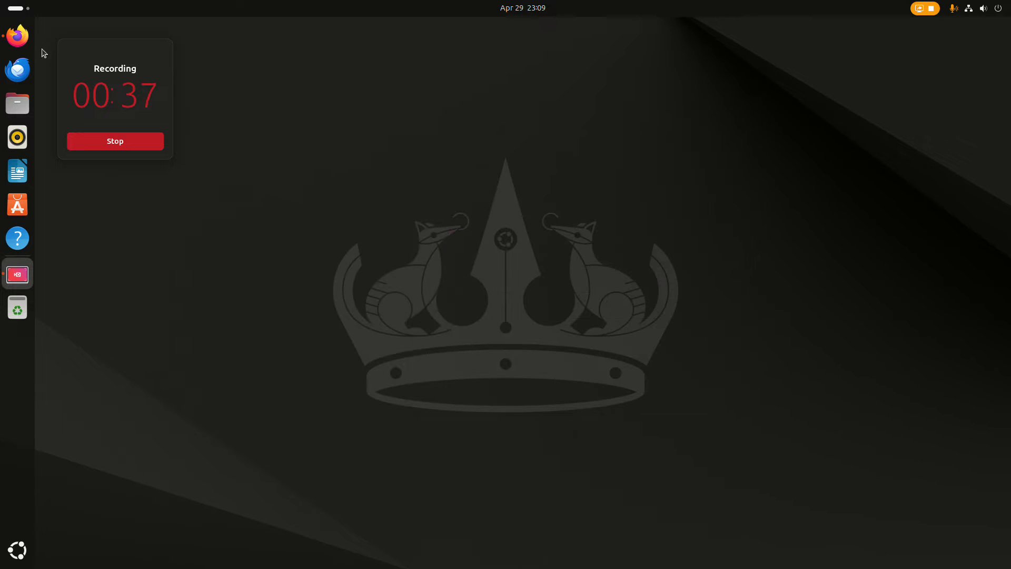
mouse_move(17, 37)
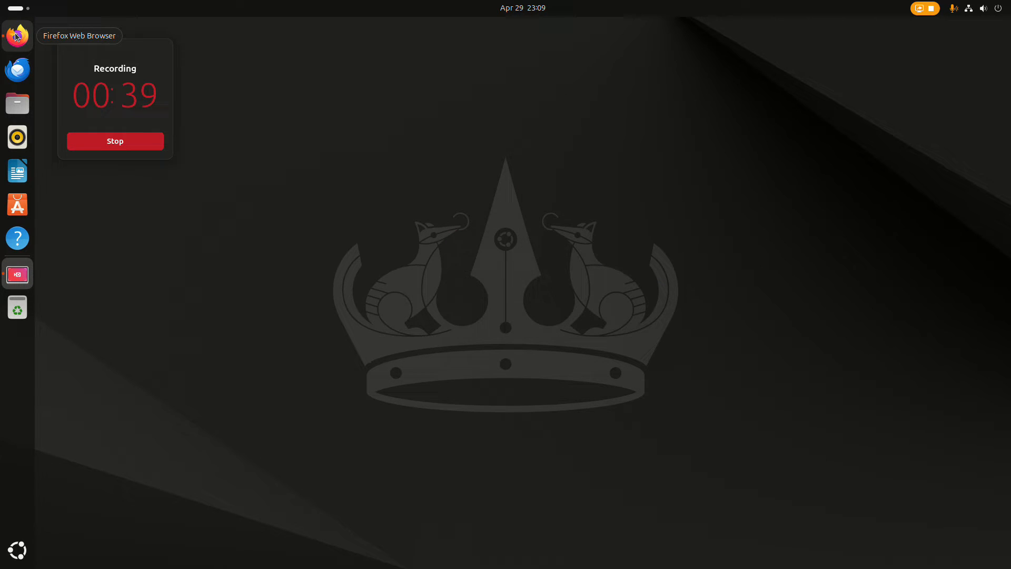
click(17, 35)
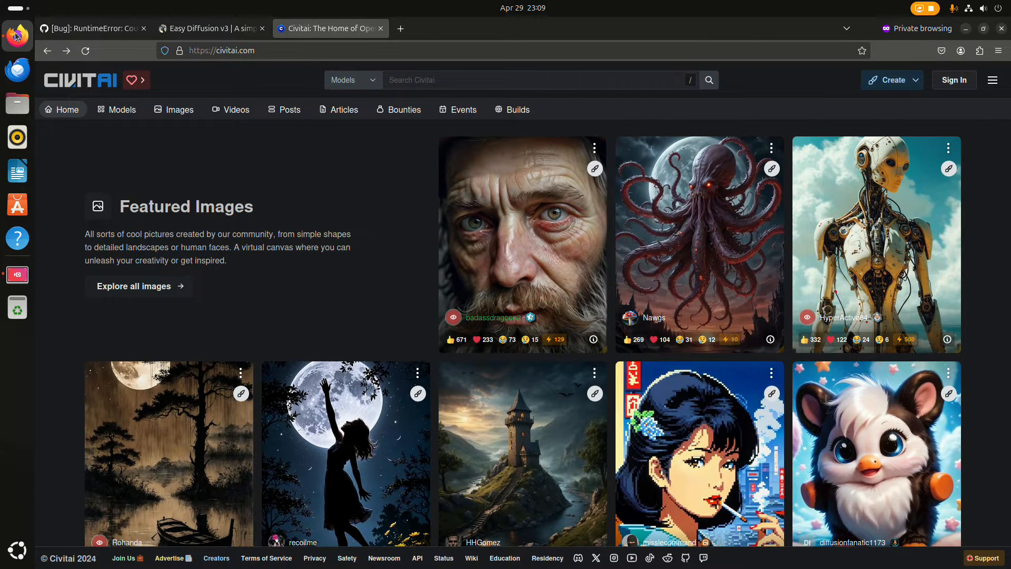
click(90, 28)
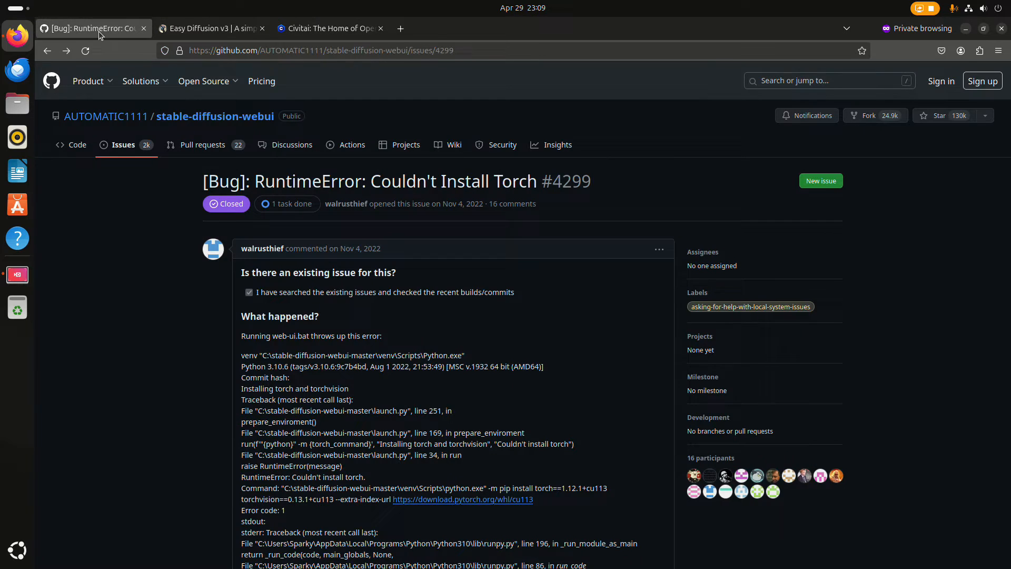
mouse_move(450, 109)
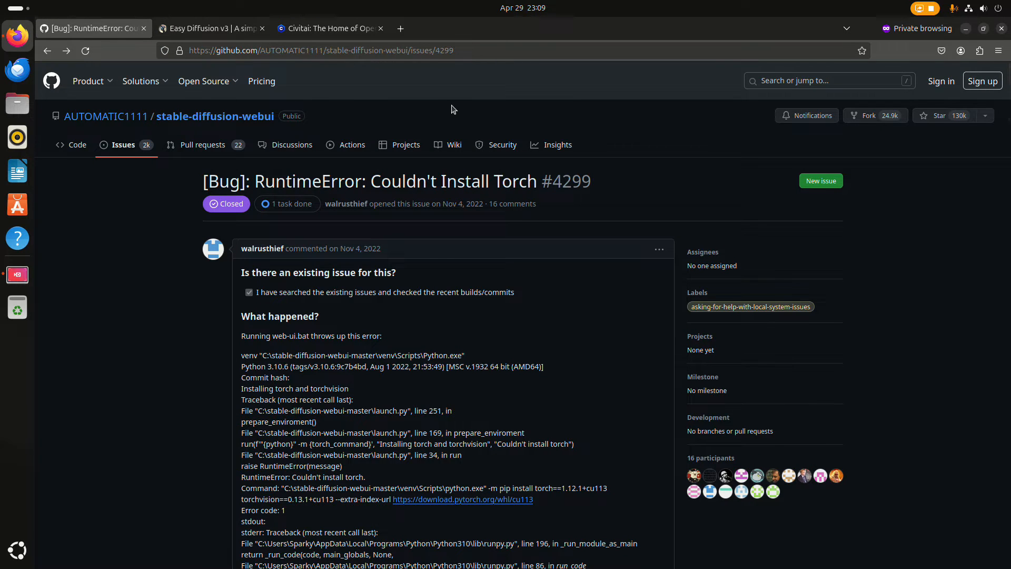
mouse_move(171, 370)
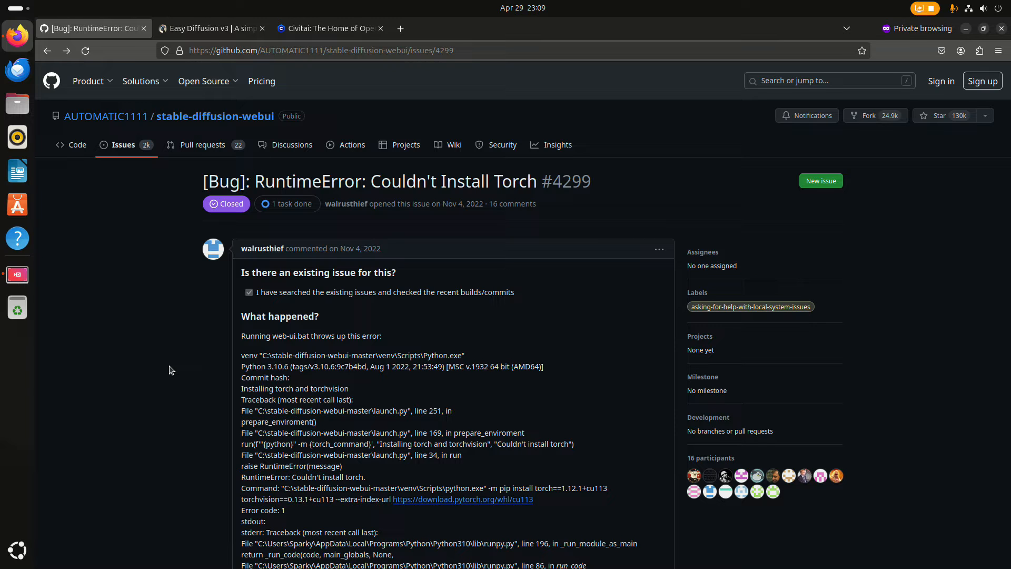
- Read the issue comments and open the linked Stack Overflow answer on Torch failing to install
scroll(down, 3)
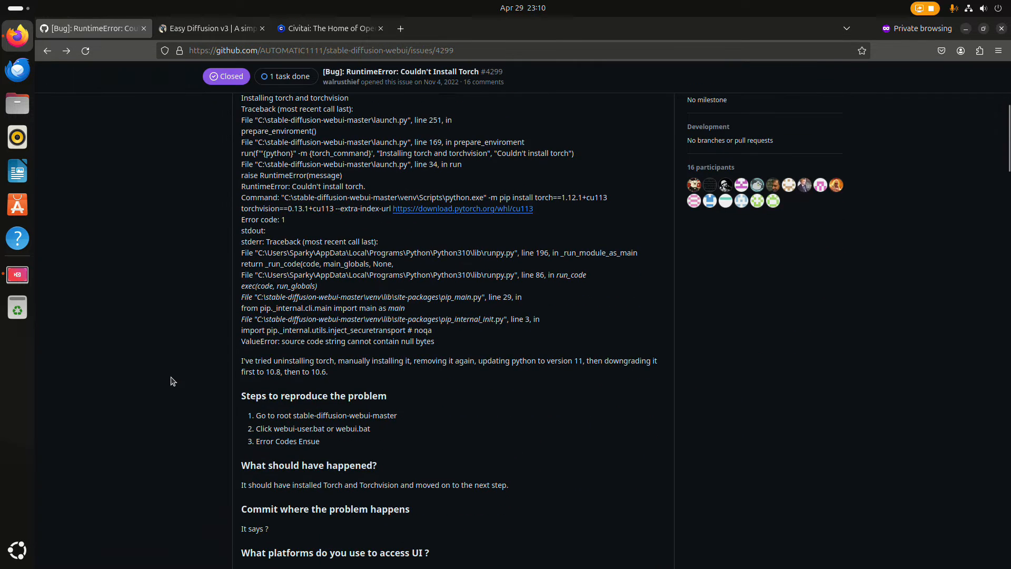
scroll(down, 3)
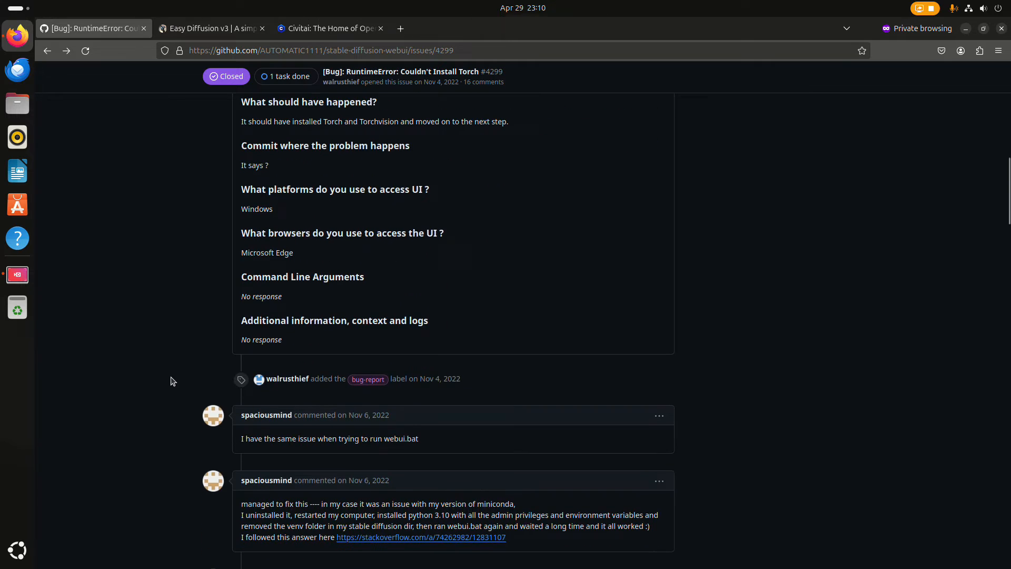
scroll(down, 3)
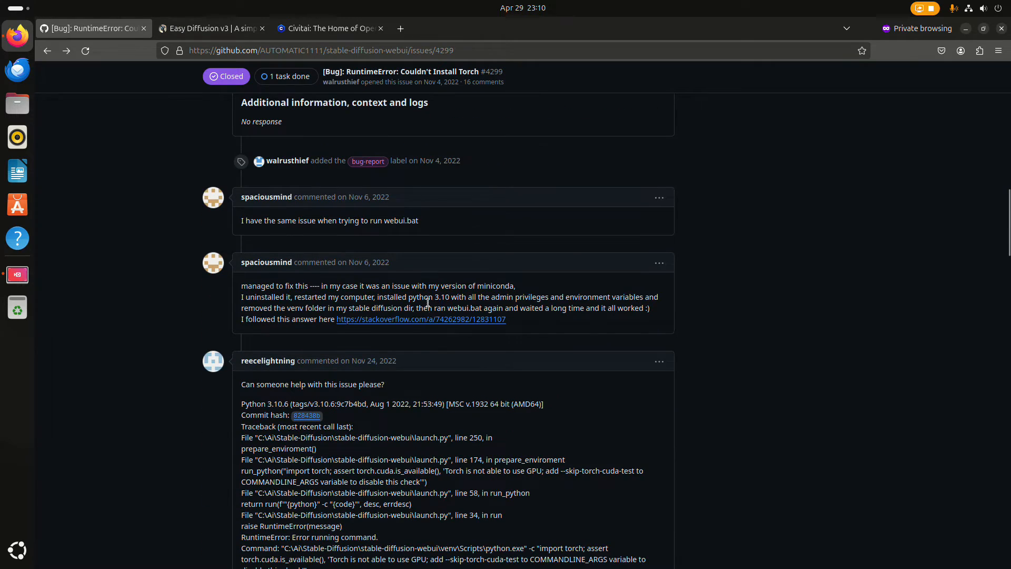
mouse_move(432, 322)
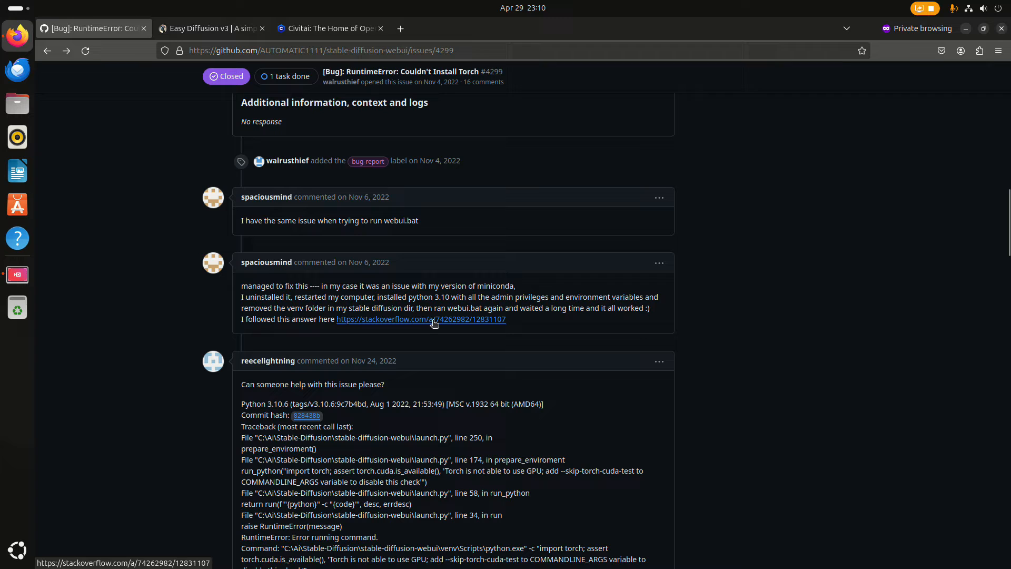
click(420, 319)
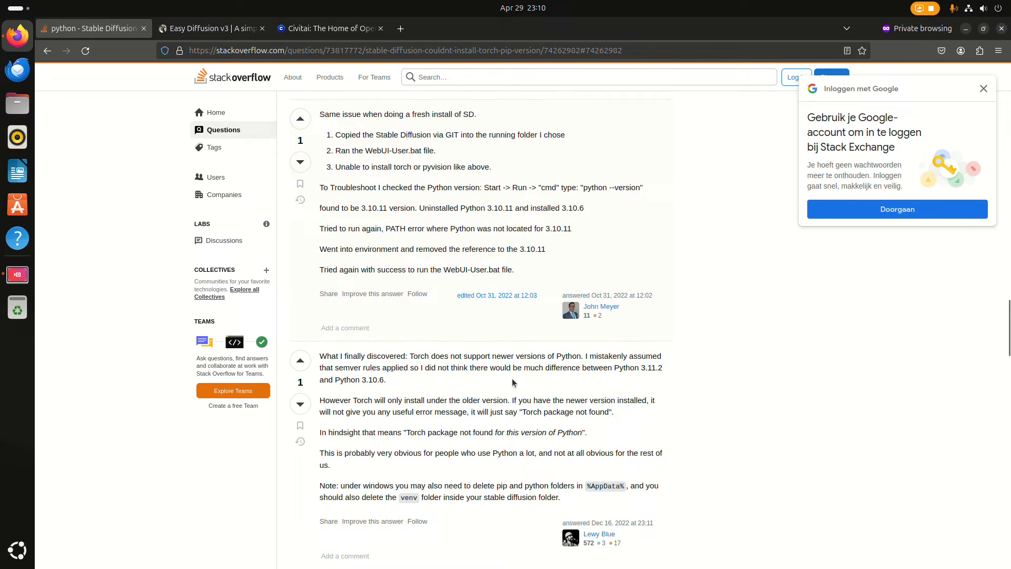
scroll(down, 3)
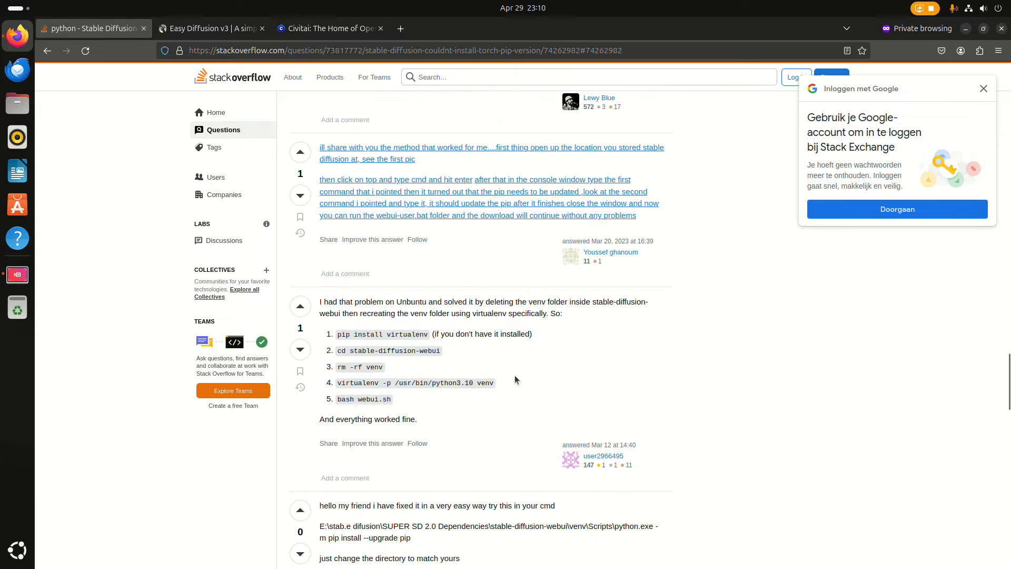
mouse_move(493, 408)
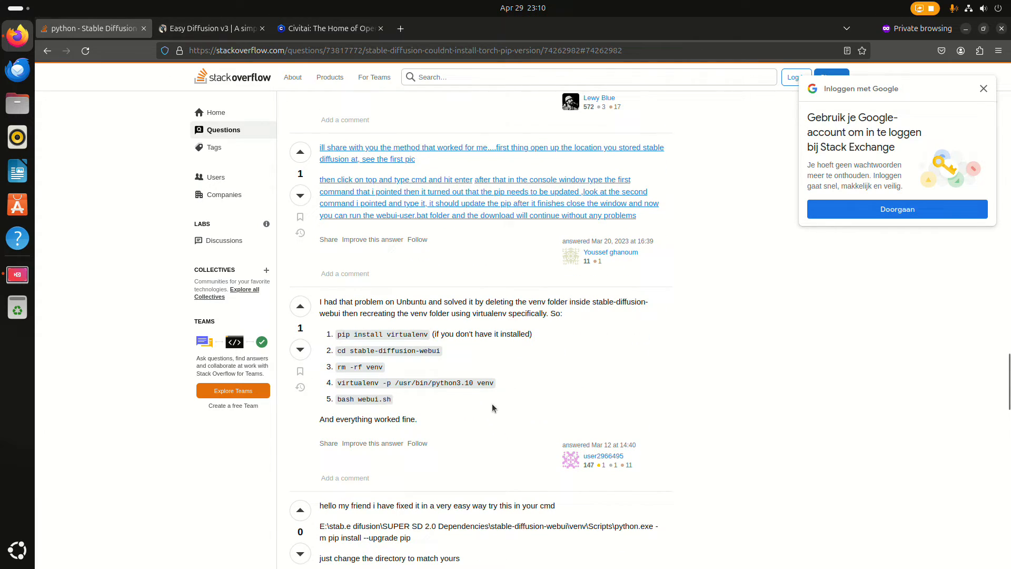
scroll(up, 3)
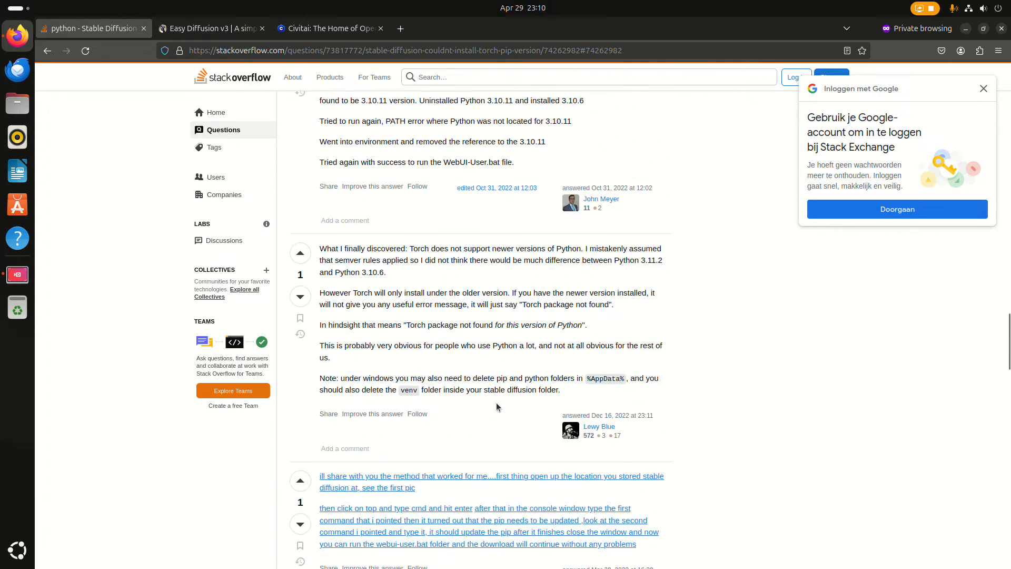
- Close the Stack Overflow answer tab in Firefox
click(144, 28)
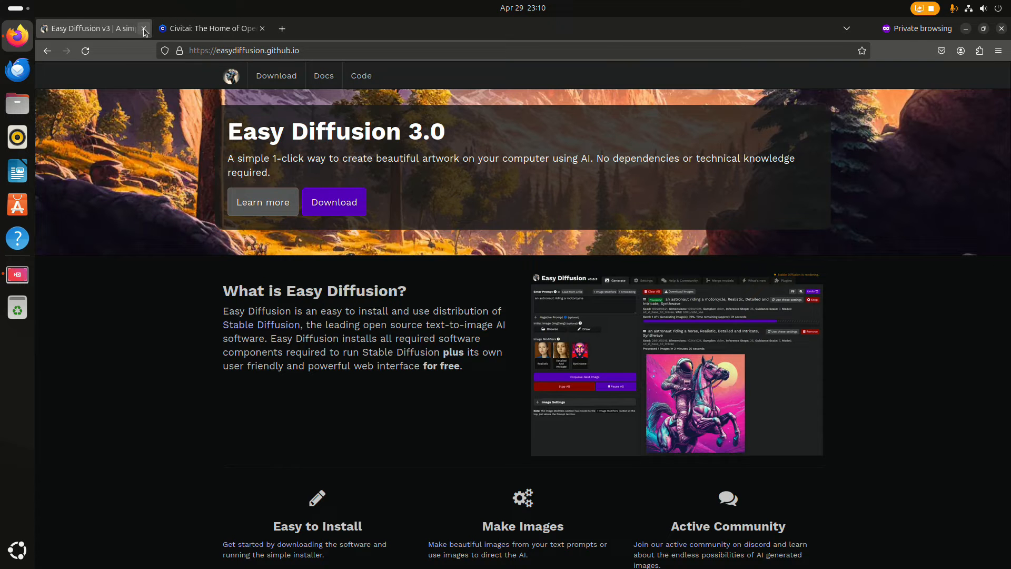
mouse_move(146, 319)
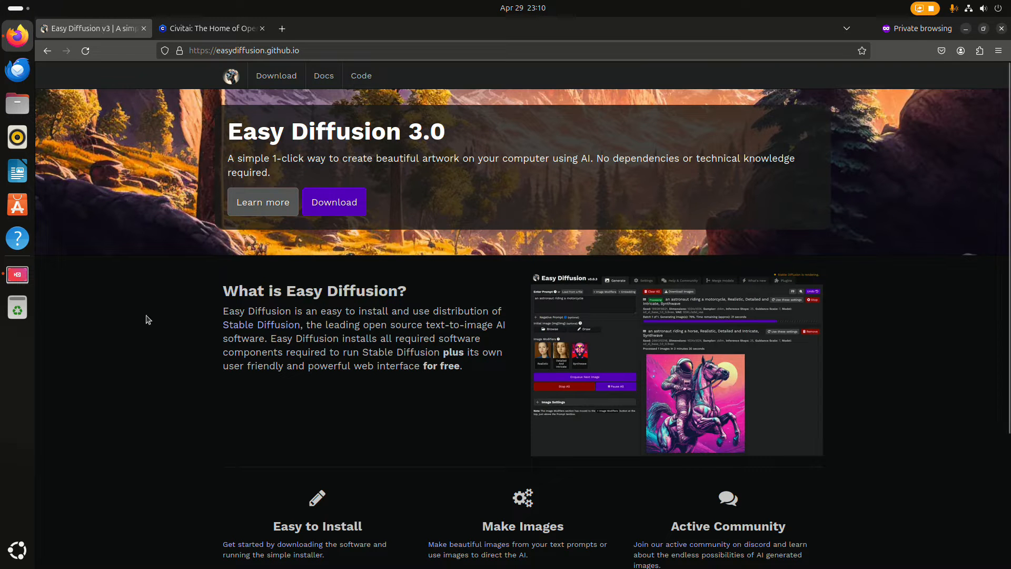
mouse_move(203, 324)
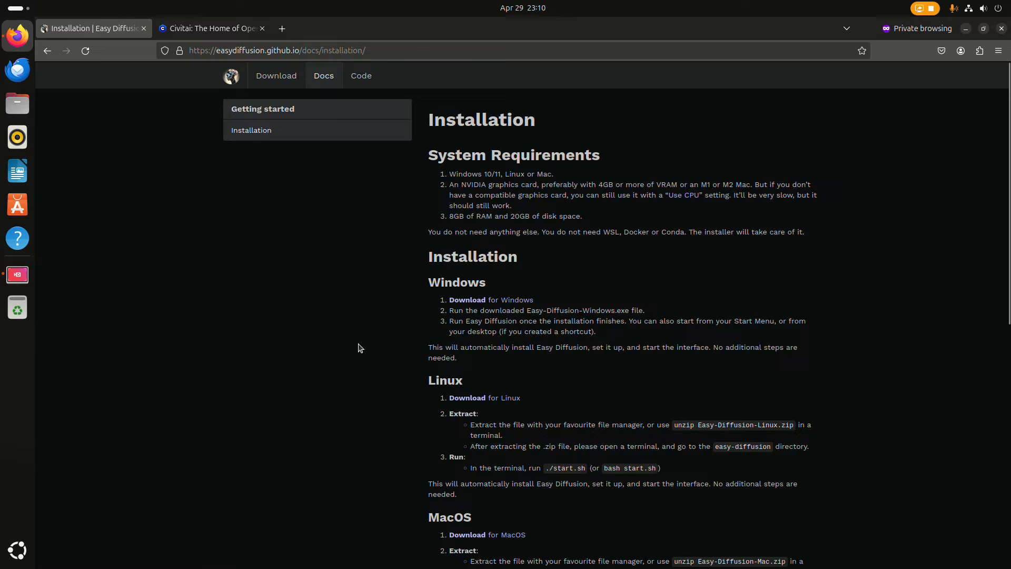
mouse_move(506, 423)
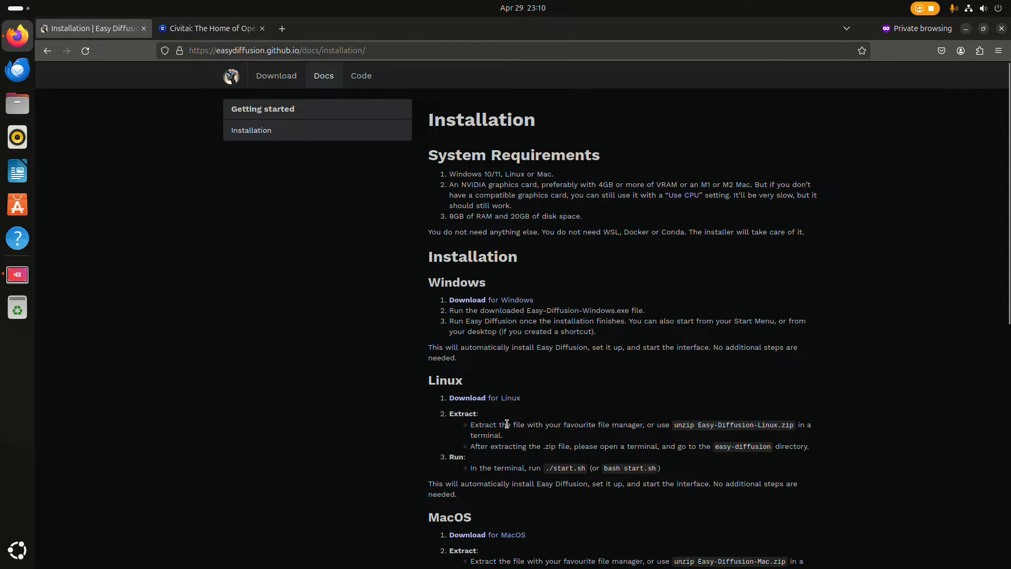
mouse_move(468, 398)
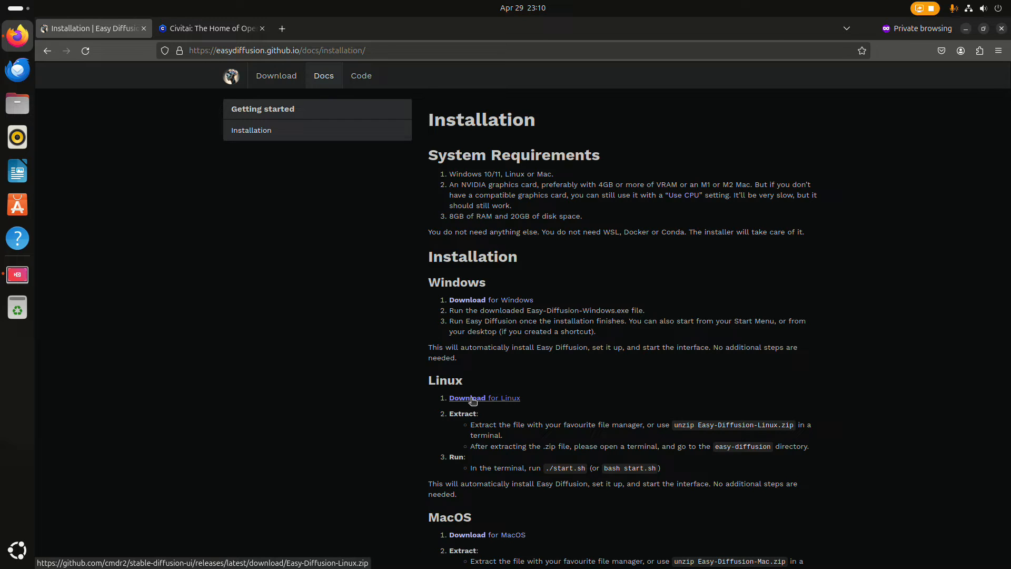
mouse_move(514, 401)
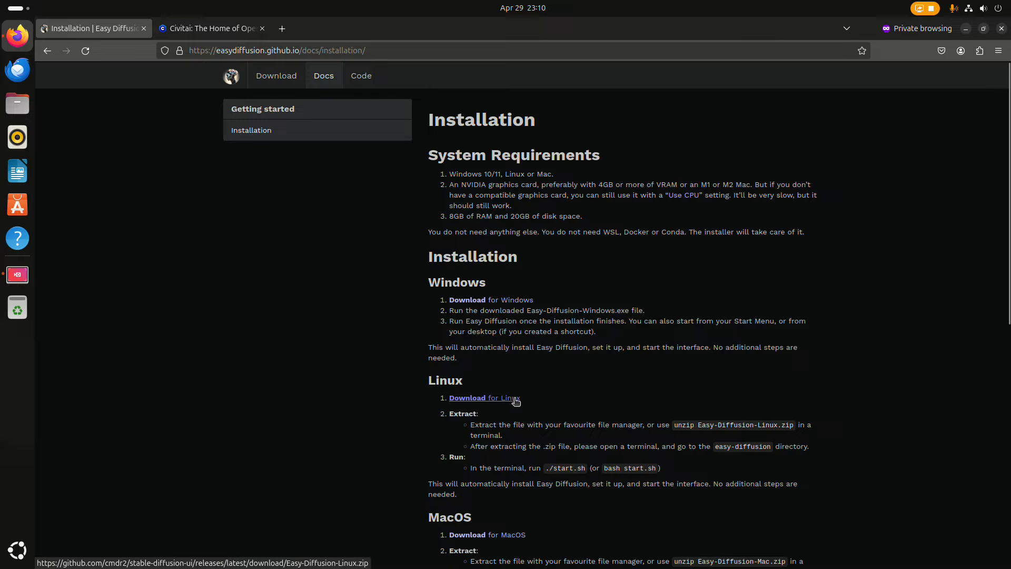
mouse_move(494, 402)
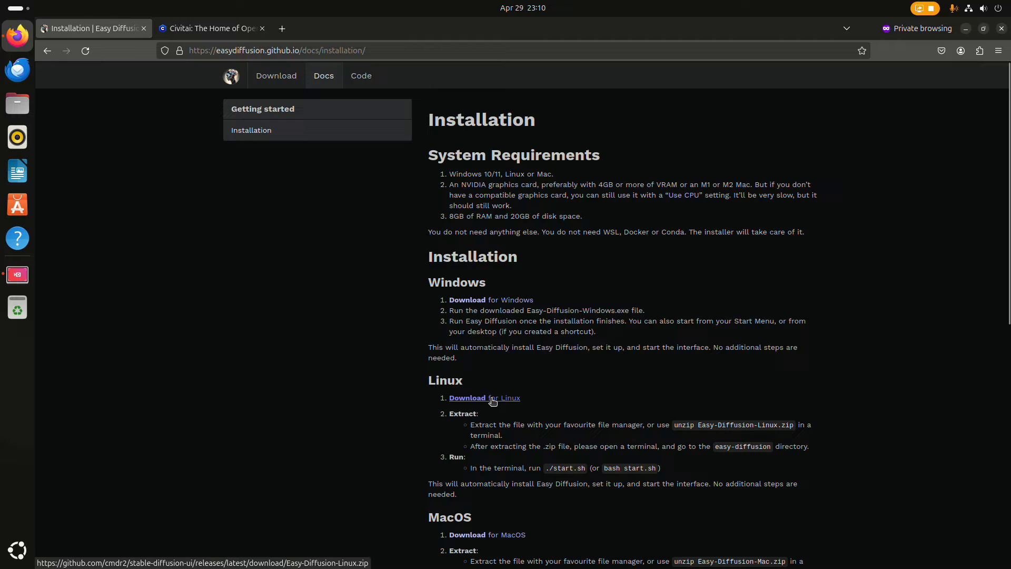
mouse_move(490, 398)
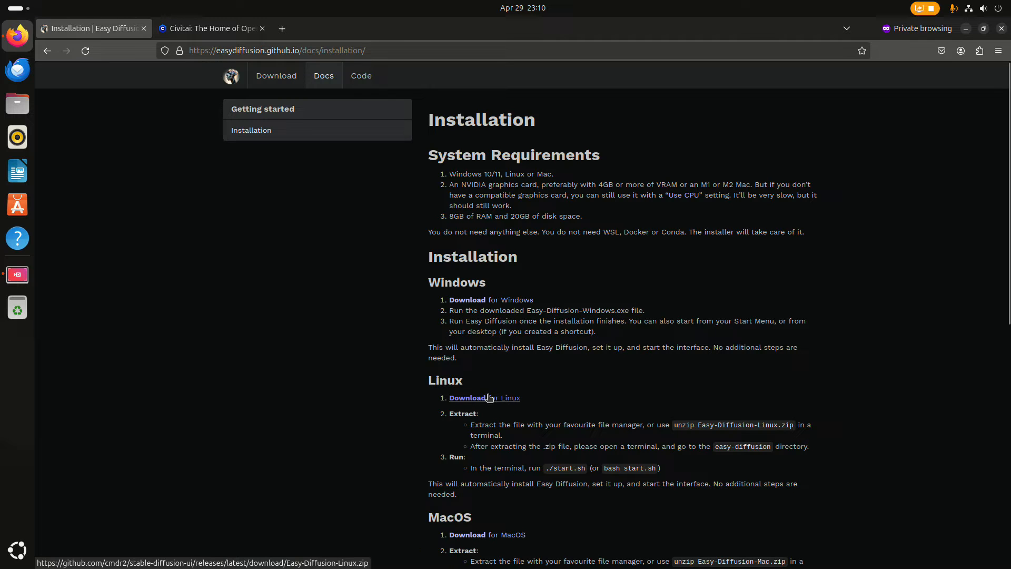
mouse_move(227, 332)
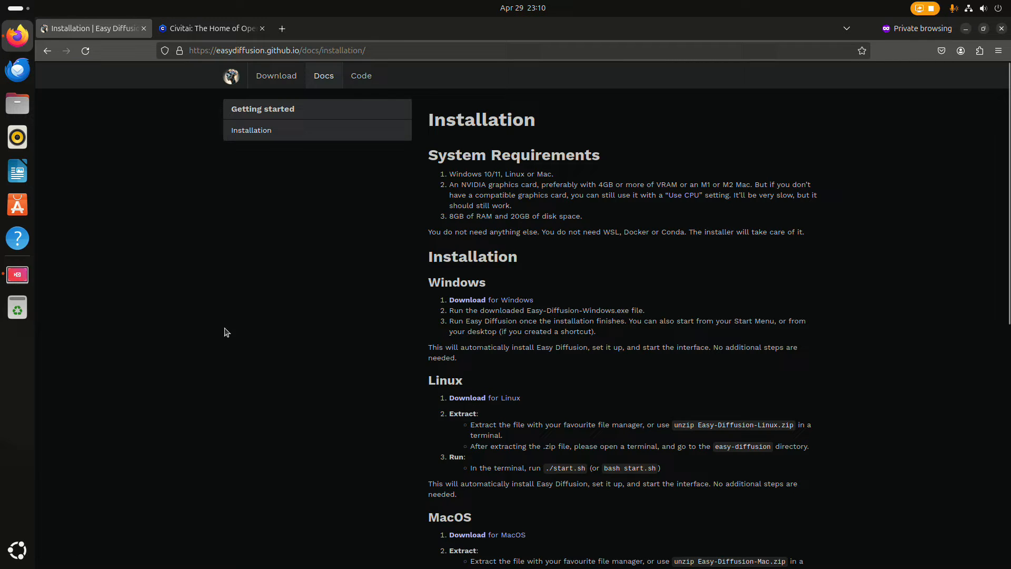
mouse_move(17, 104)
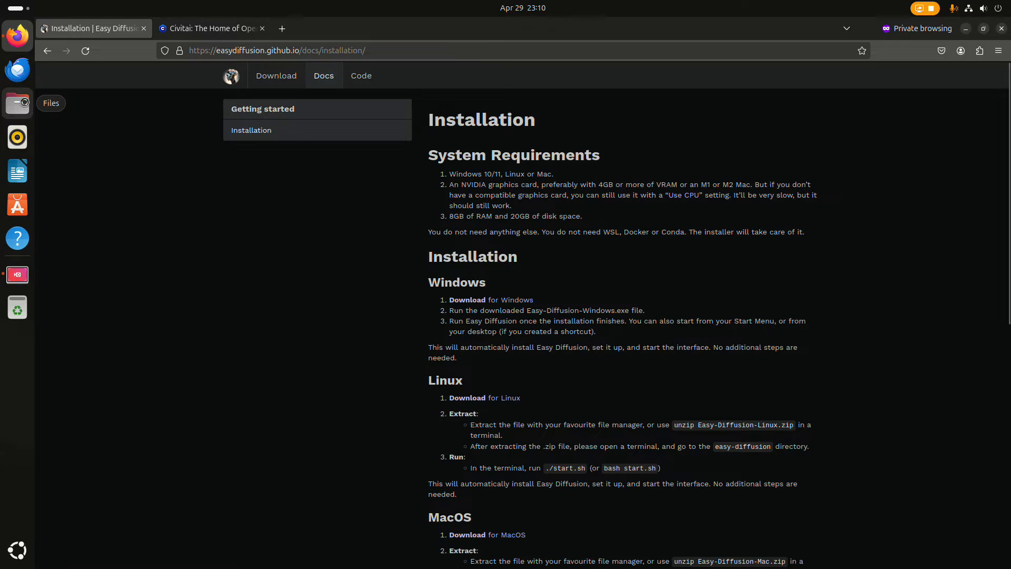
- Run start.sh from Downloads/easy-diffusion as a program in Files
click(17, 103)
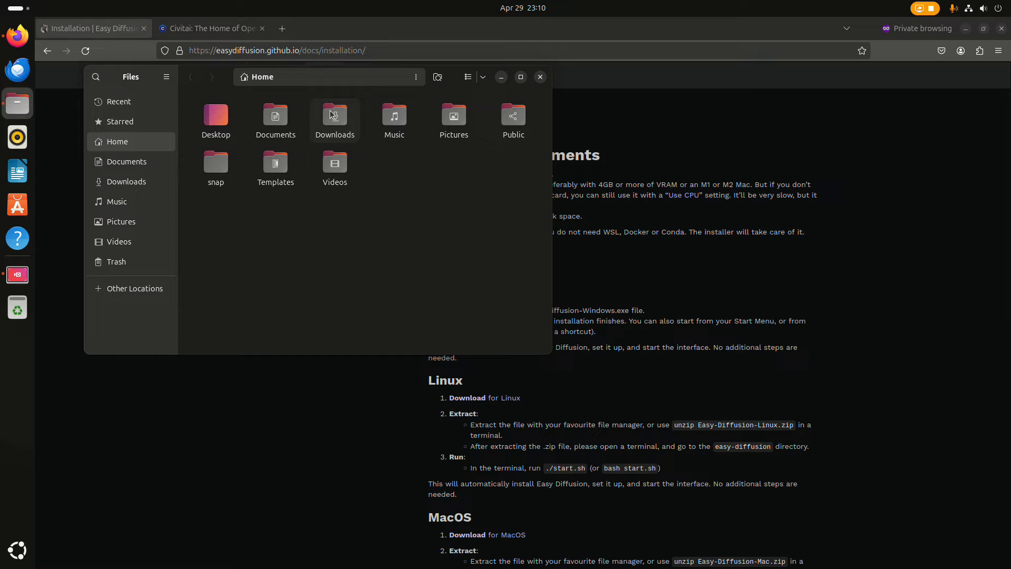
double_click(335, 116)
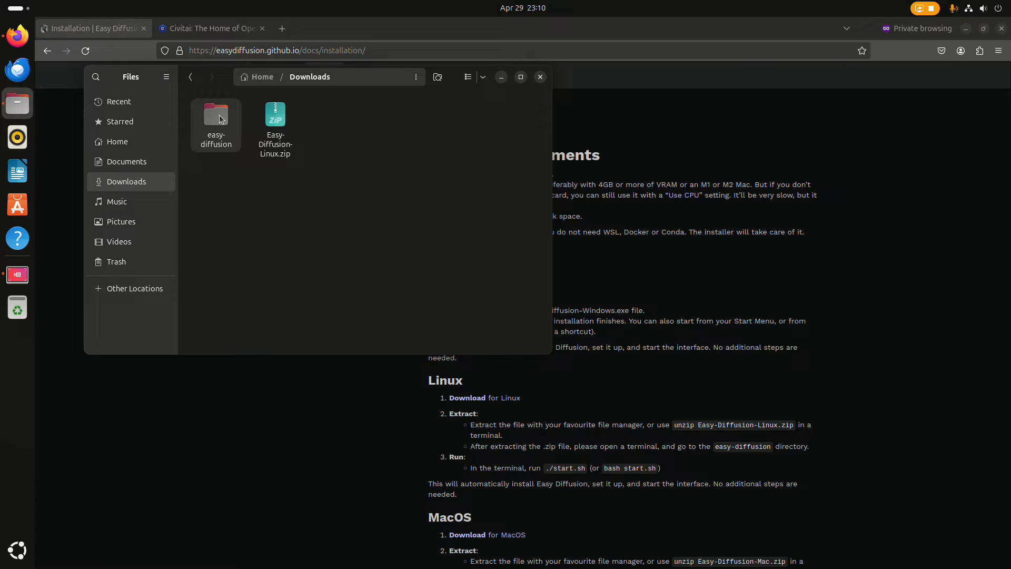
double_click(215, 115)
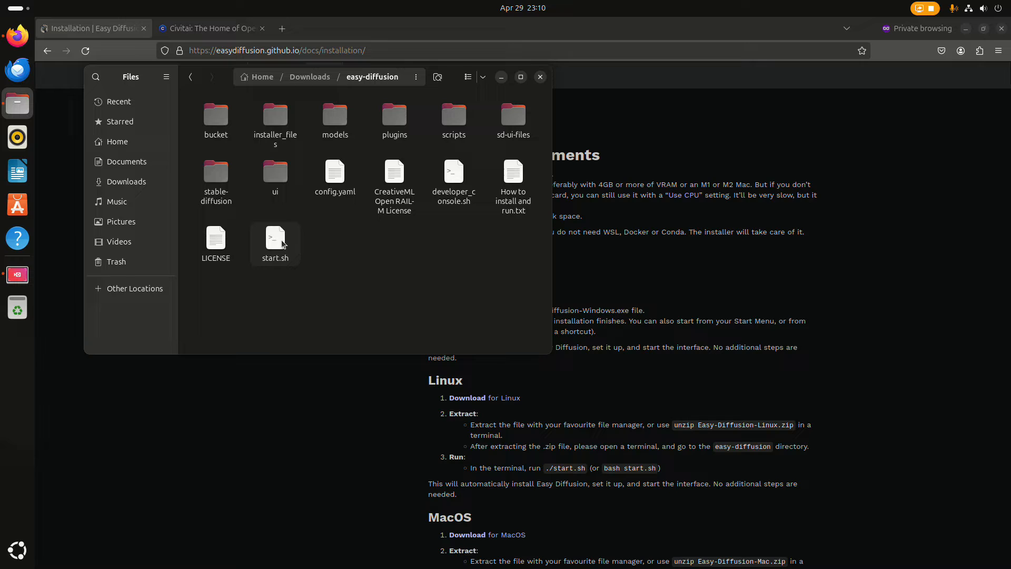
right_click(275, 238)
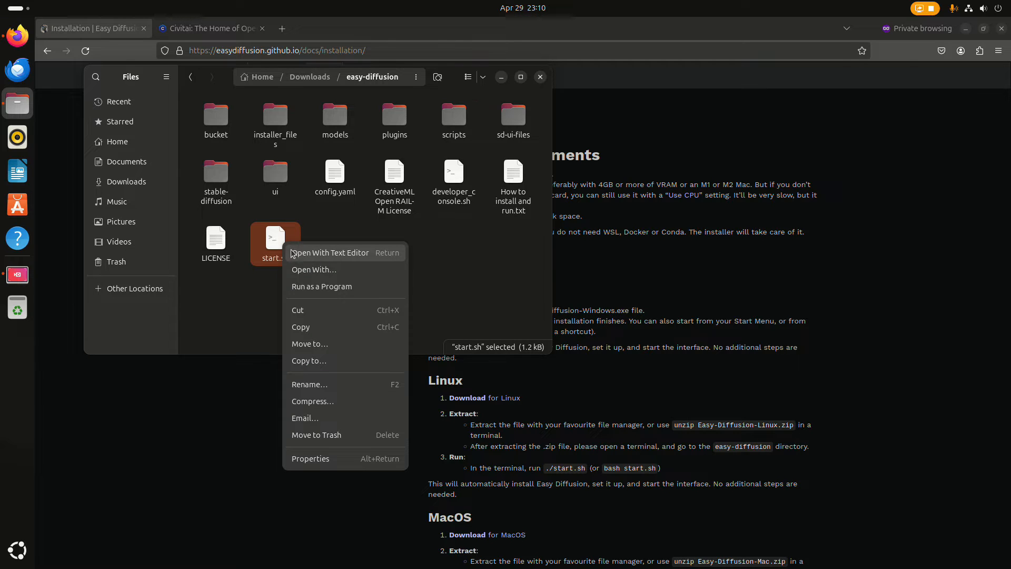
mouse_move(333, 331)
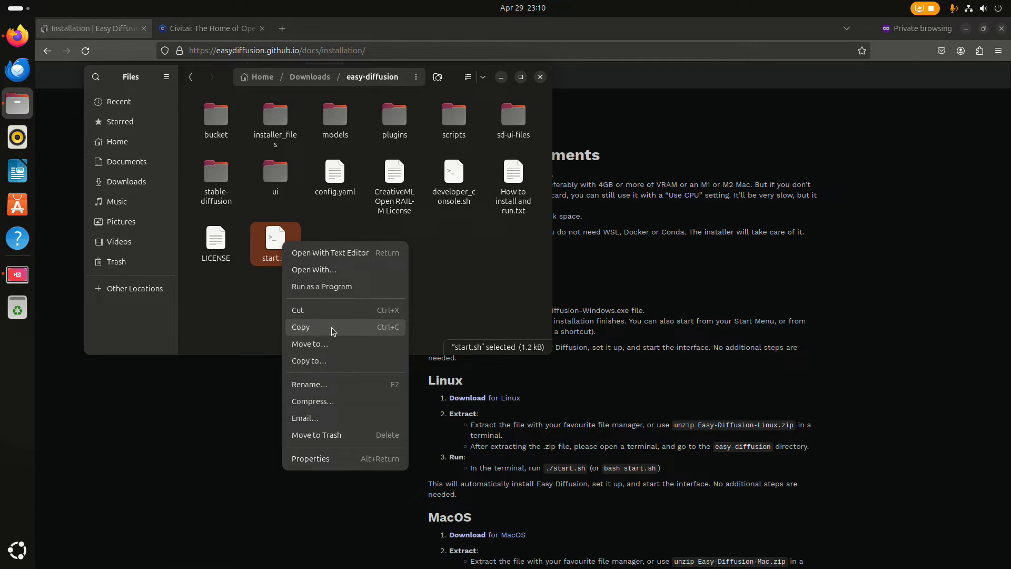
mouse_move(336, 286)
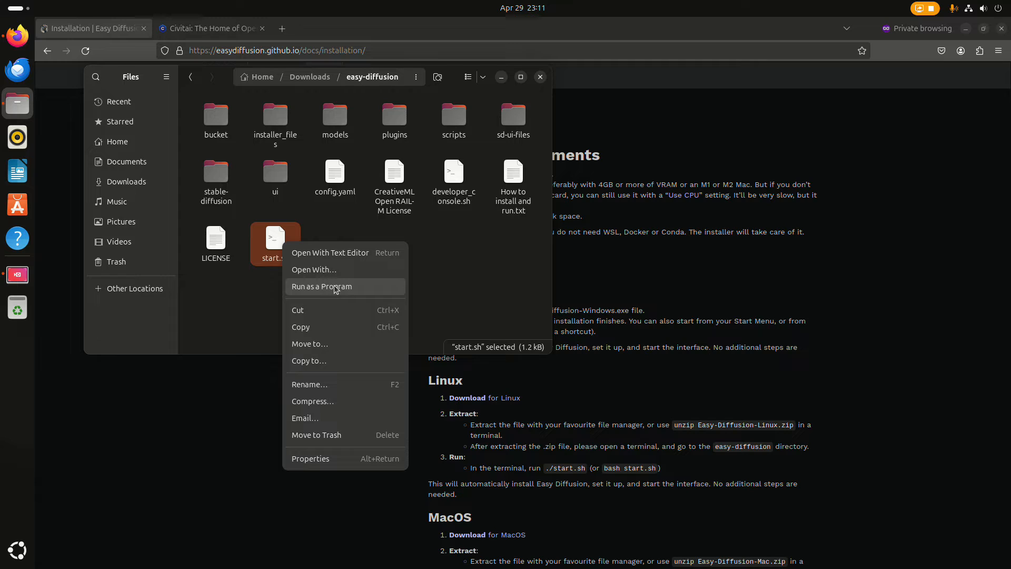
click(322, 286)
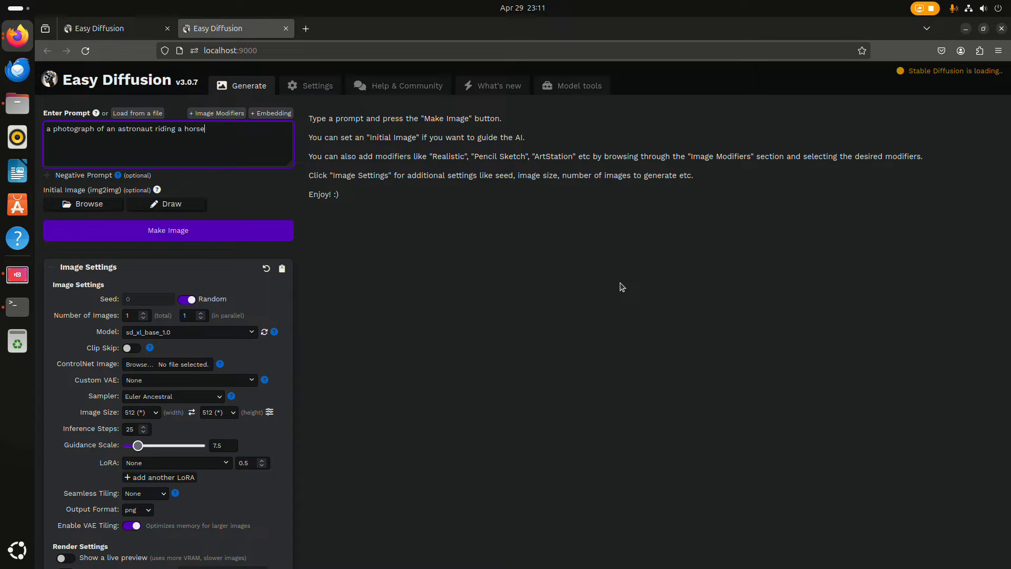
mouse_move(92, 69)
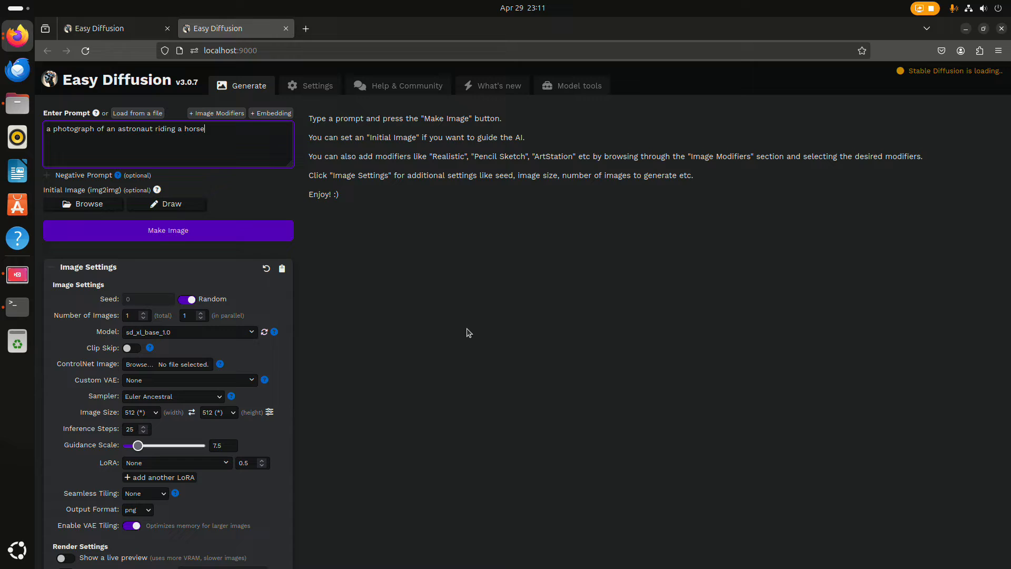
mouse_move(230, 340)
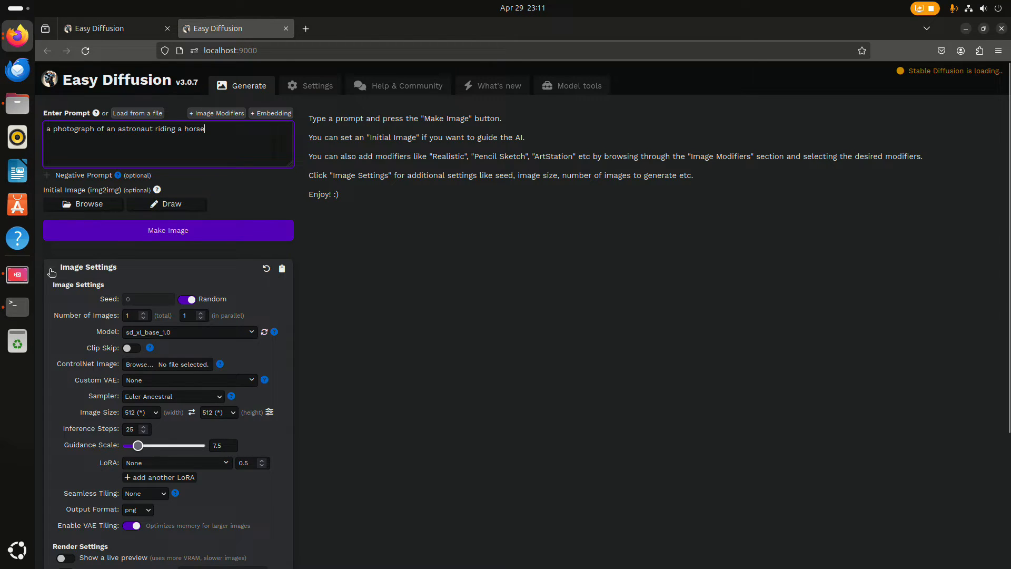
click(88, 267)
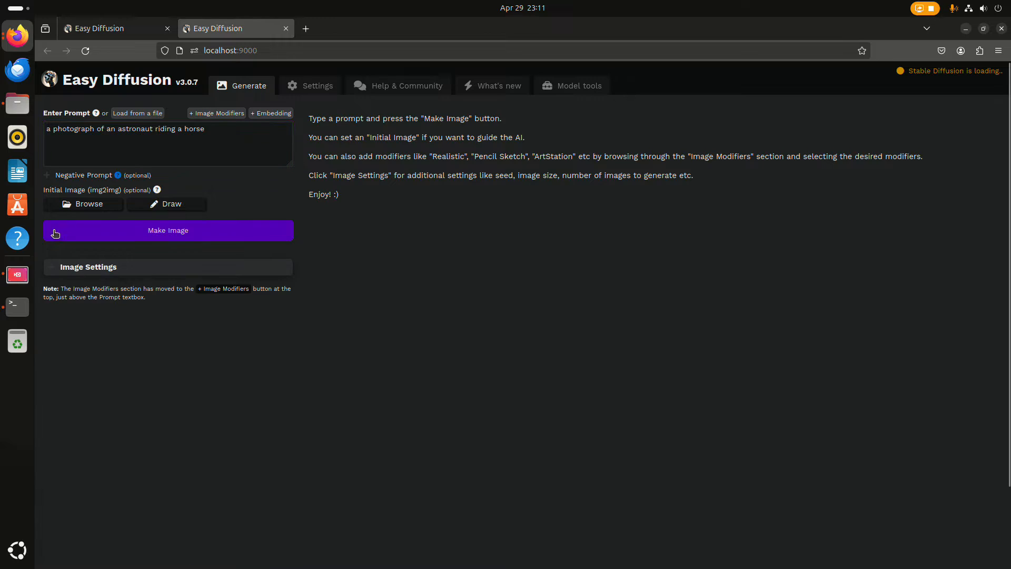
mouse_move(53, 276)
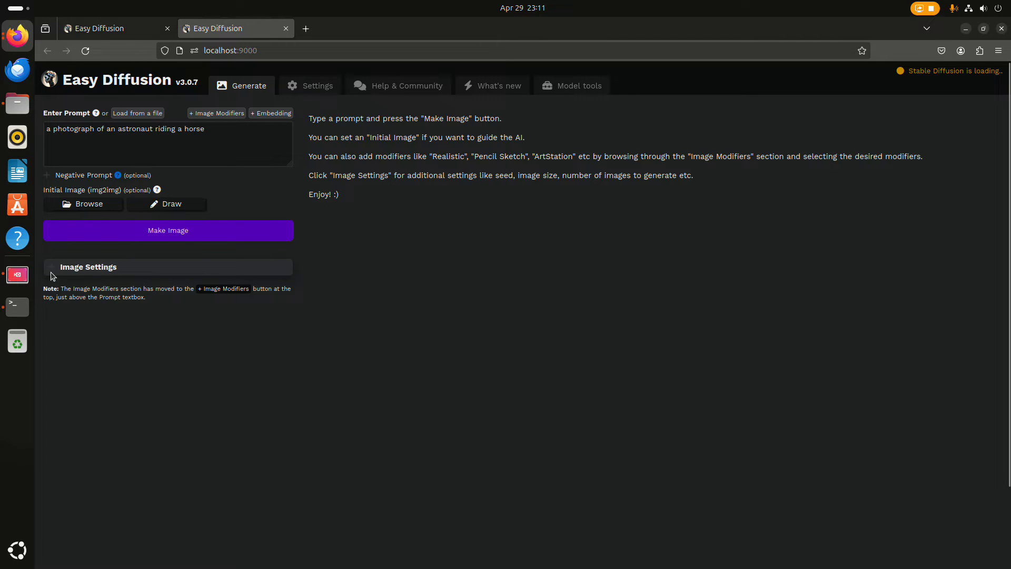
mouse_move(76, 266)
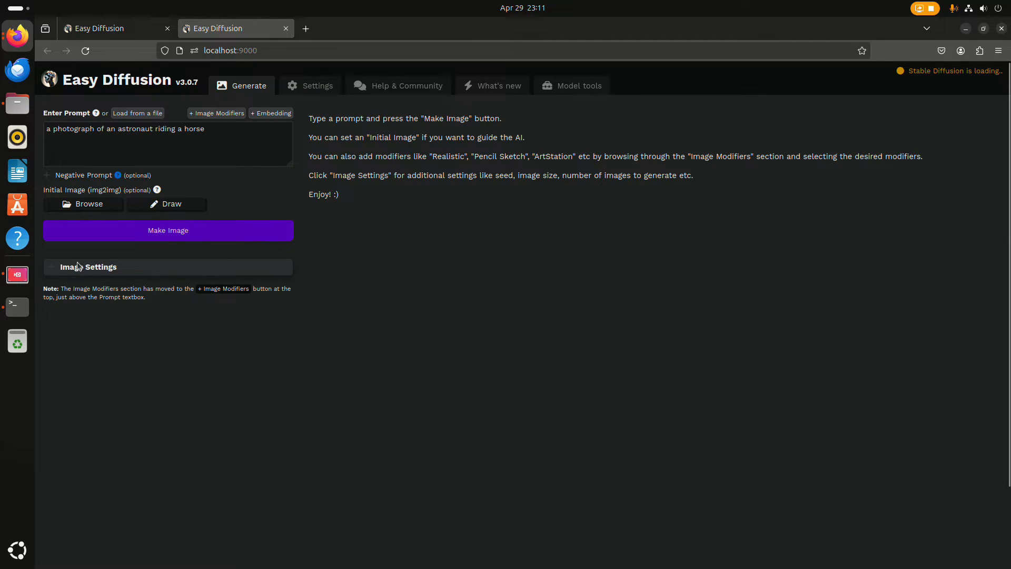
mouse_move(348, 278)
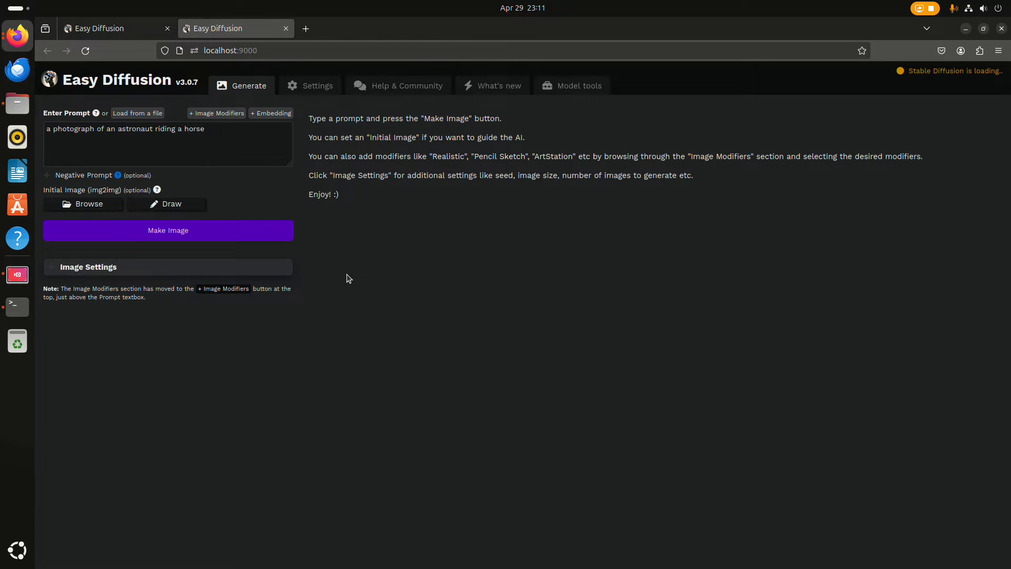
mouse_move(17, 307)
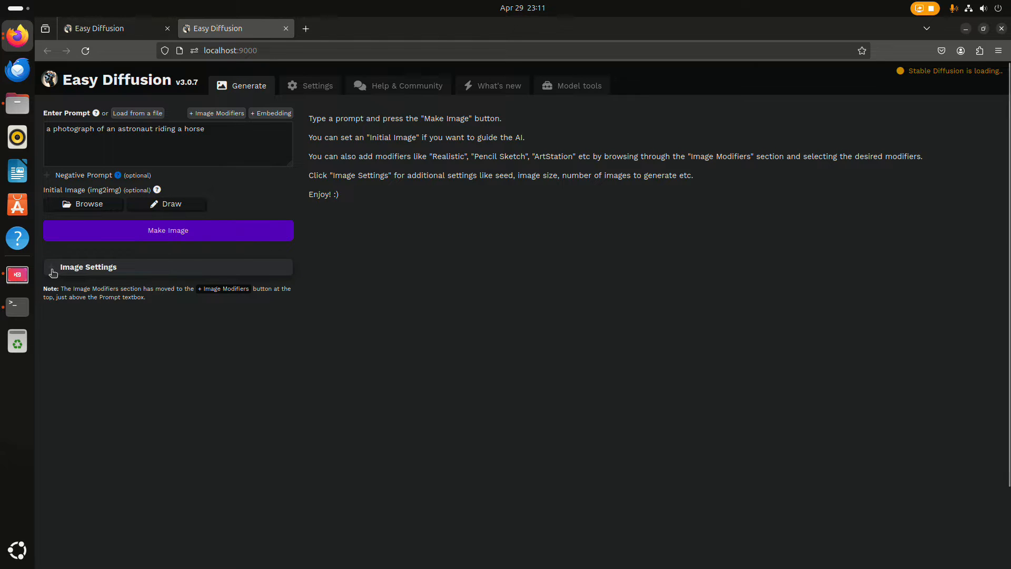
click(89, 267)
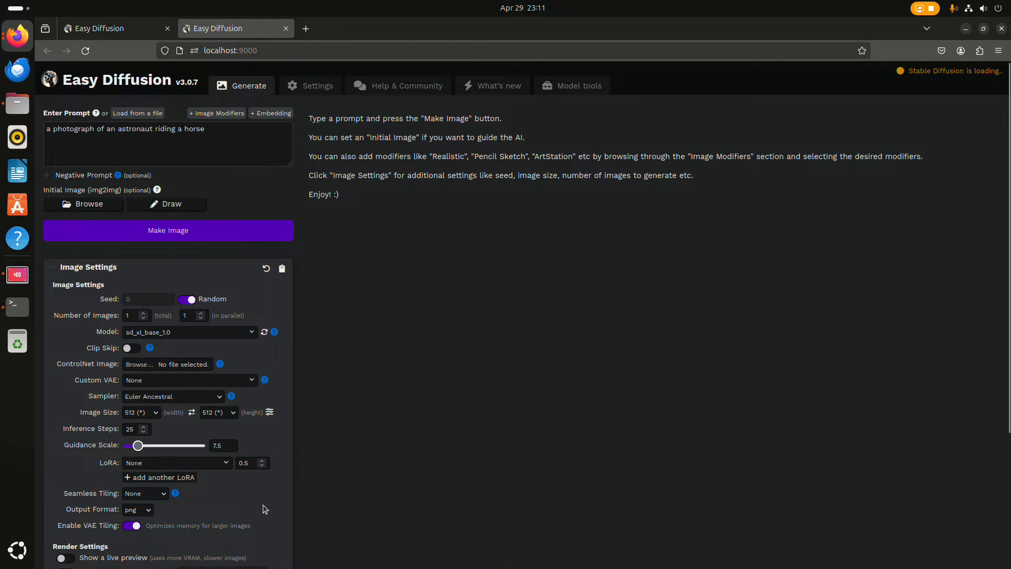
mouse_move(222, 526)
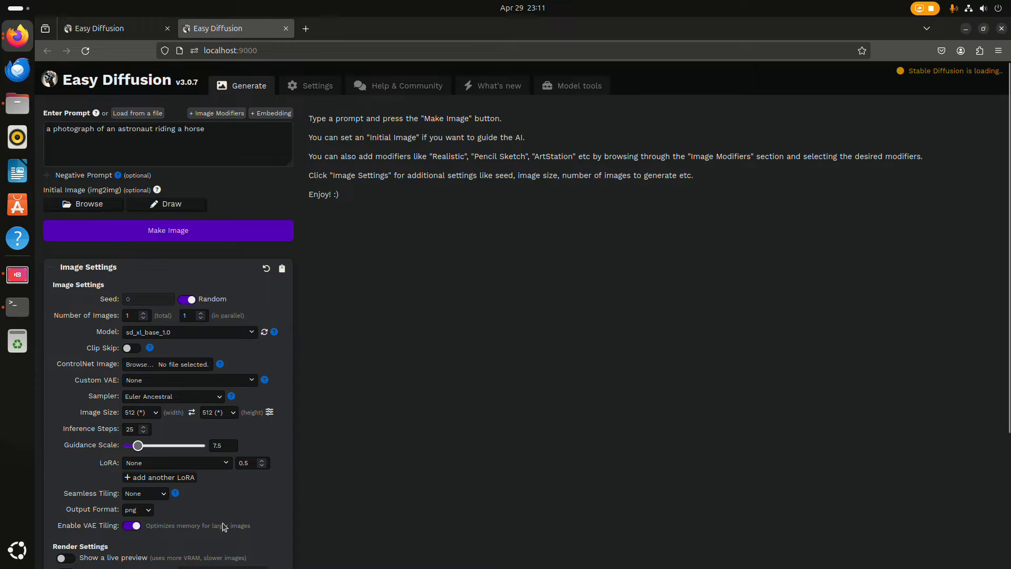
mouse_move(308, 381)
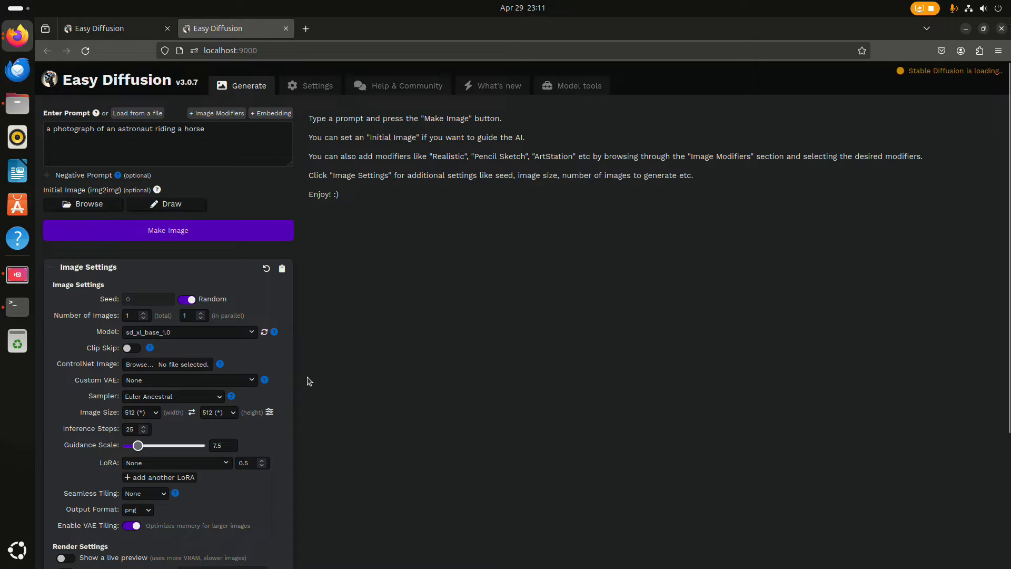
mouse_move(906, 103)
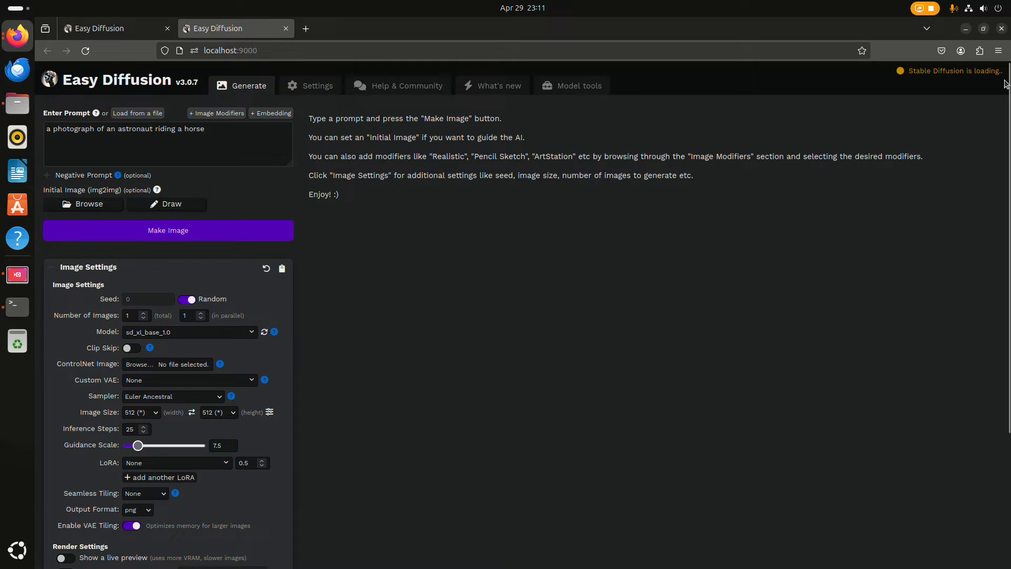
mouse_move(684, 358)
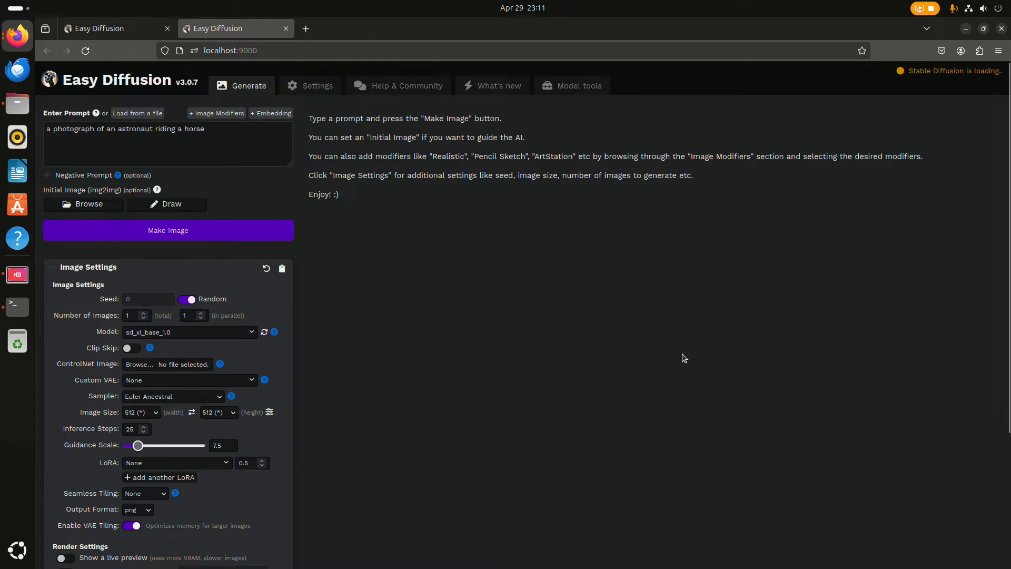
mouse_move(545, 321)
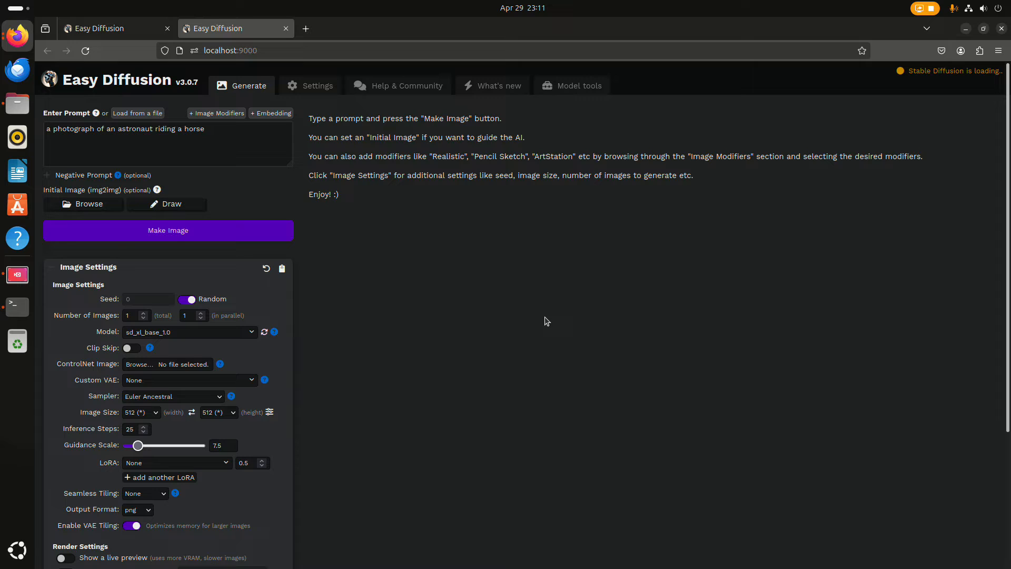
mouse_move(436, 343)
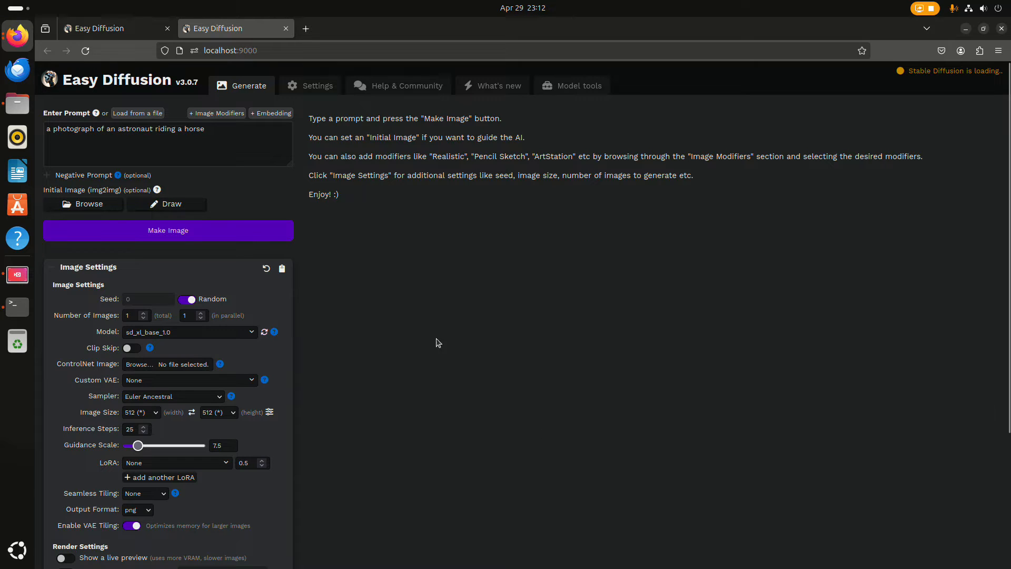
mouse_move(581, 373)
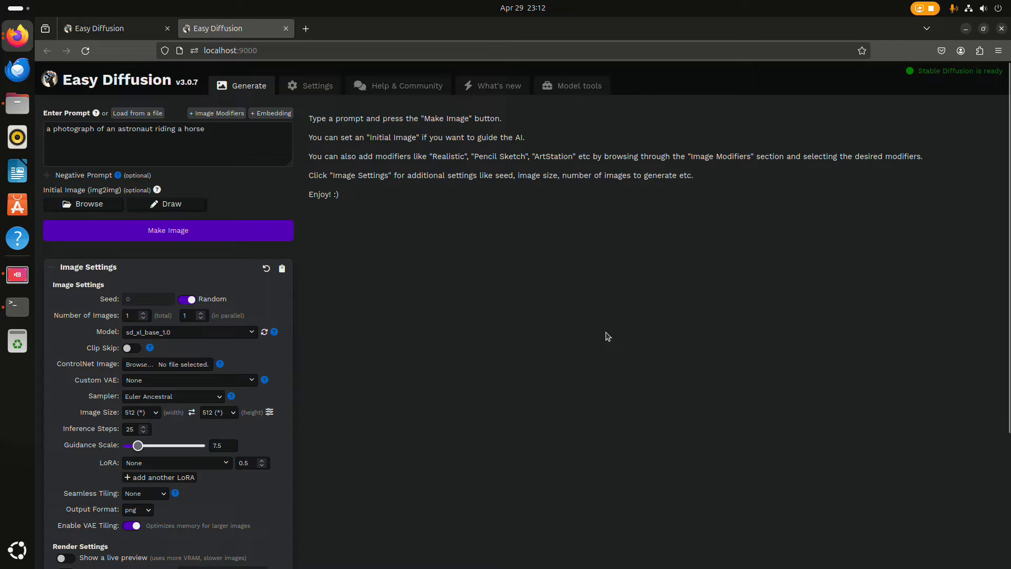
mouse_move(524, 322)
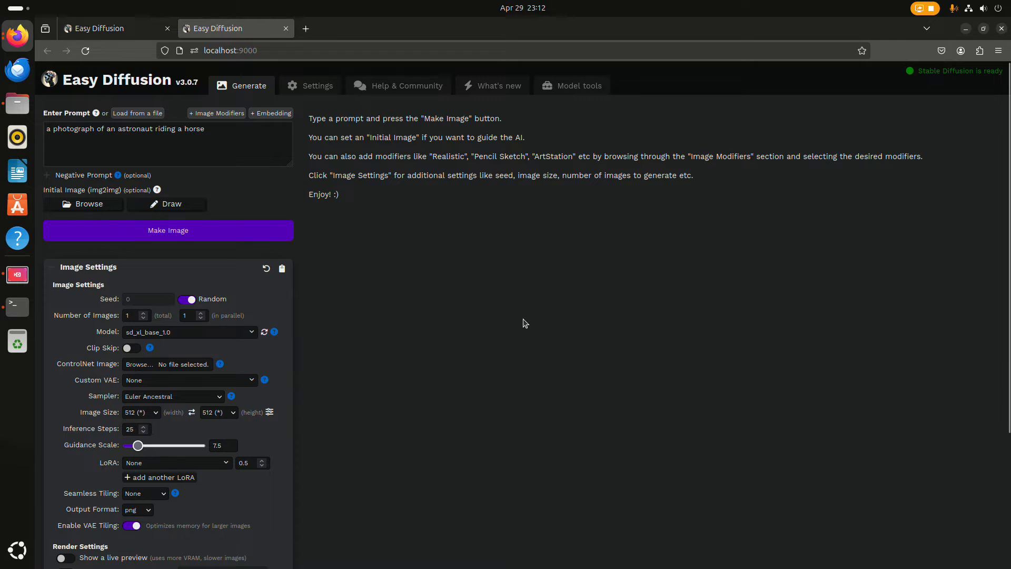
mouse_move(431, 399)
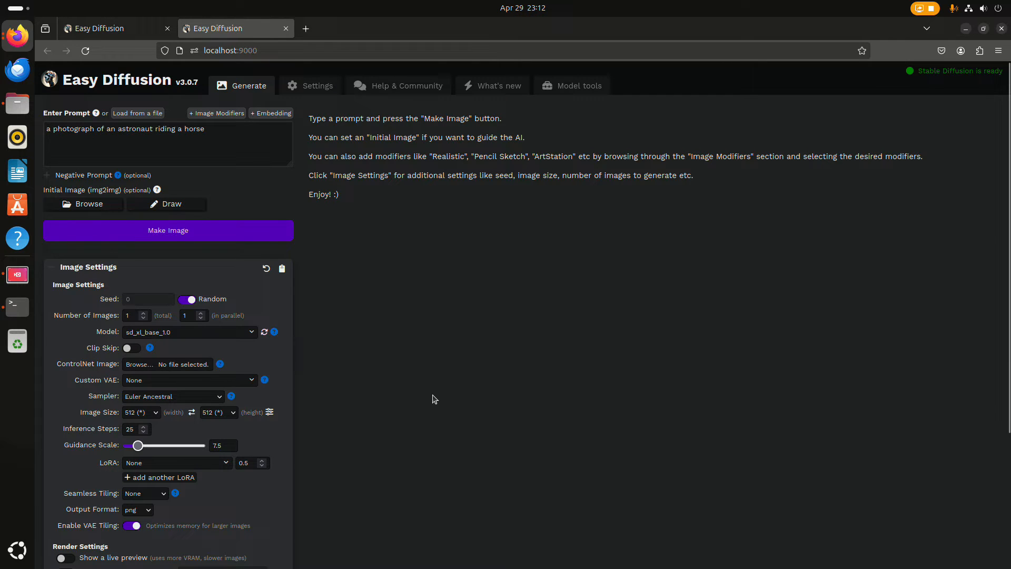
mouse_move(462, 337)
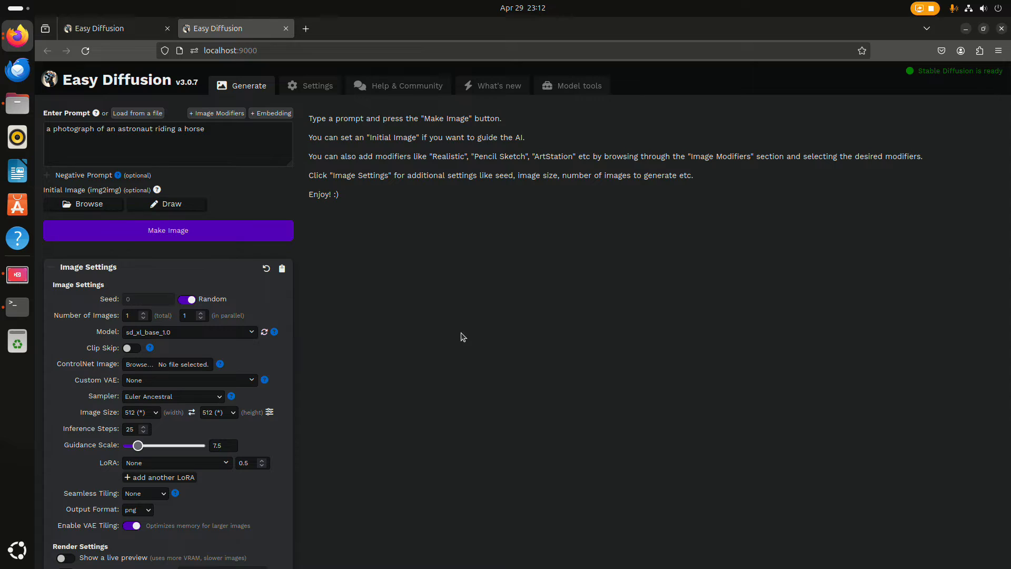
mouse_move(477, 314)
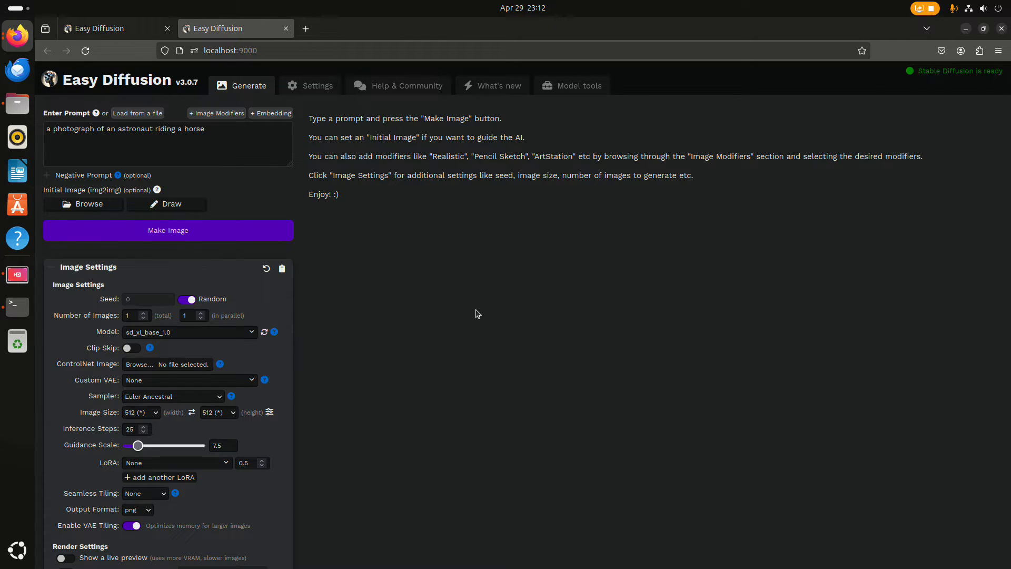
mouse_move(317, 382)
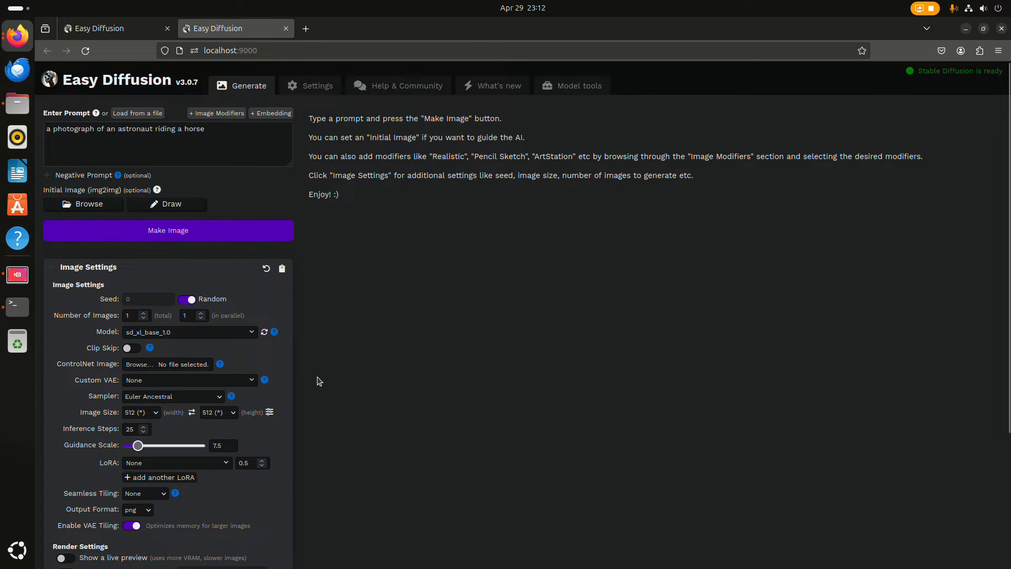
mouse_move(245, 337)
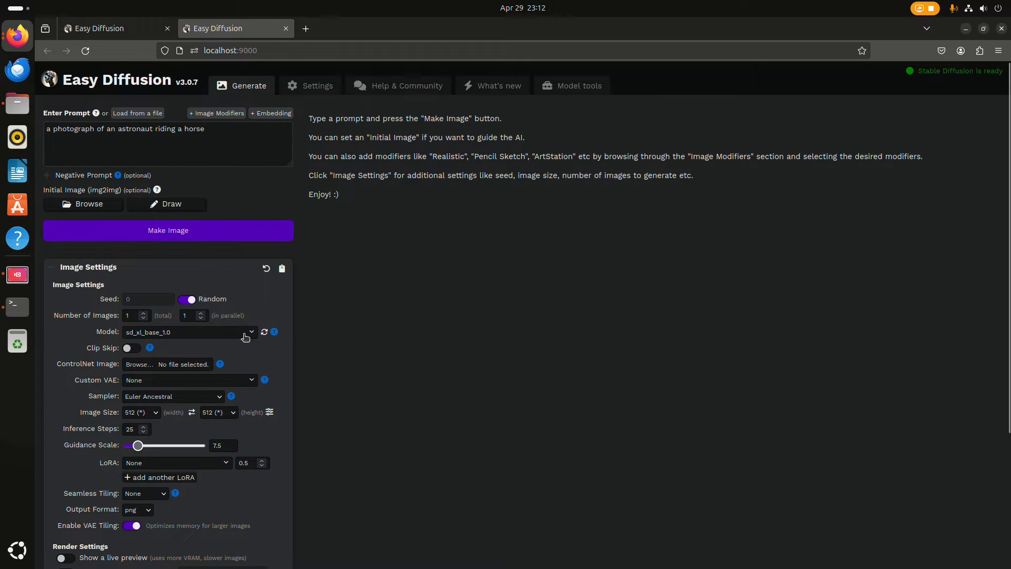
click(187, 331)
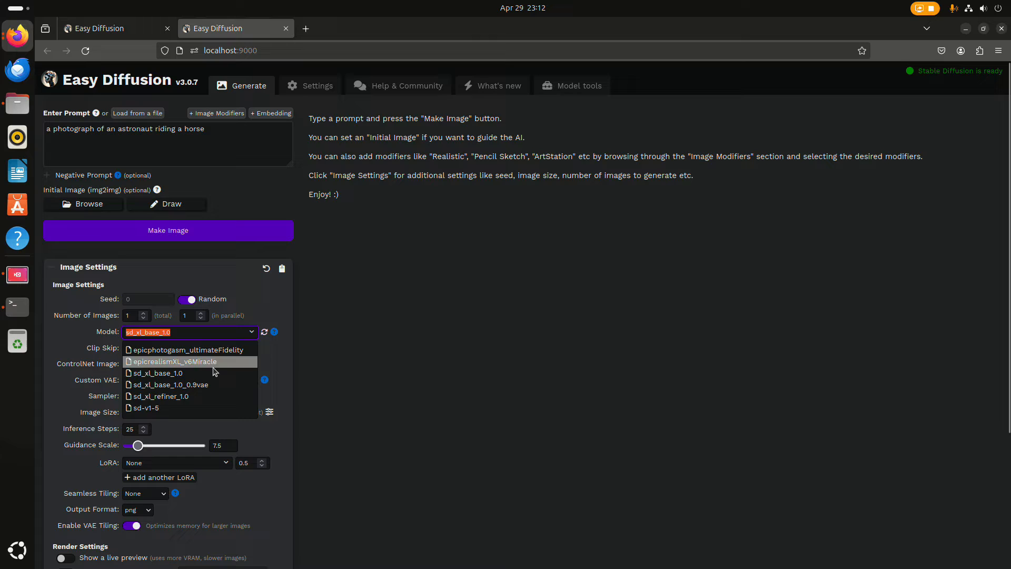
mouse_move(187, 349)
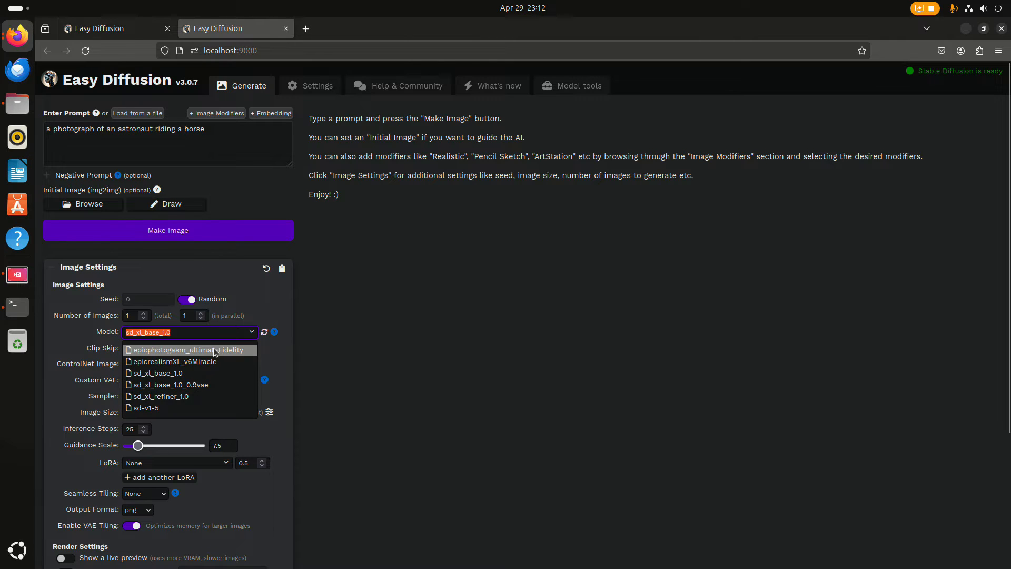
mouse_move(180, 407)
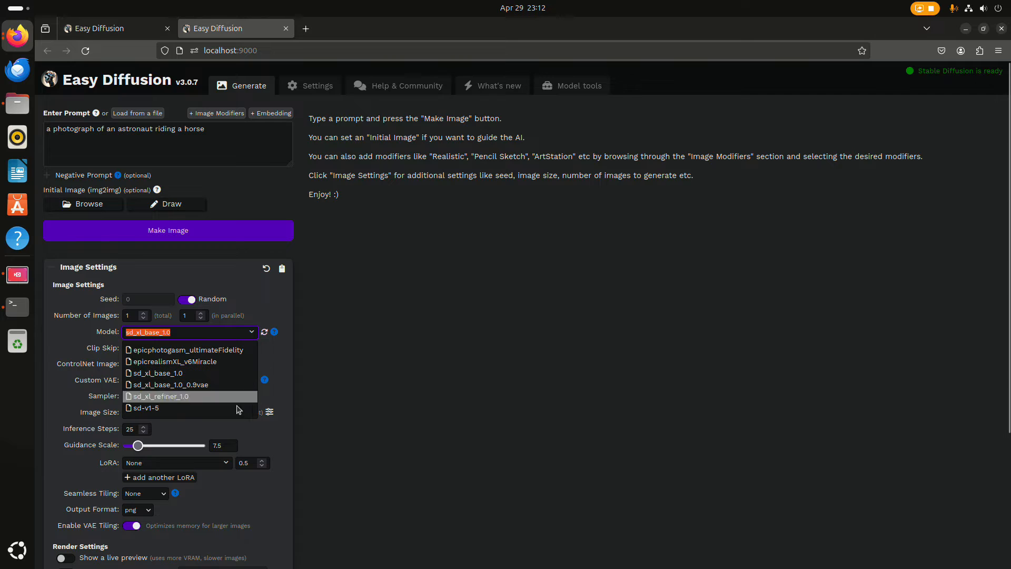
click(156, 373)
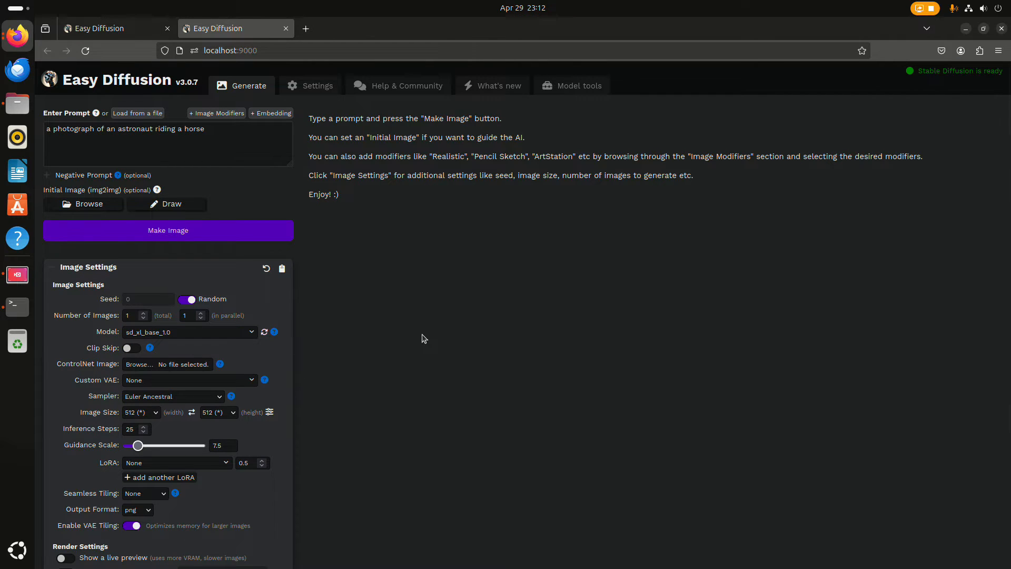
mouse_move(116, 41)
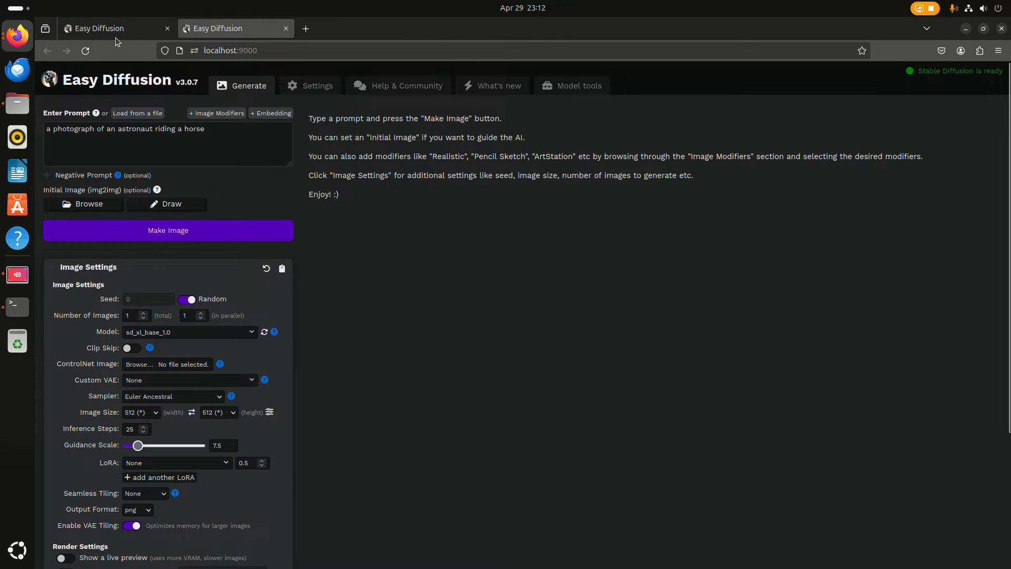
- Go from the installation docs to the Easy Diffusion wiki's SDXL page and its usage steps
click(84, 50)
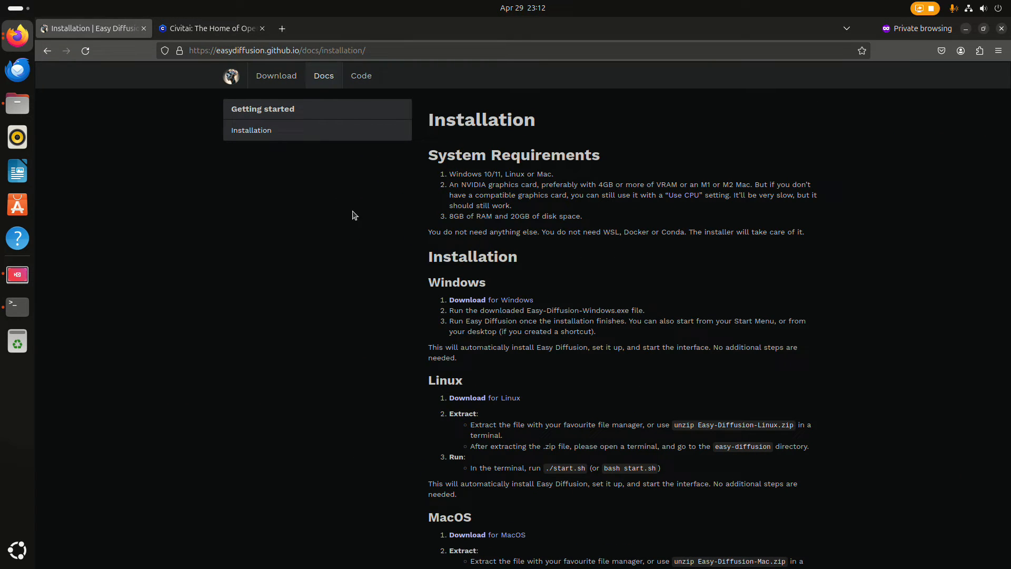
click(323, 75)
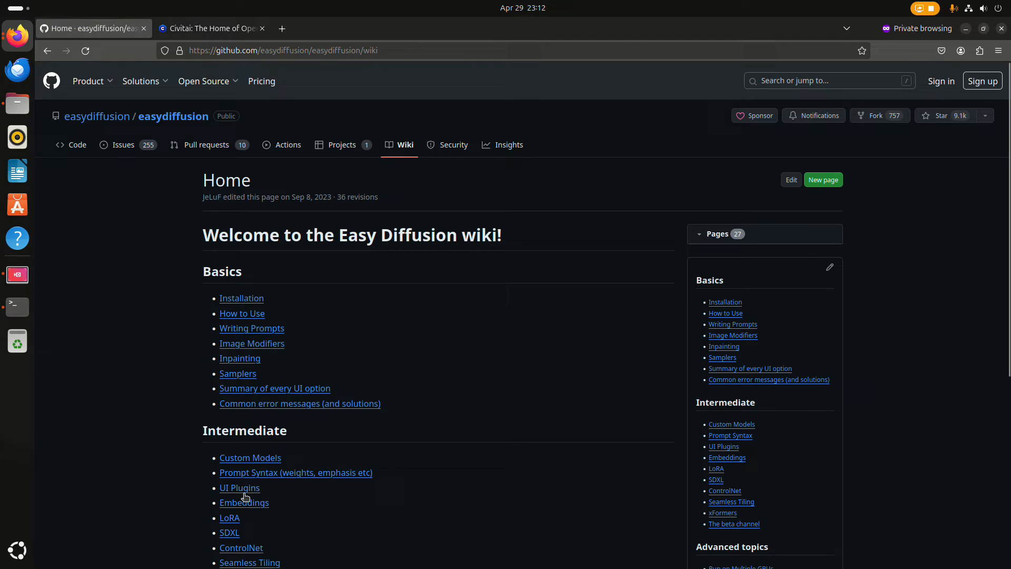
click(229, 532)
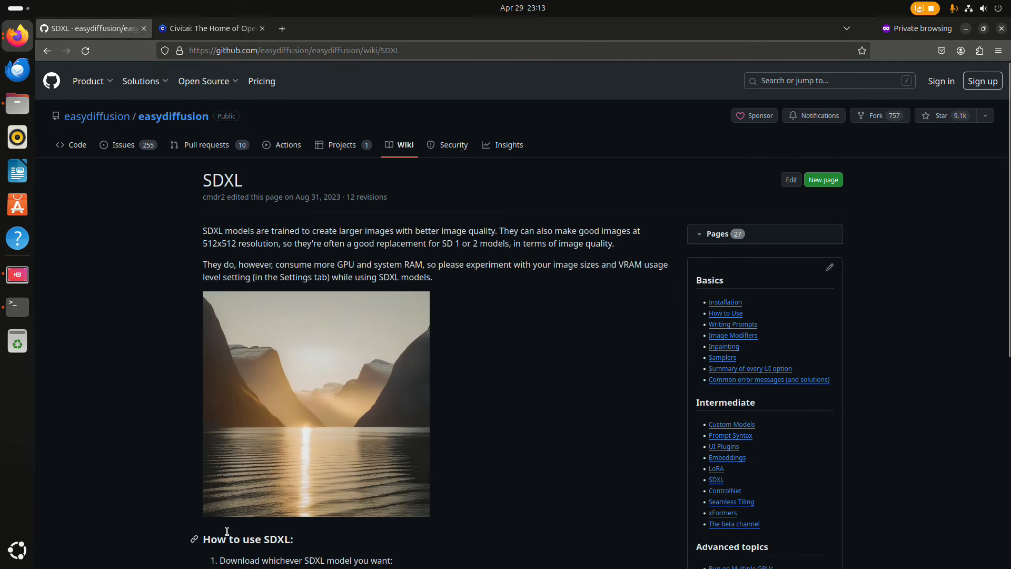
scroll(down, 3)
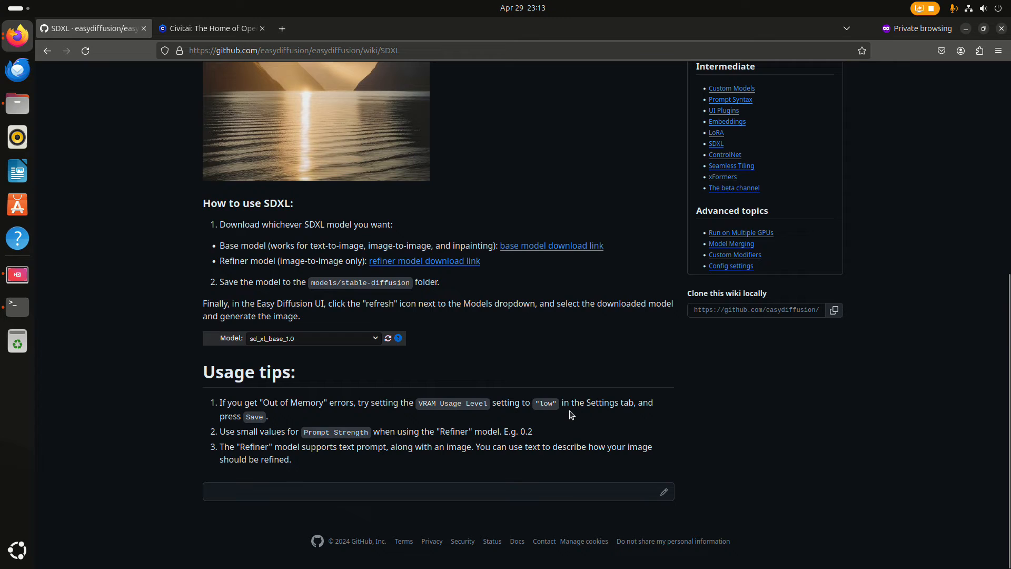
mouse_move(558, 255)
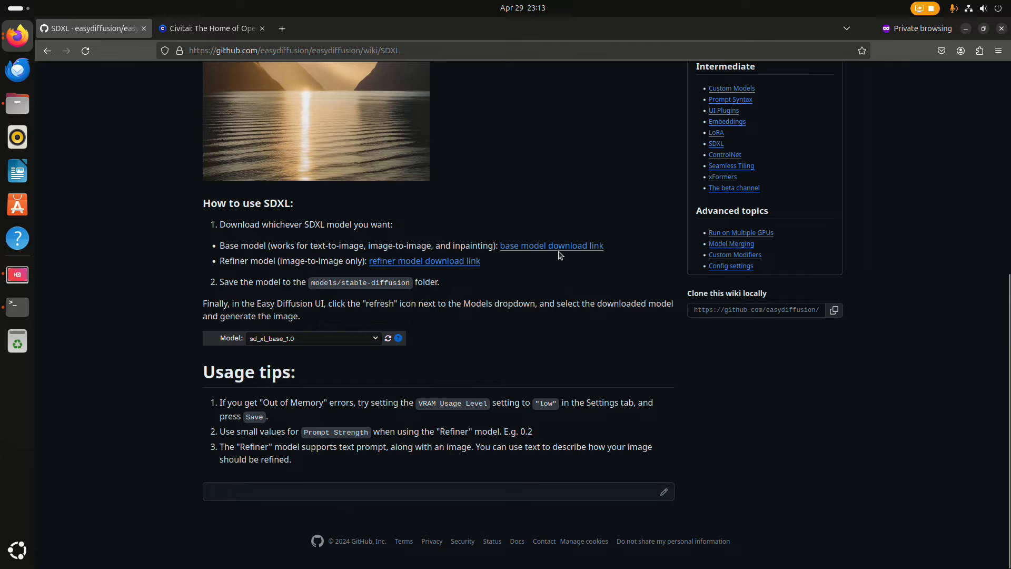
mouse_move(552, 244)
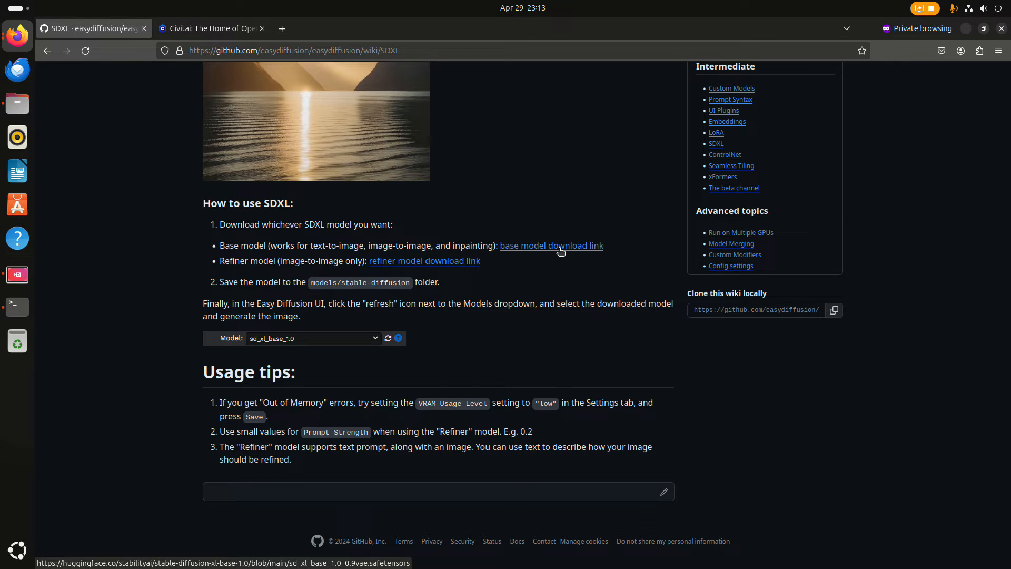
mouse_move(435, 282)
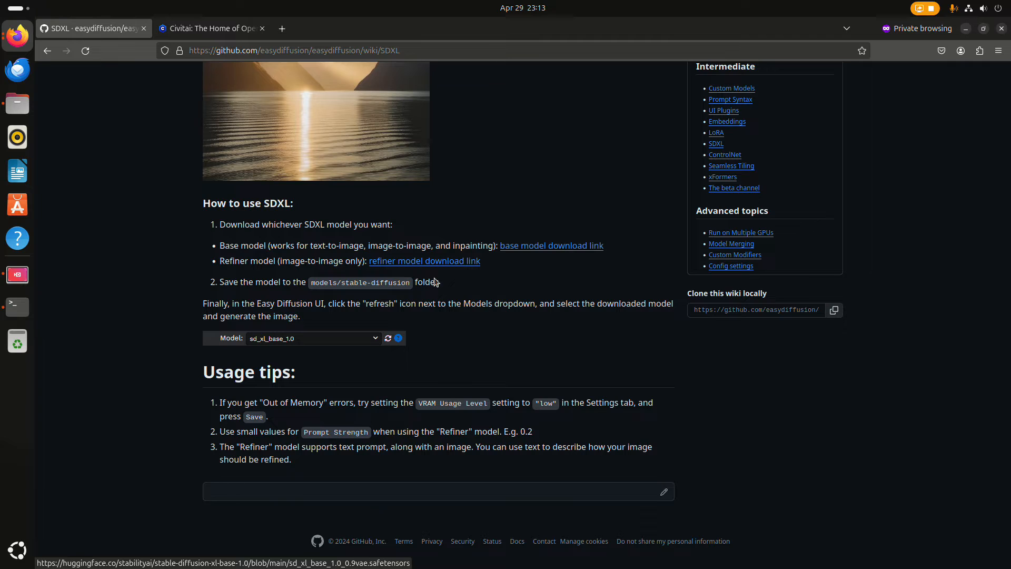
- Open easy-diffusion/models/stable-diffusion to view the SDXL base, VAE and refiner files
click(17, 103)
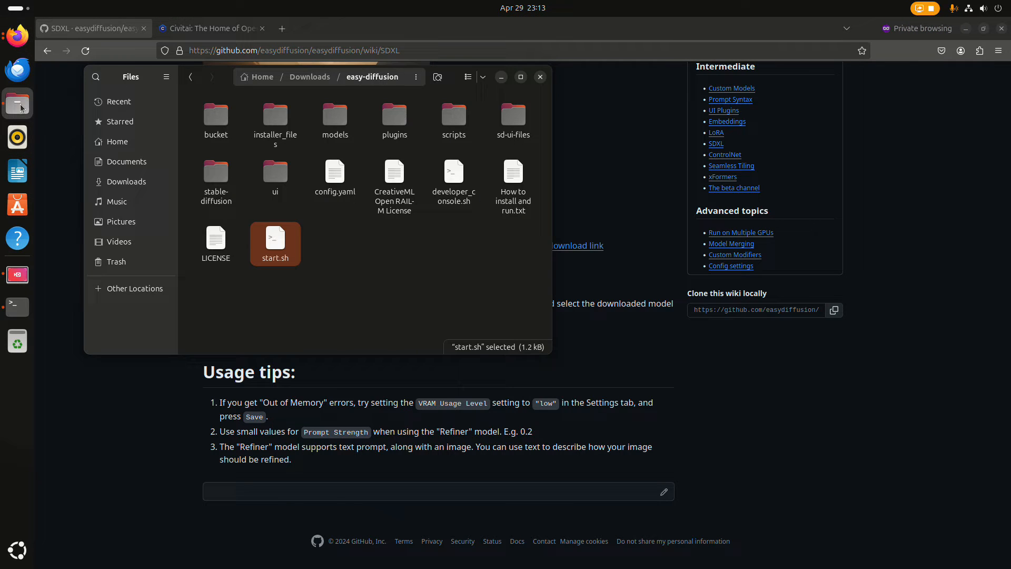
click(334, 120)
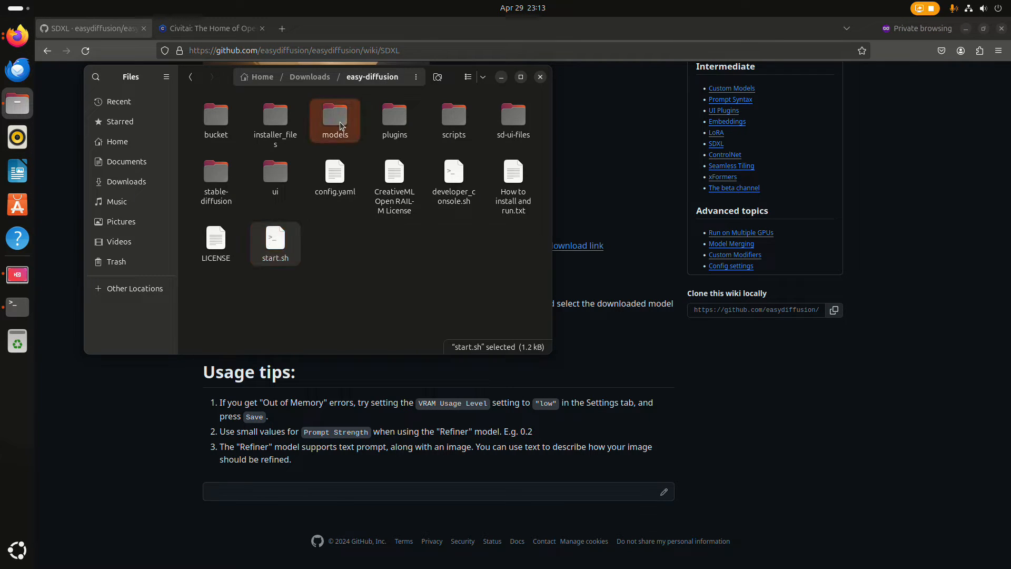
double_click(334, 115)
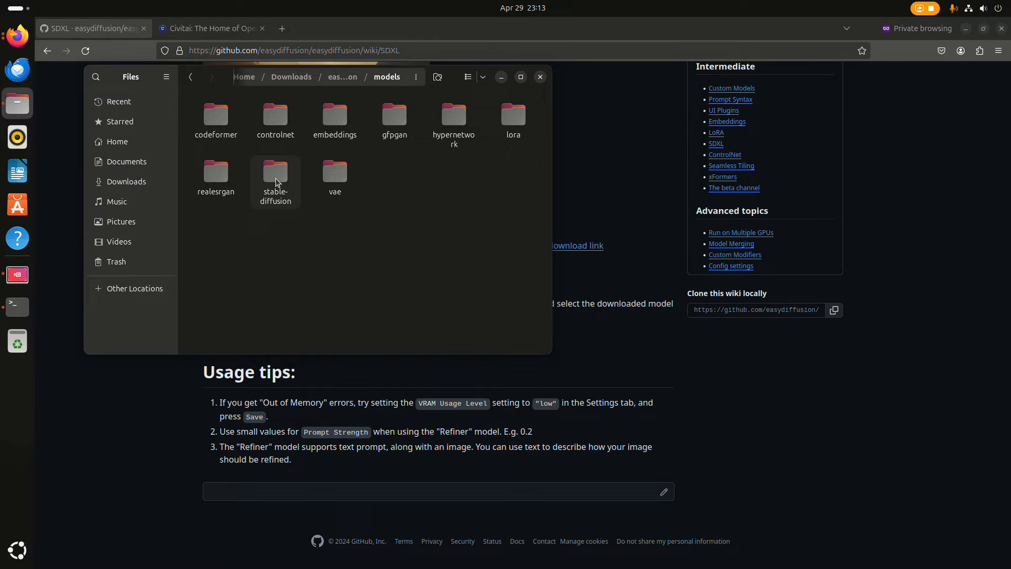
mouse_move(215, 184)
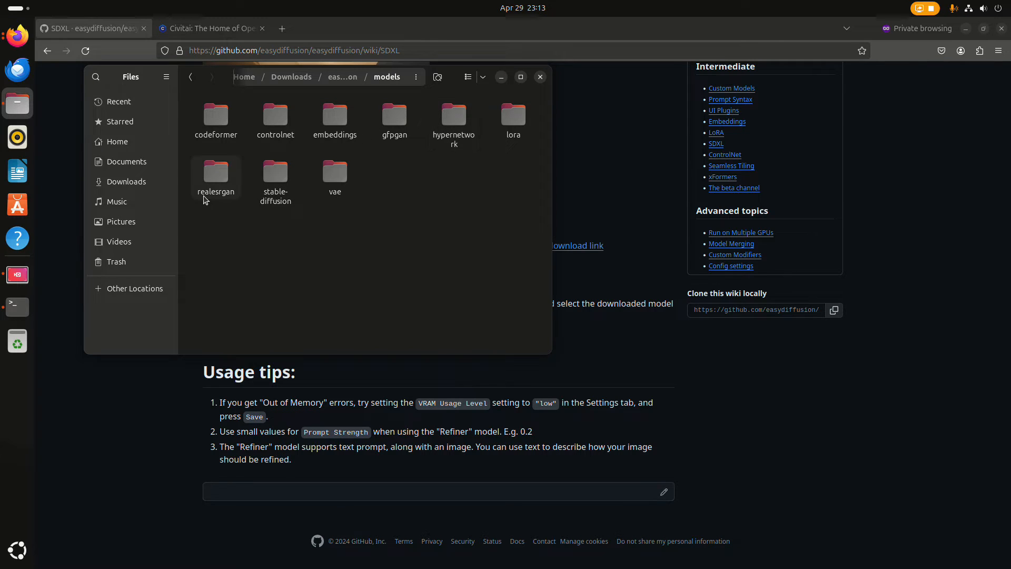
double_click(274, 179)
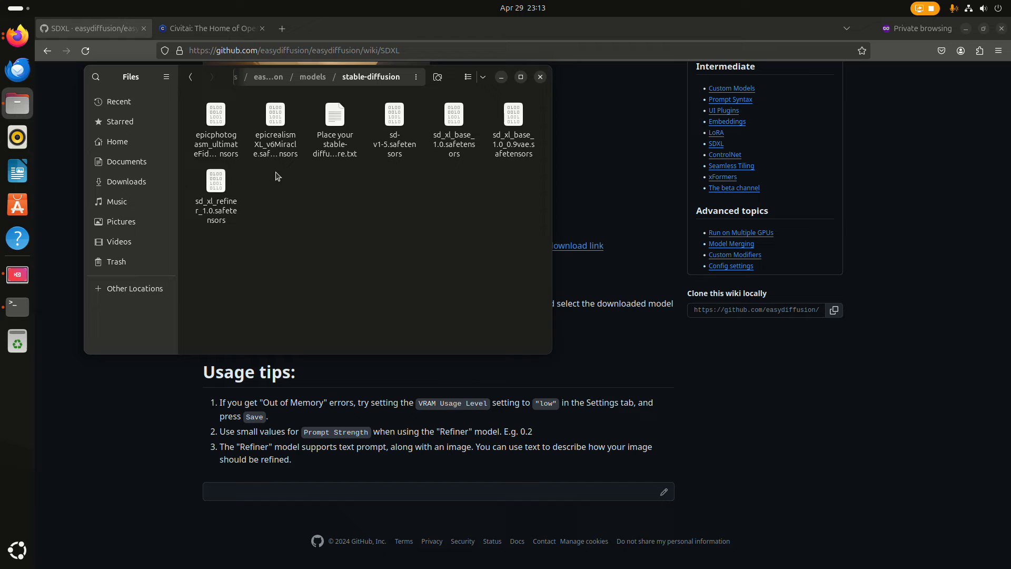
mouse_move(467, 226)
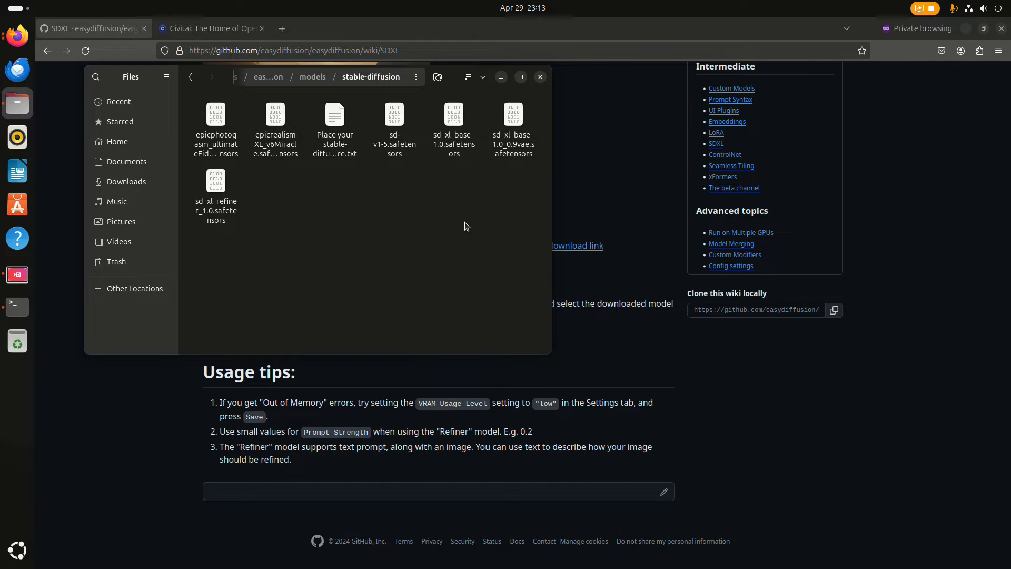
mouse_move(396, 226)
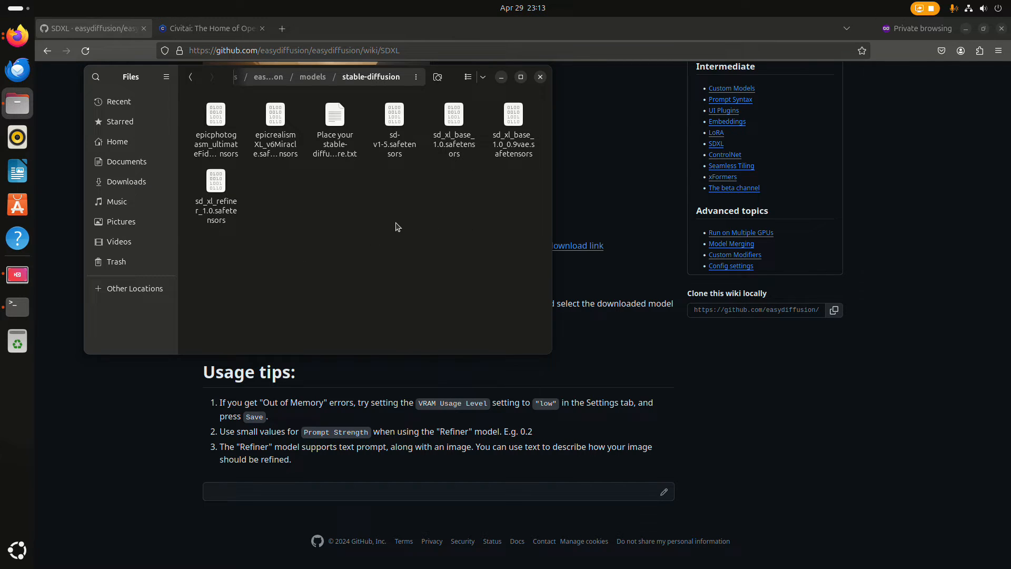
mouse_move(387, 205)
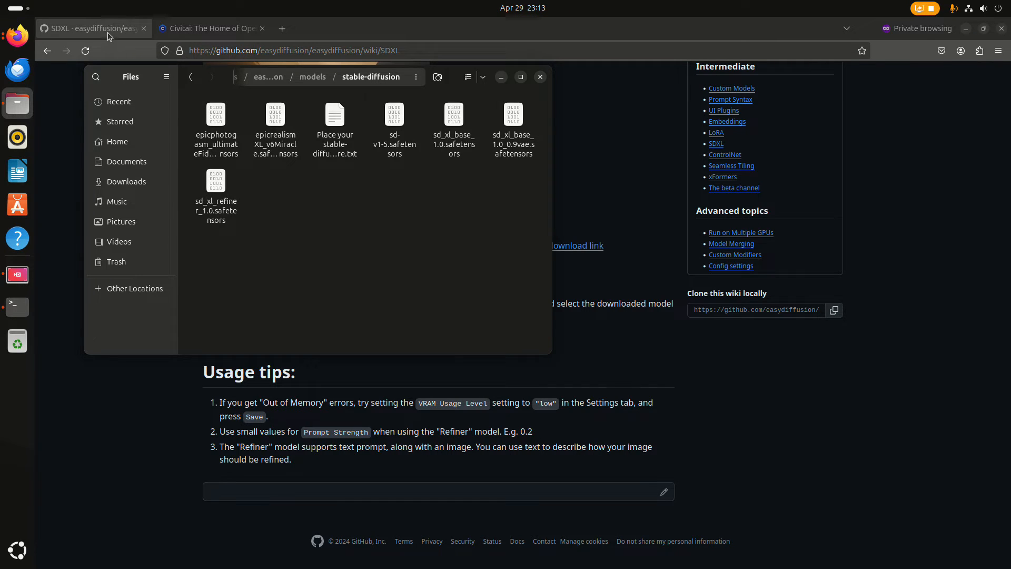
mouse_move(17, 36)
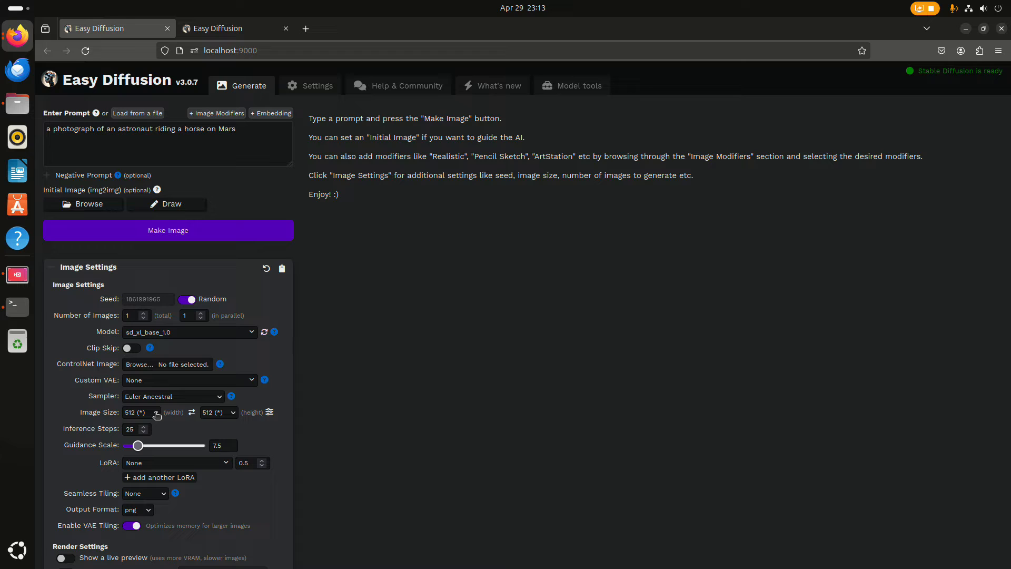
- Open the Image Size width dropdown to review the available widths, keeping 512
click(136, 412)
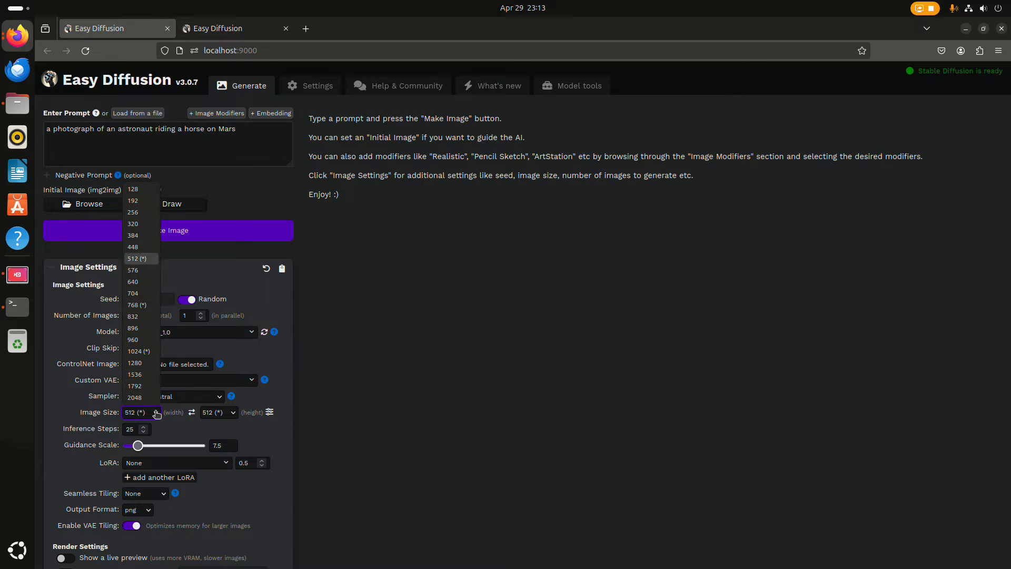
mouse_move(137, 304)
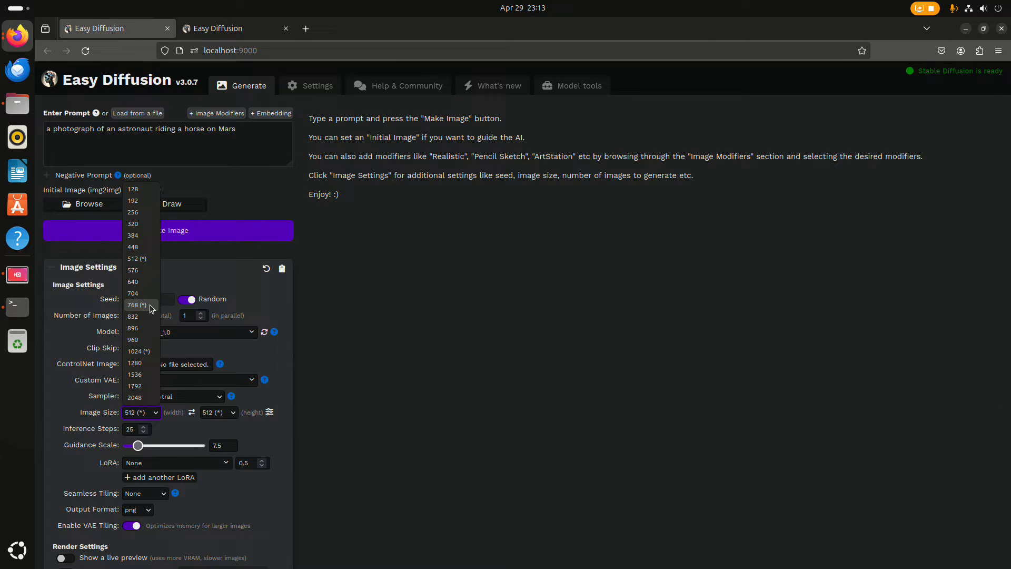
mouse_move(139, 316)
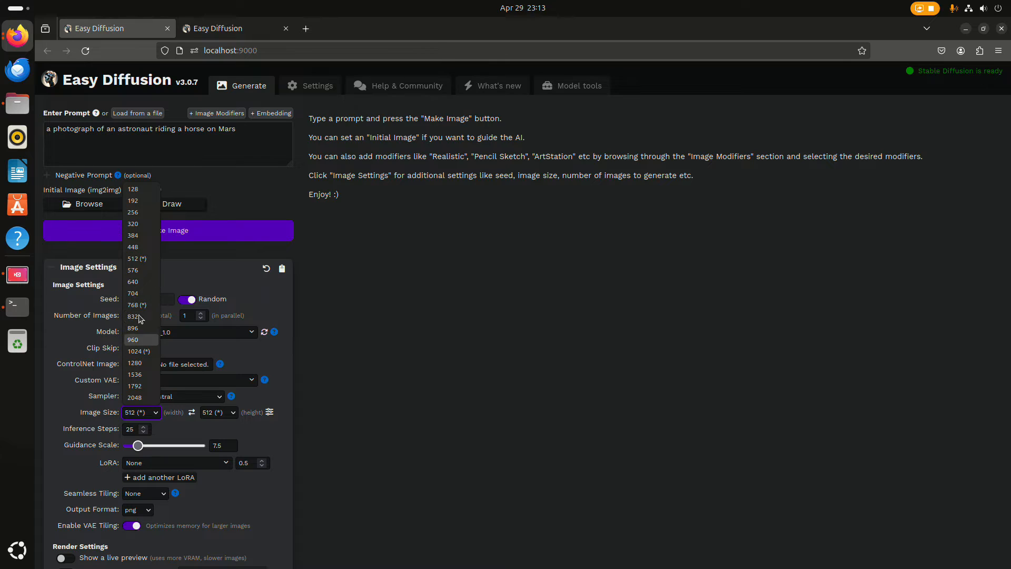
mouse_move(138, 305)
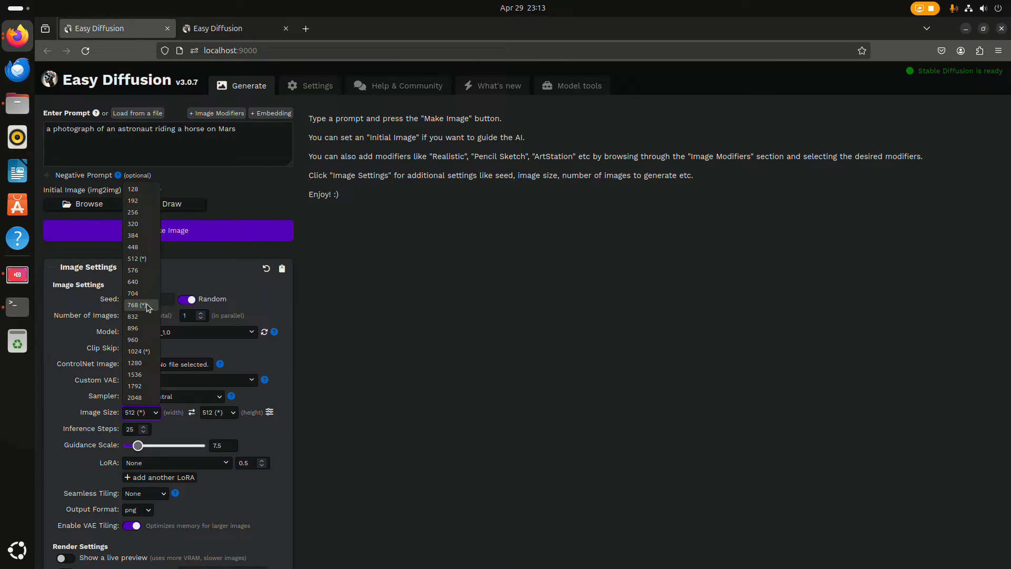
mouse_move(134, 351)
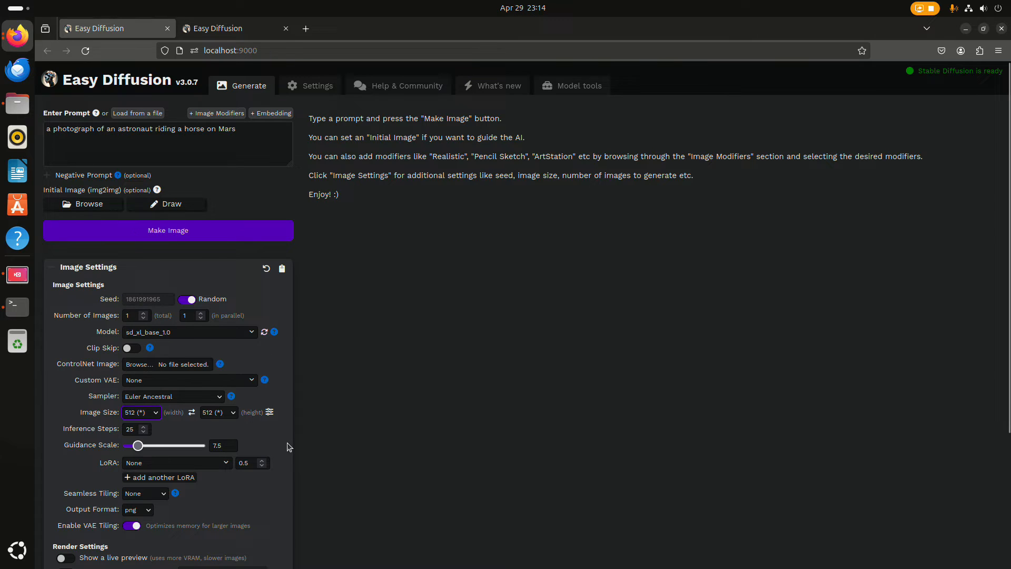
mouse_move(391, 422)
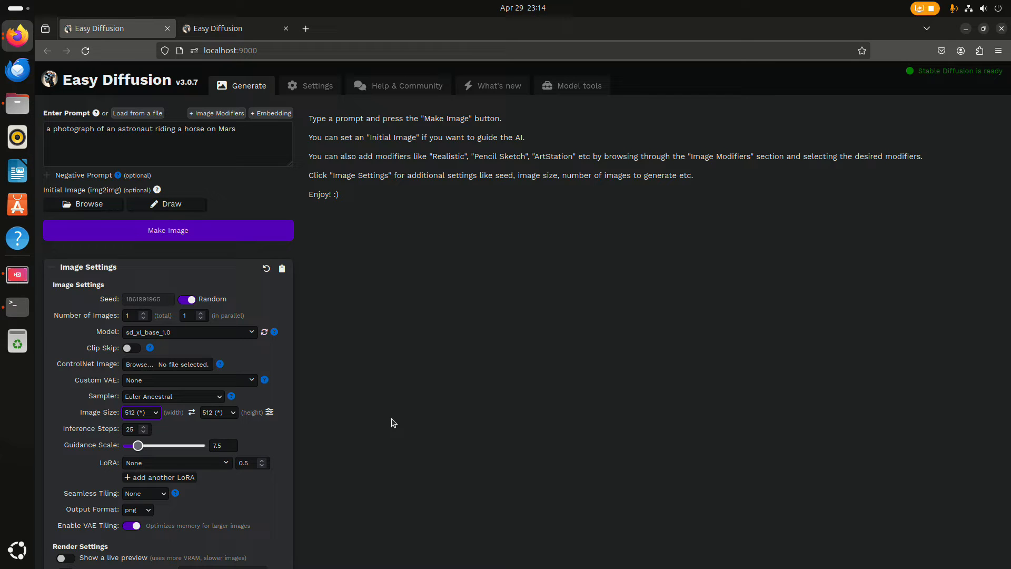
mouse_move(187, 97)
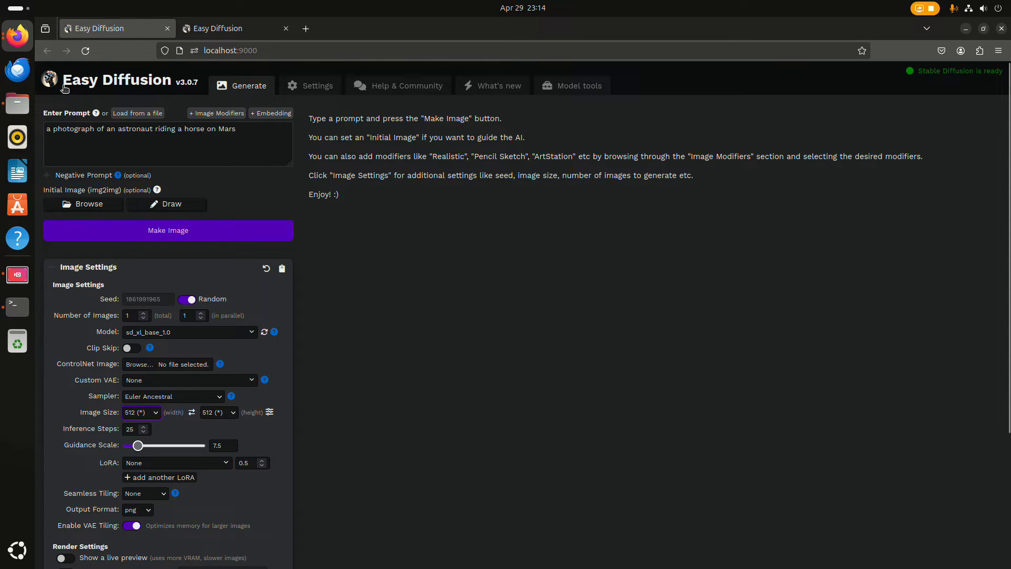
mouse_move(343, 501)
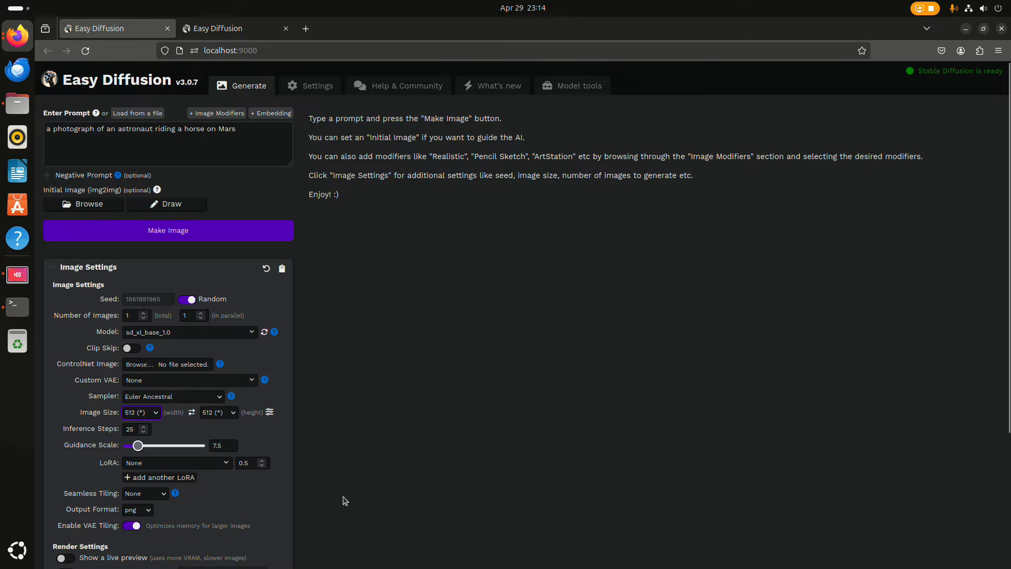
mouse_move(161, 528)
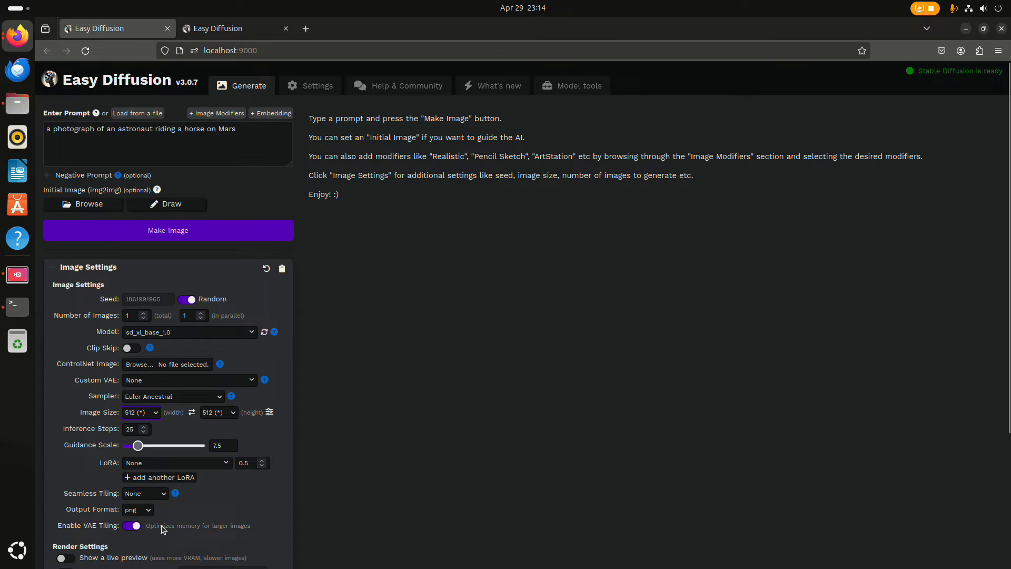
mouse_move(340, 480)
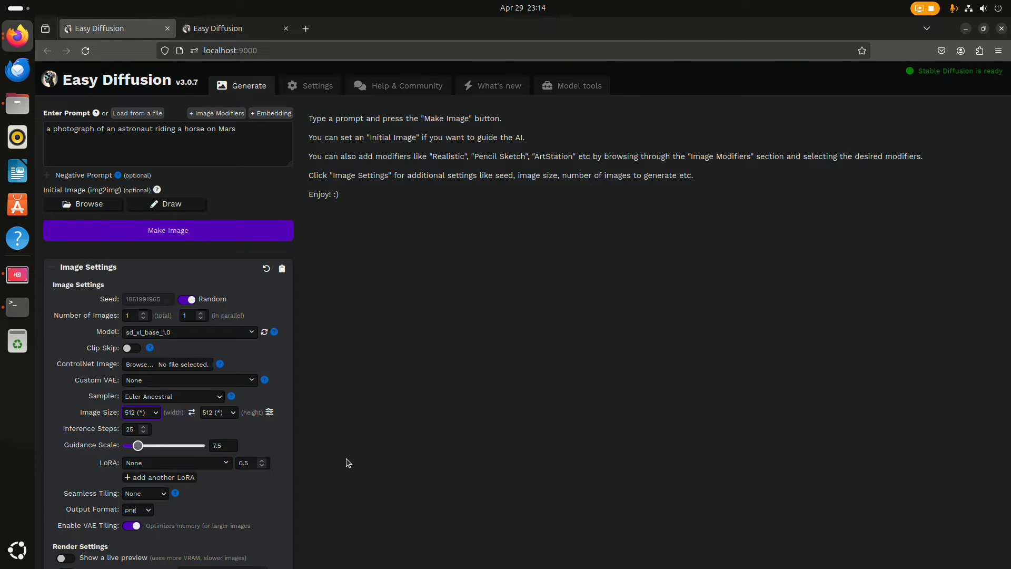
mouse_move(225, 489)
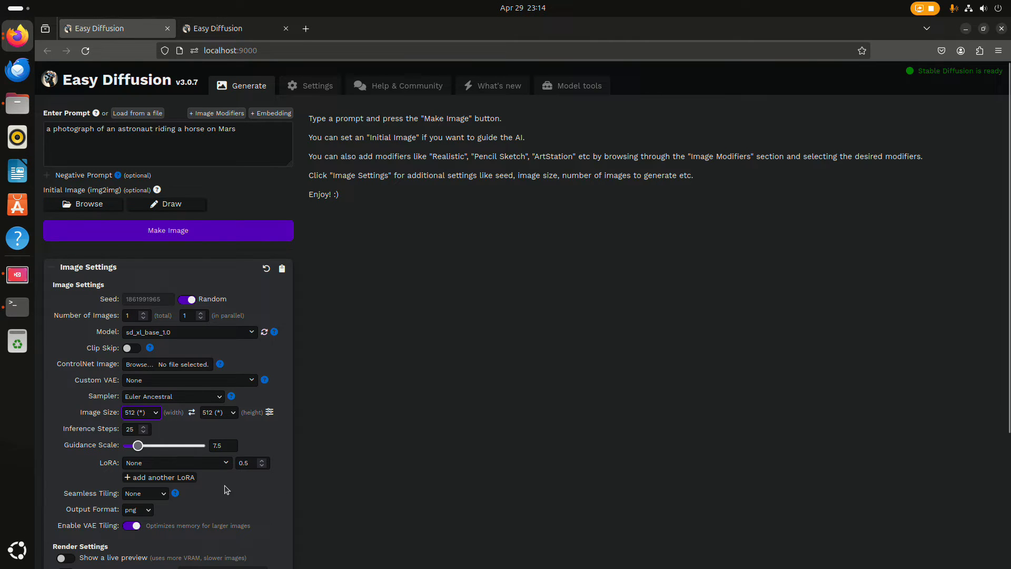
mouse_move(200, 426)
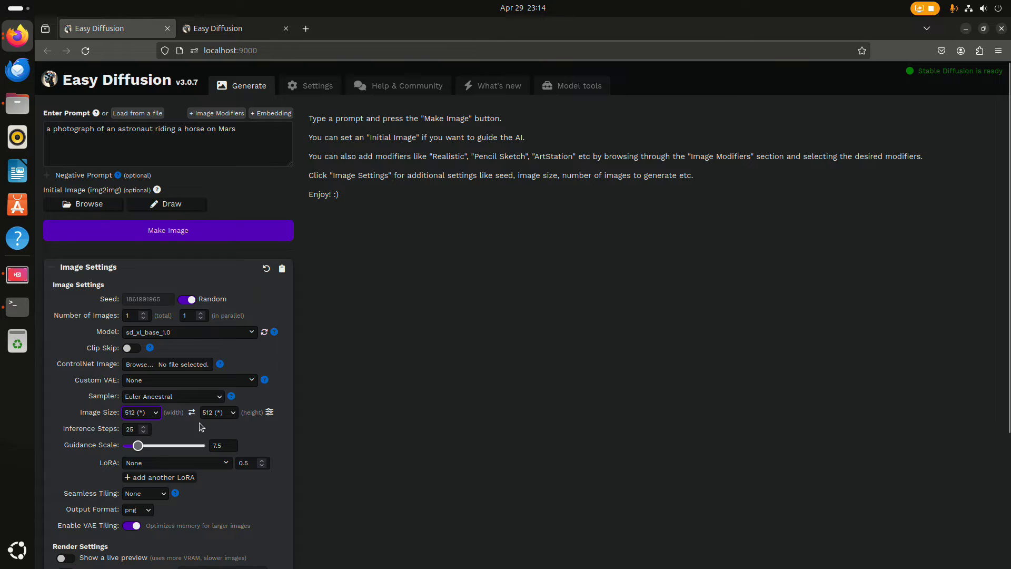
mouse_move(435, 436)
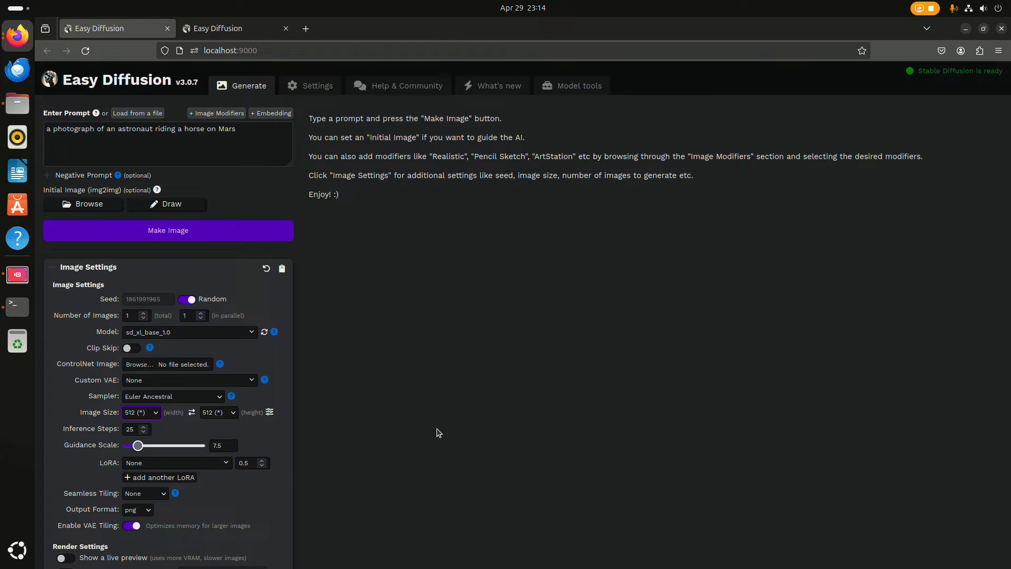
mouse_move(322, 265)
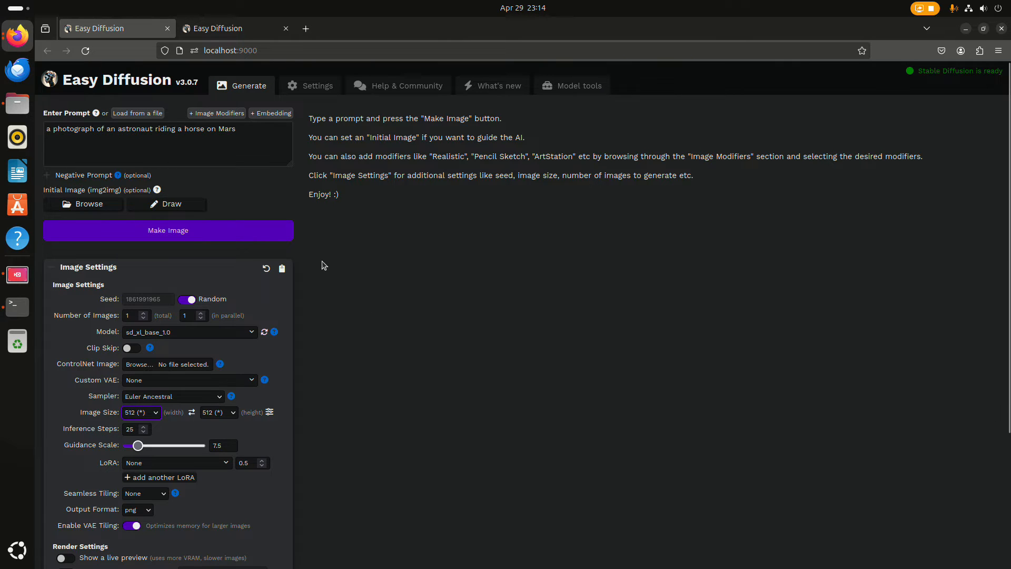
scroll(down, 3)
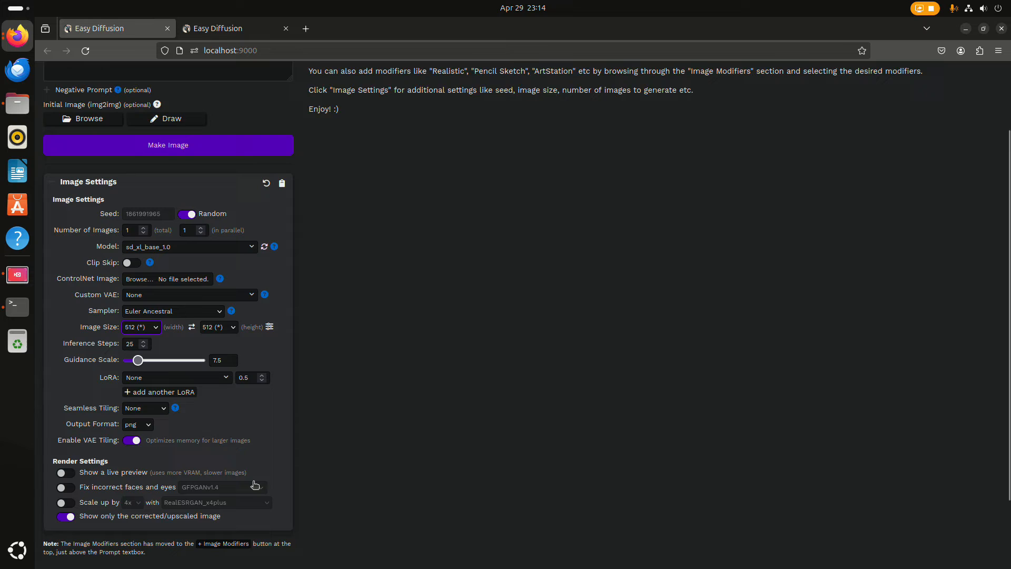
scroll(up, 3)
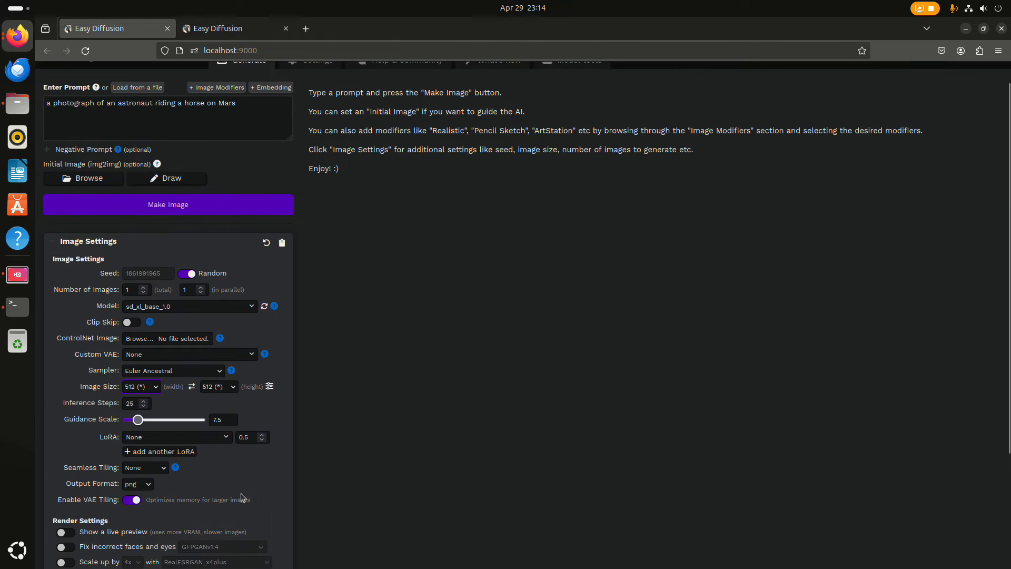
click(137, 483)
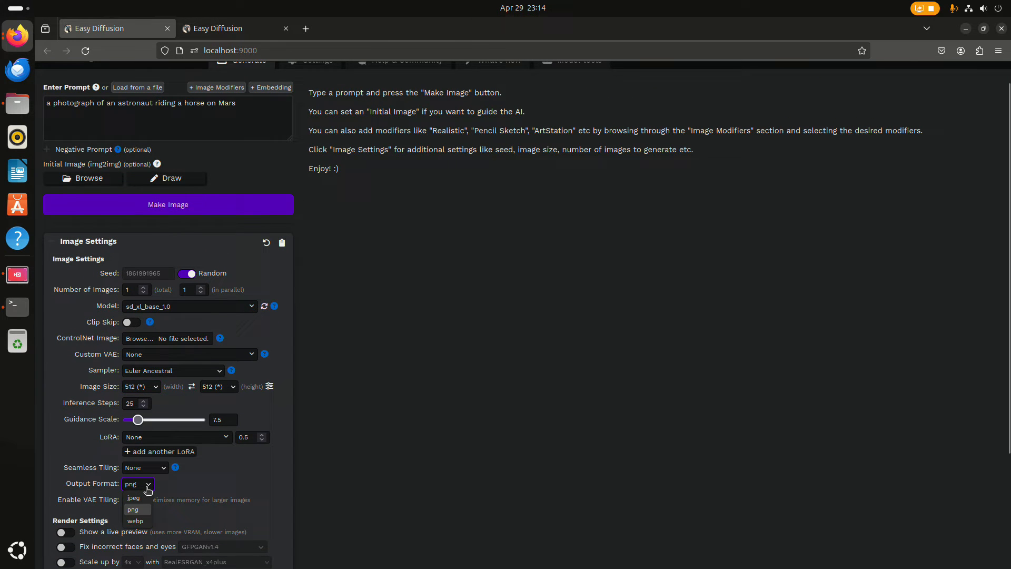
mouse_move(138, 520)
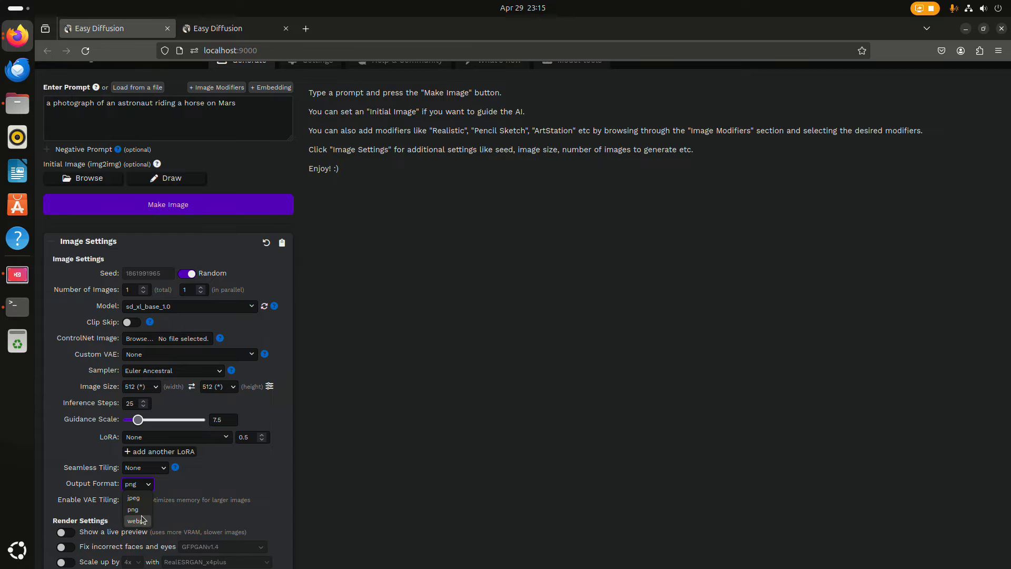
mouse_move(133, 497)
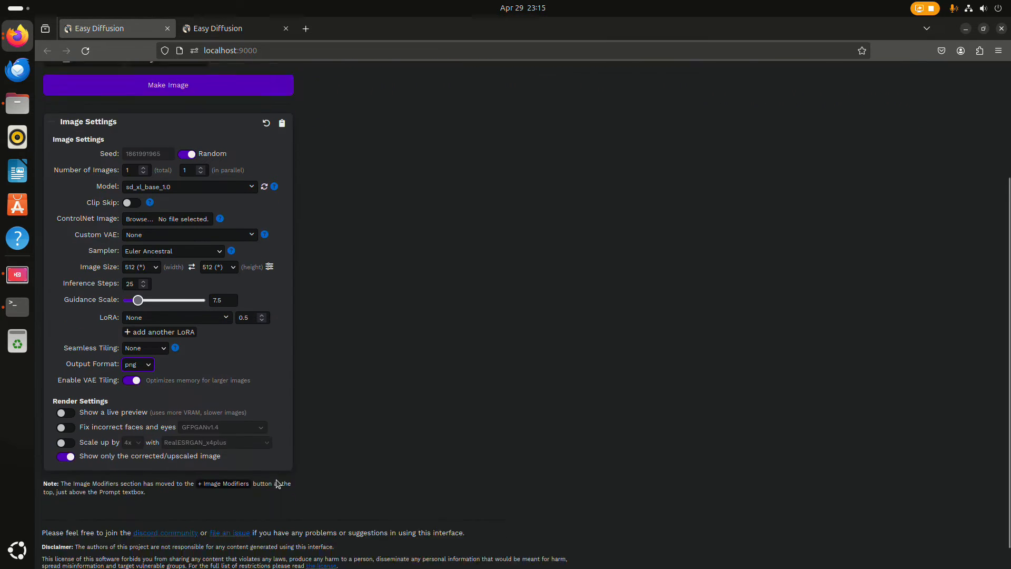
scroll(up, 3)
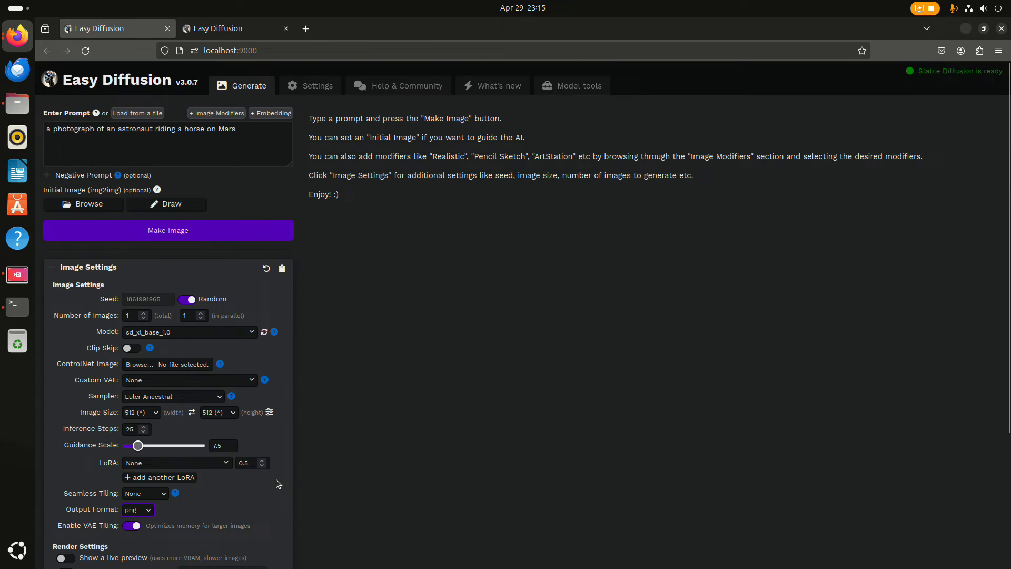
mouse_move(397, 335)
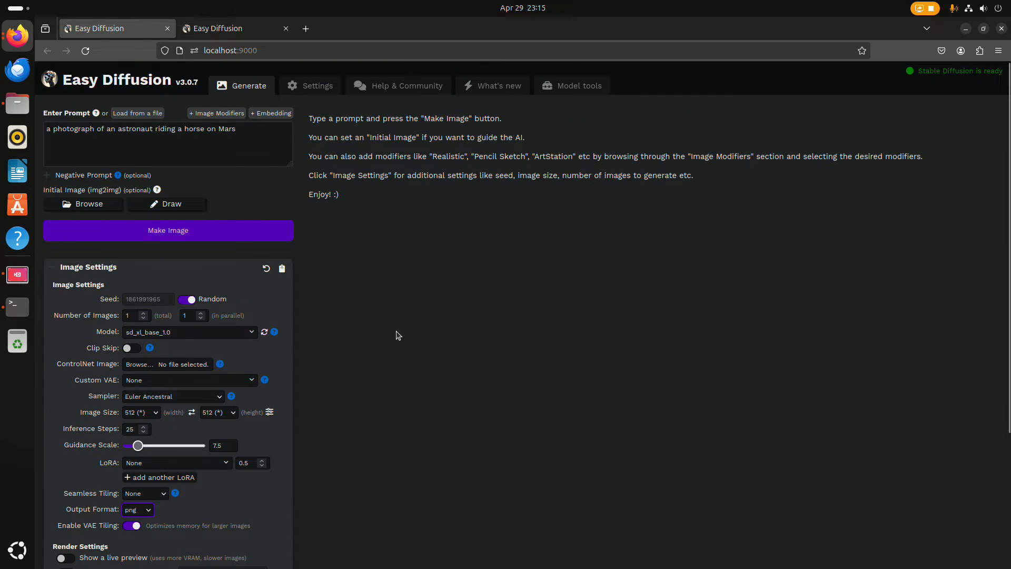
mouse_move(270, 412)
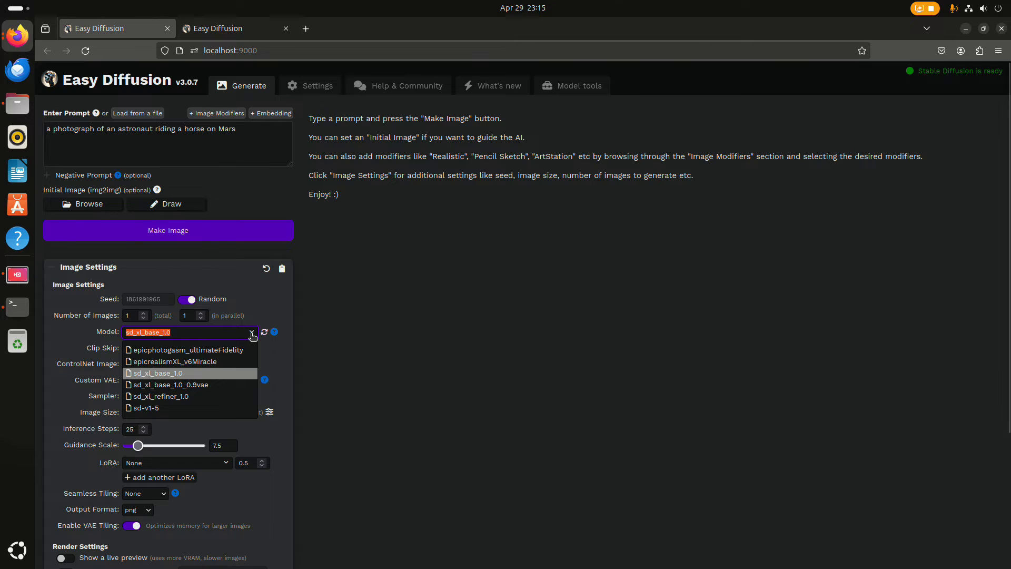
click(156, 373)
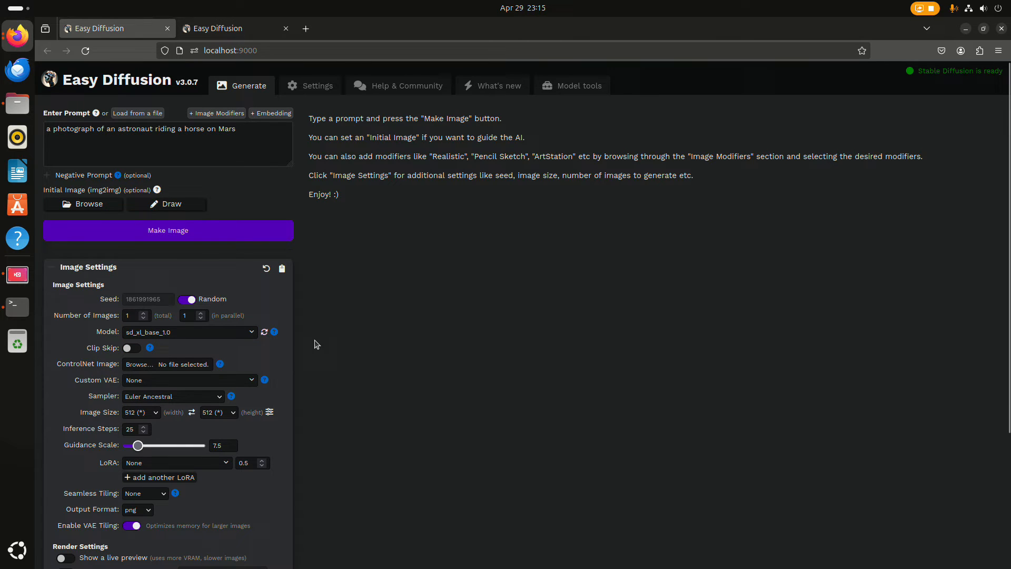
mouse_move(416, 278)
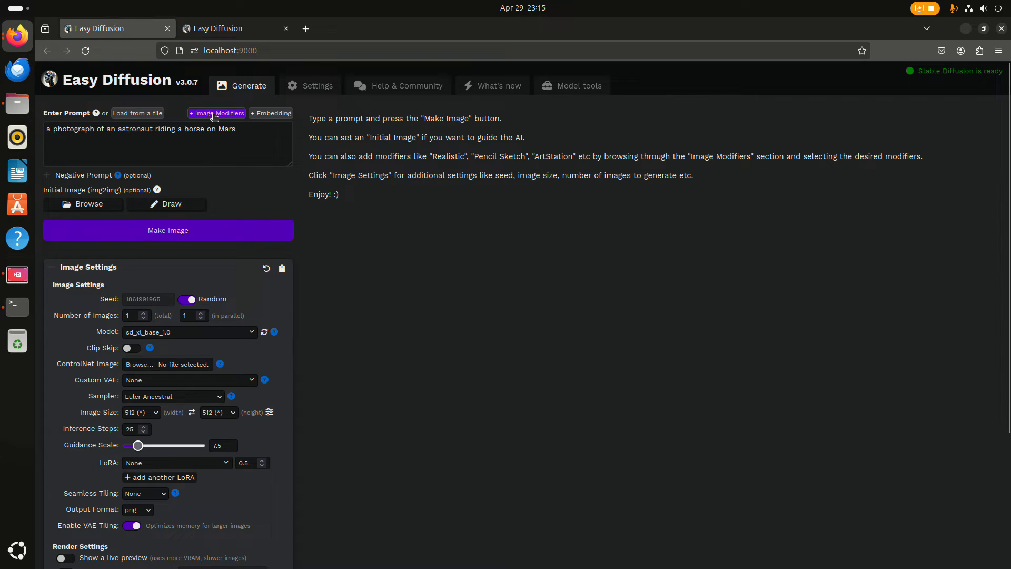
click(216, 112)
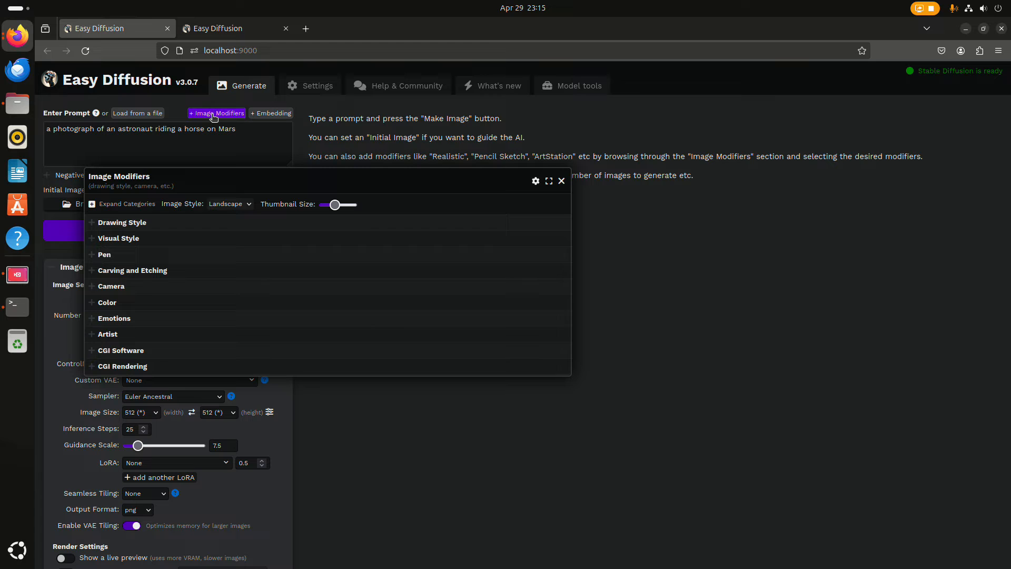
mouse_move(107, 333)
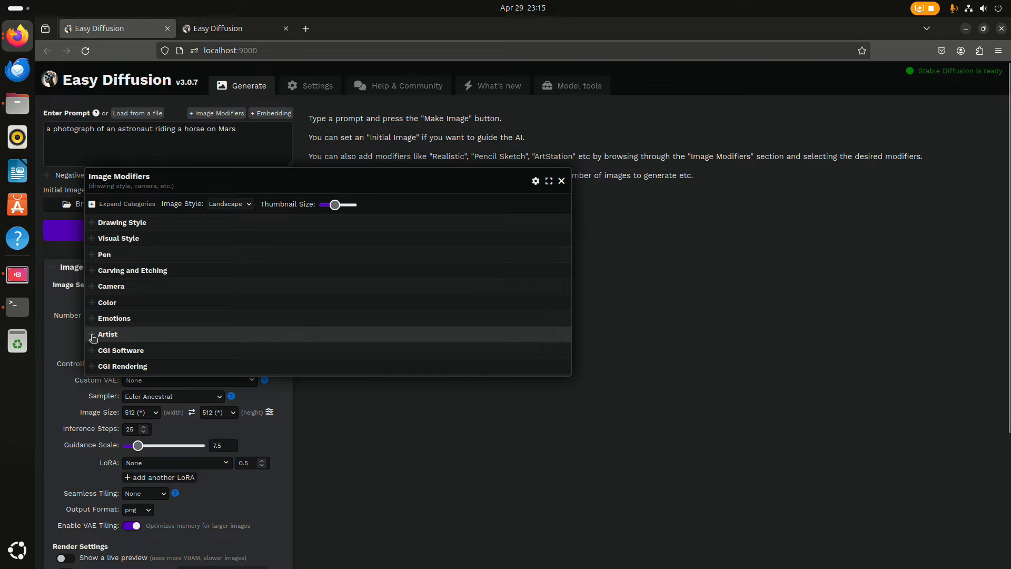
click(91, 333)
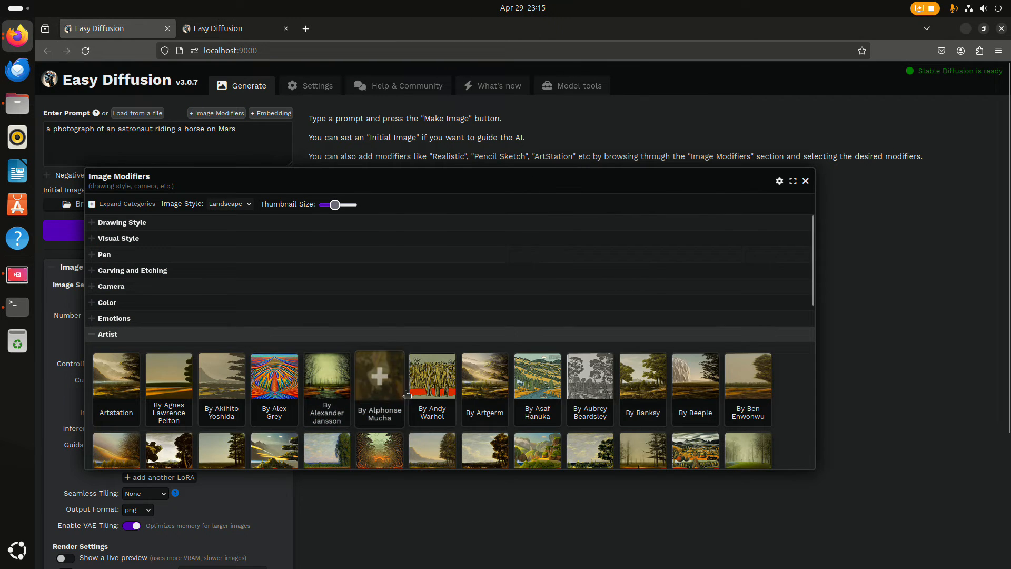
scroll(down, 3)
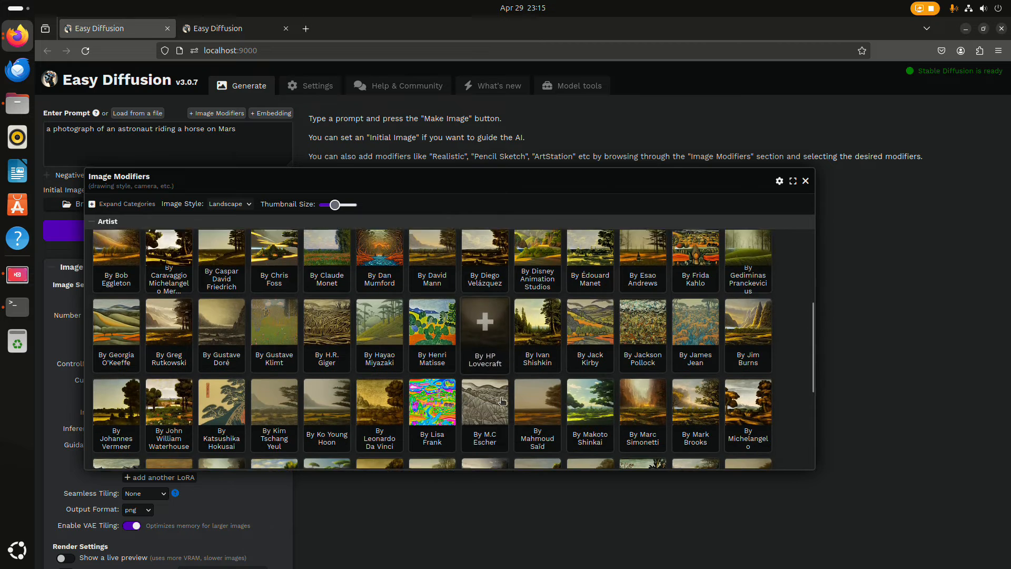
scroll(down, 3)
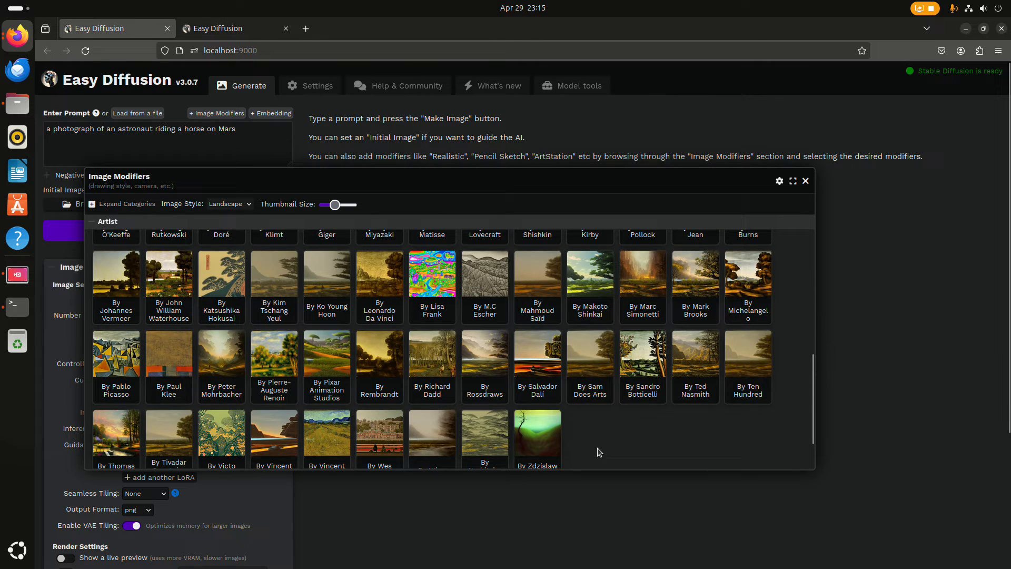
mouse_move(623, 423)
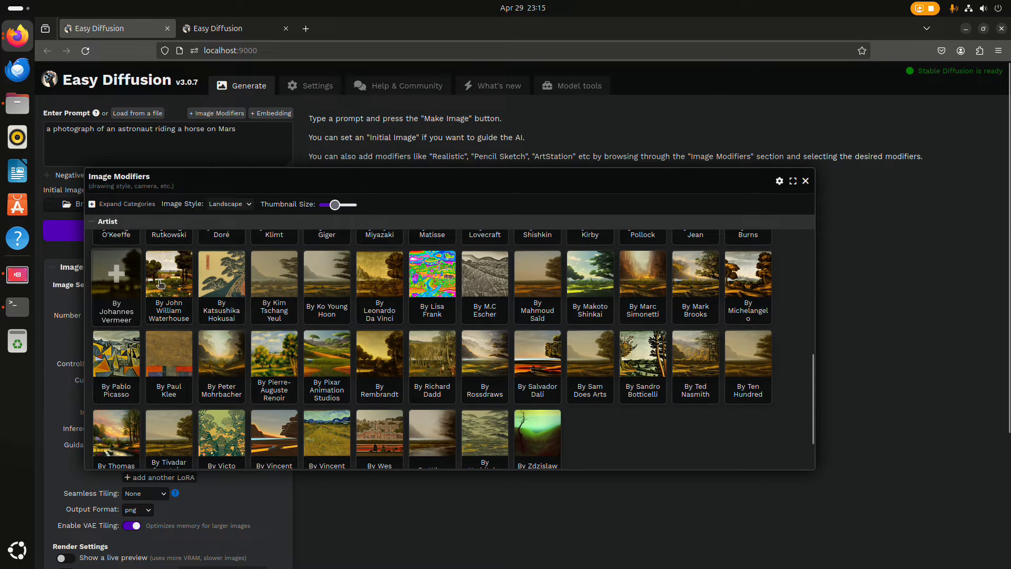
mouse_move(747, 366)
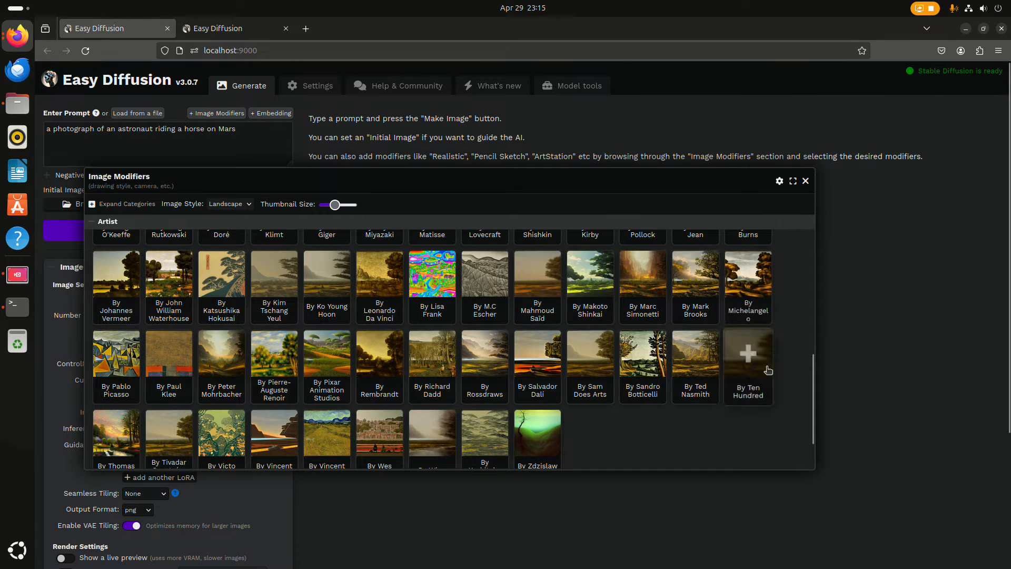
mouse_move(477, 433)
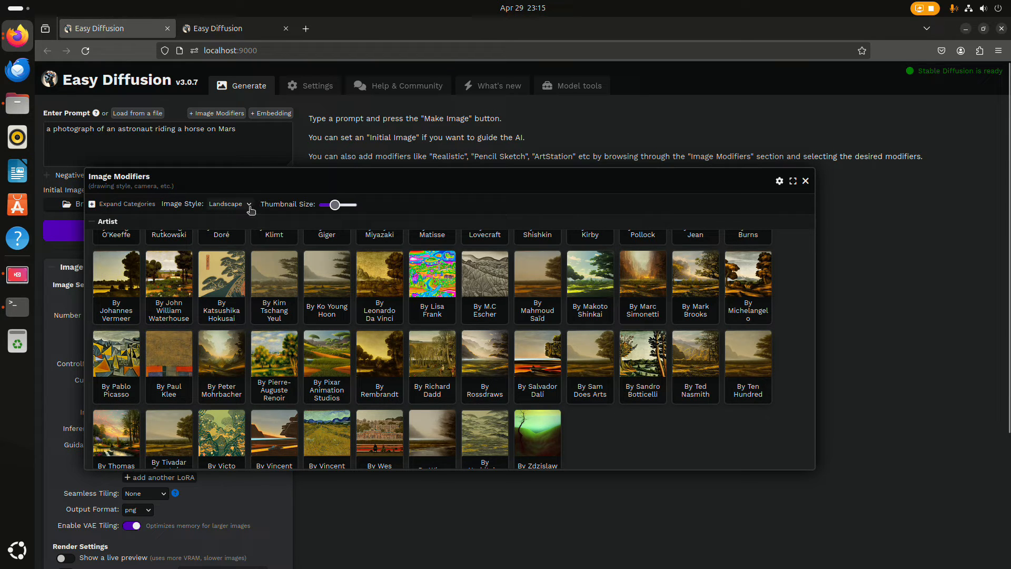
click(229, 203)
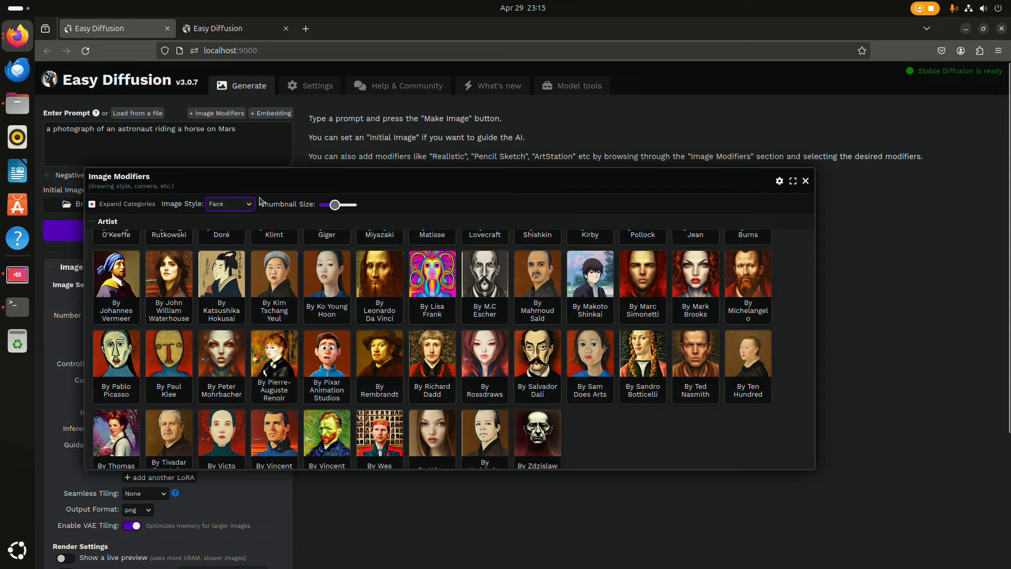
click(805, 181)
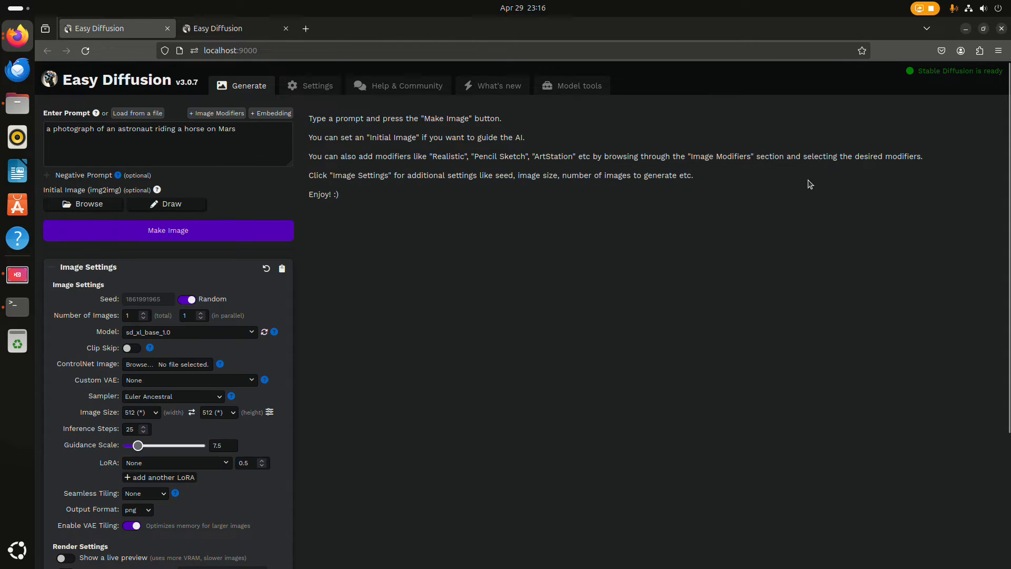
mouse_move(531, 361)
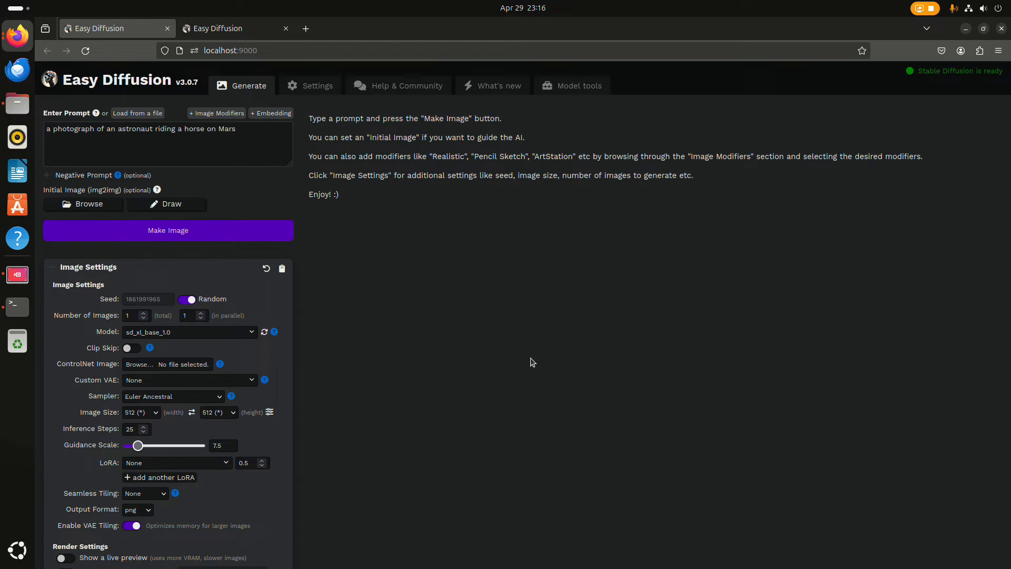
mouse_move(284, 497)
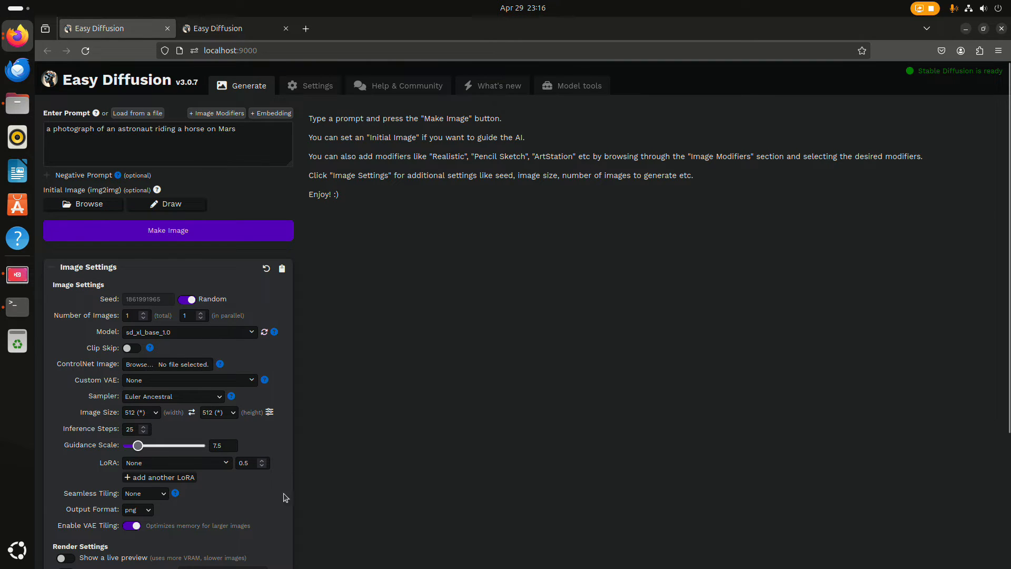
mouse_move(333, 440)
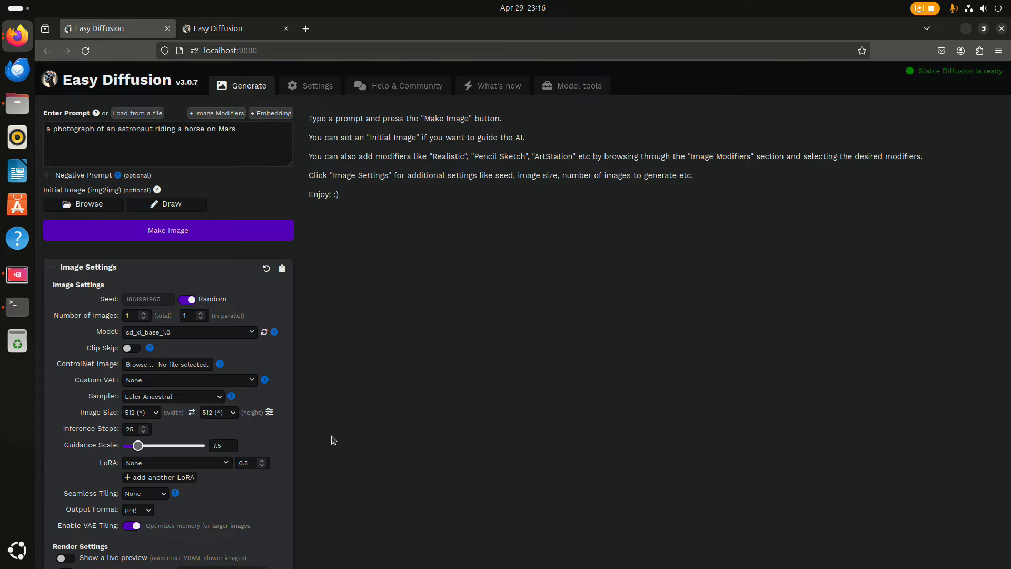
mouse_move(335, 377)
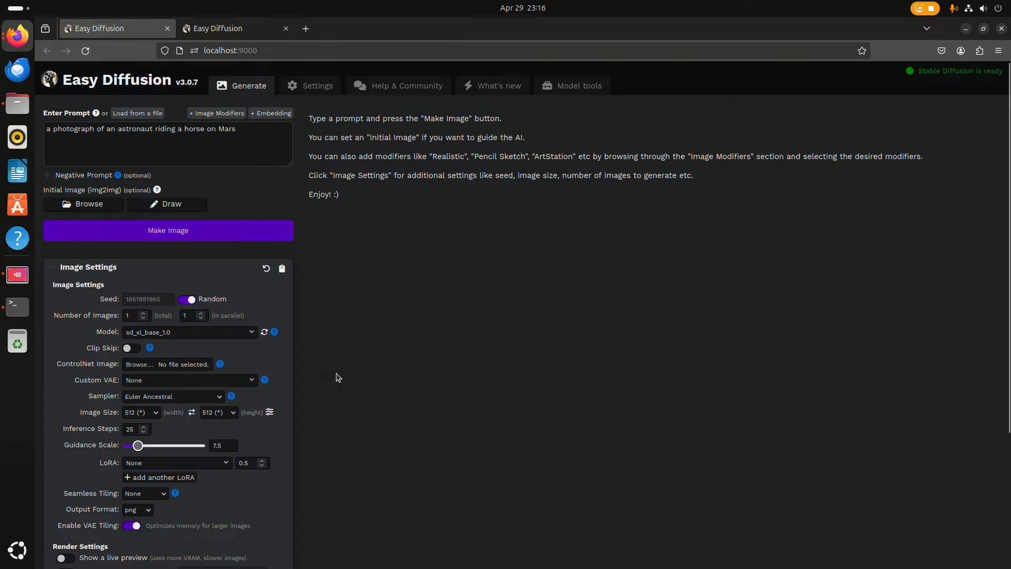
- Scroll down through the Generate page's render settings and back up
scroll(down, 3)
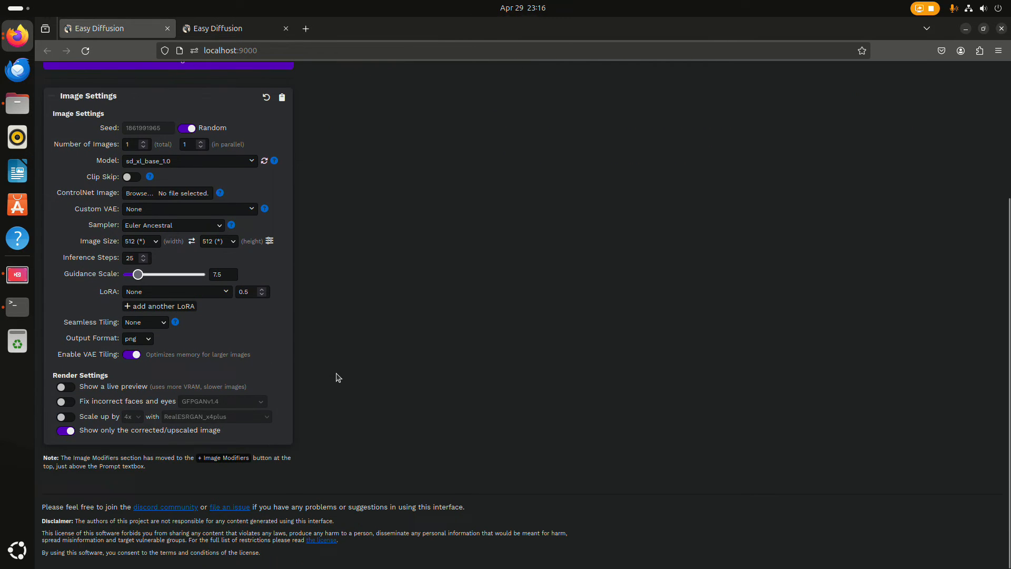
scroll(up, 3)
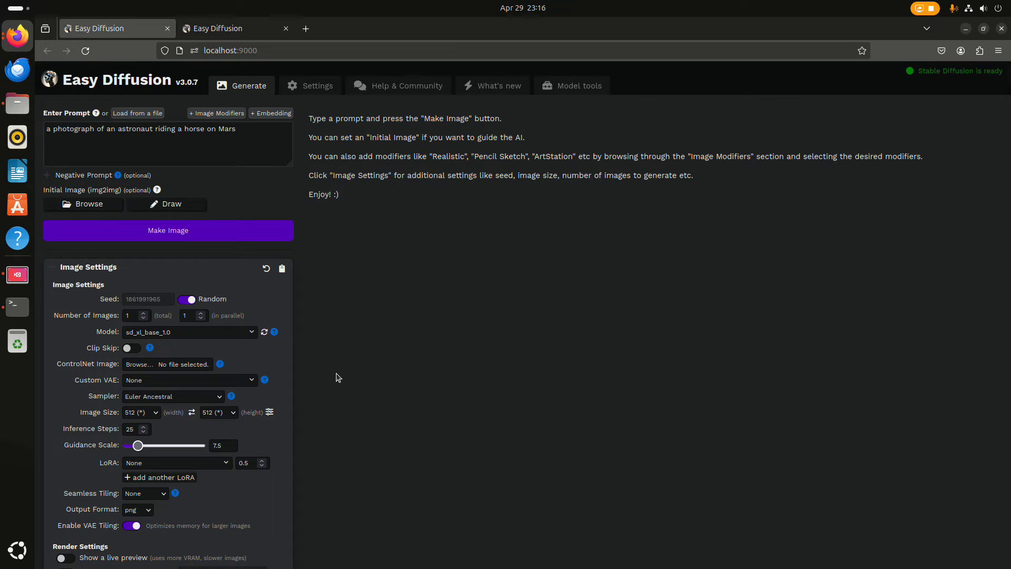
mouse_move(334, 354)
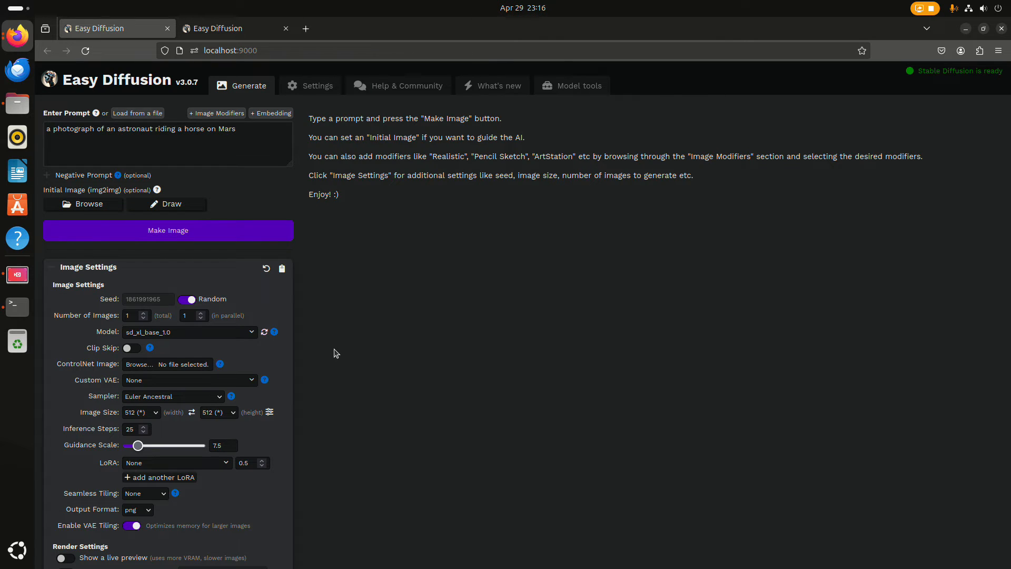
mouse_move(222, 422)
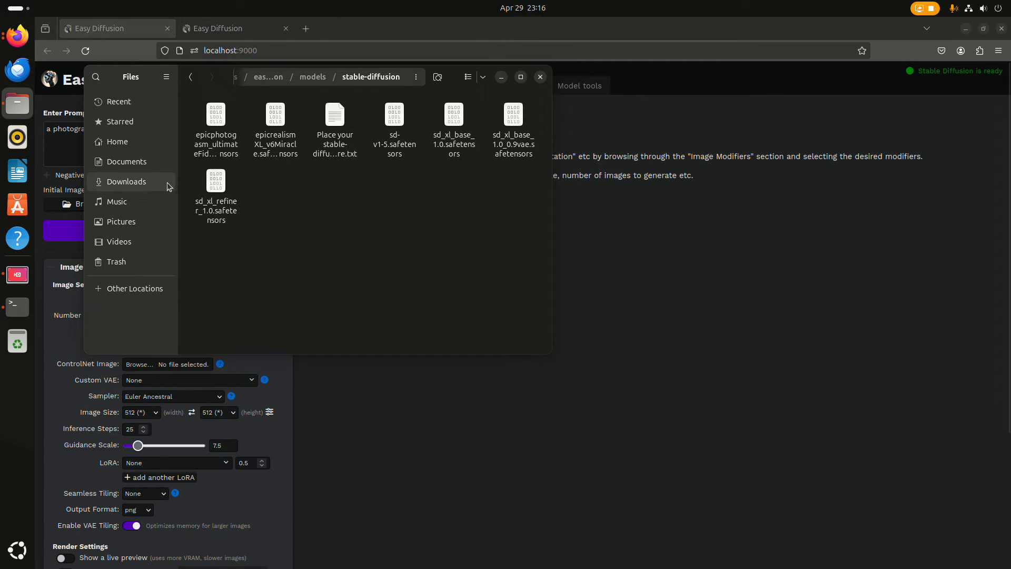
- View the astronaut-on-Mars screenshot in Pictures/Screenshots, close it, and select the April 28 screenshot
click(121, 221)
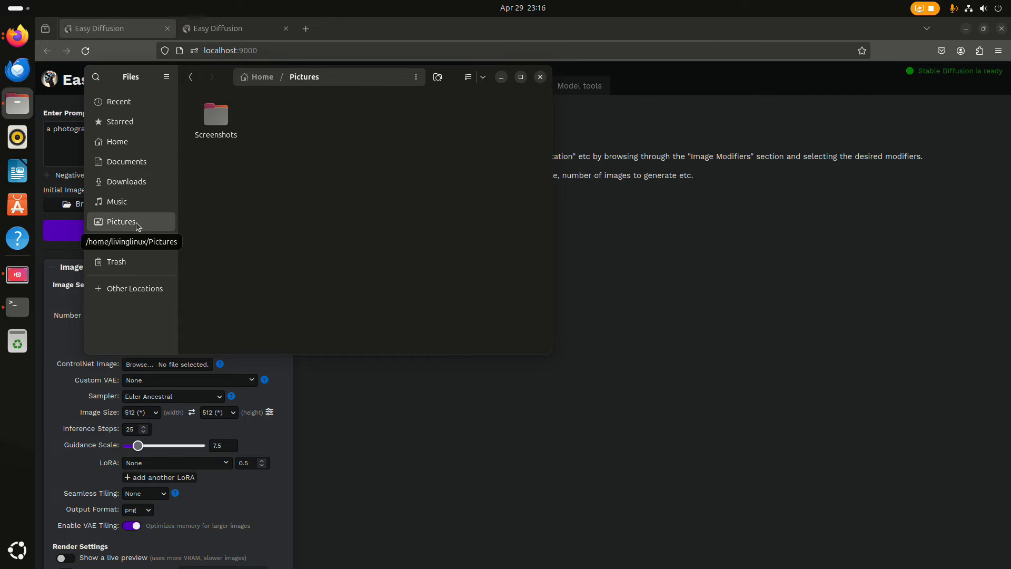
double_click(215, 114)
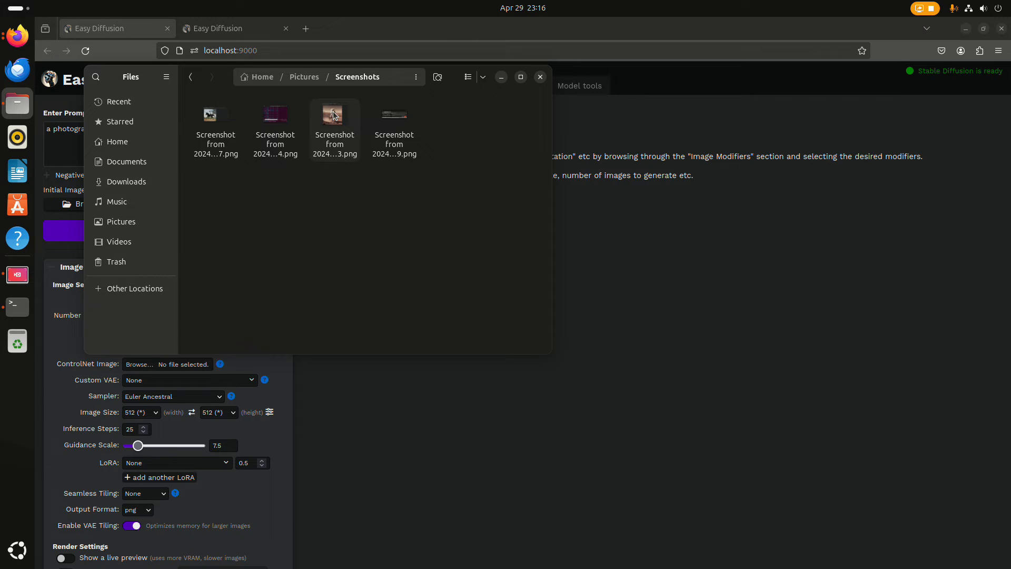
double_click(334, 115)
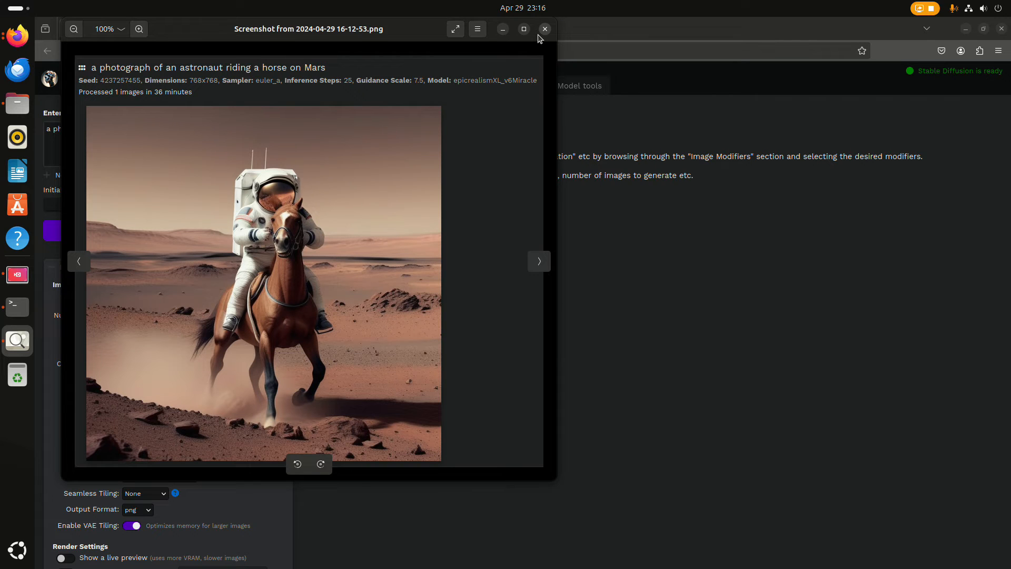
mouse_move(198, 161)
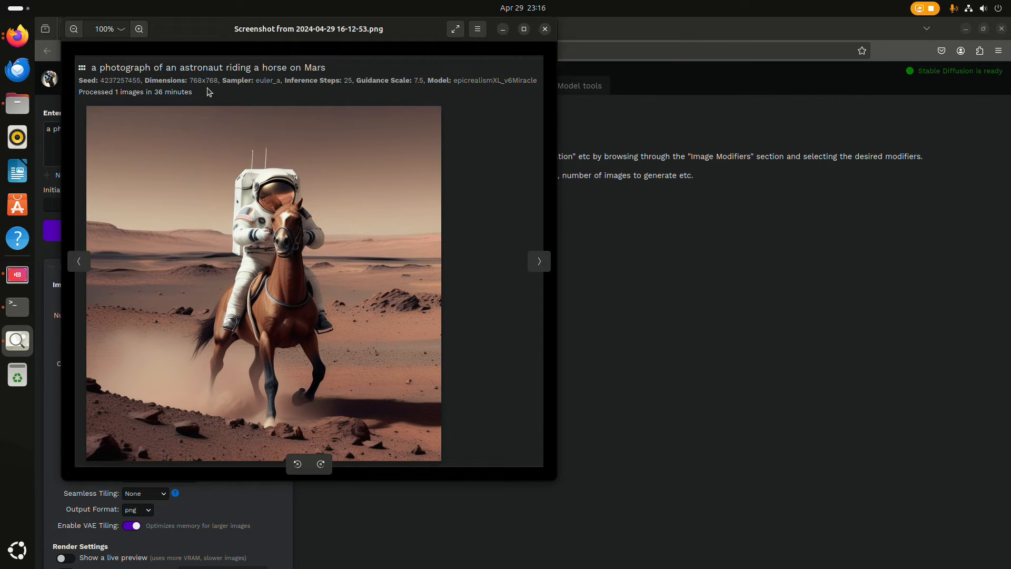
mouse_move(227, 92)
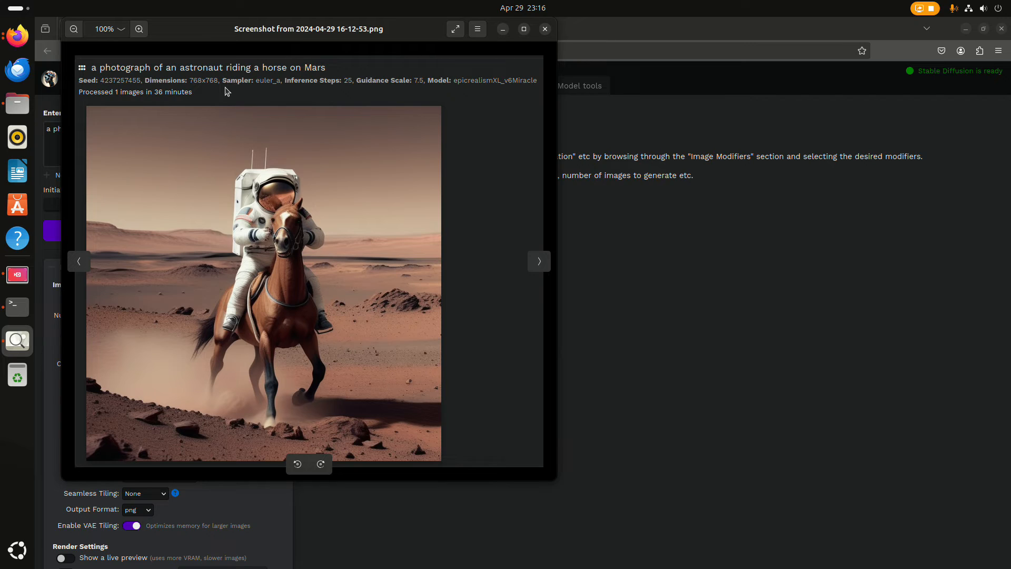
mouse_move(462, 94)
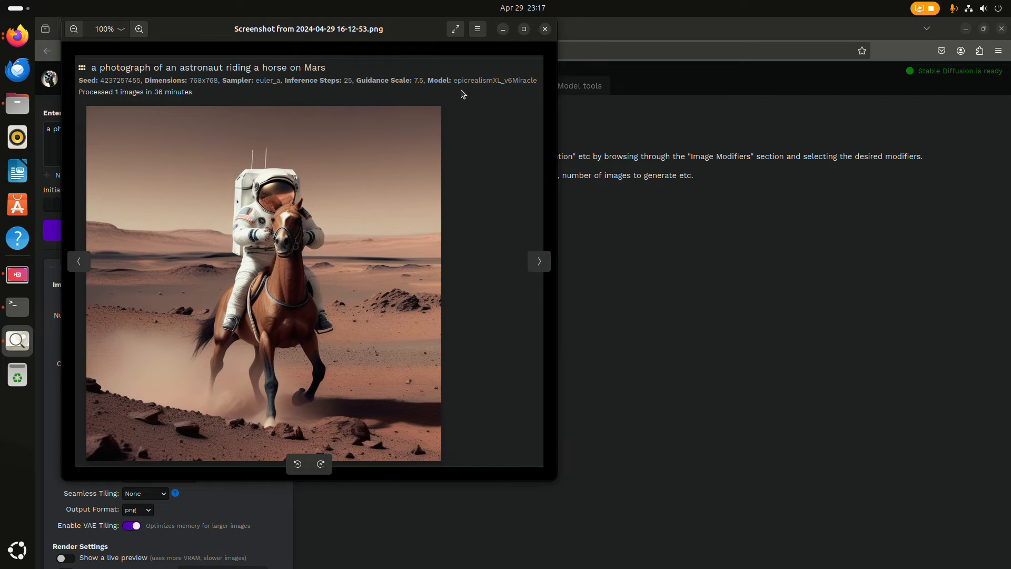
mouse_move(502, 95)
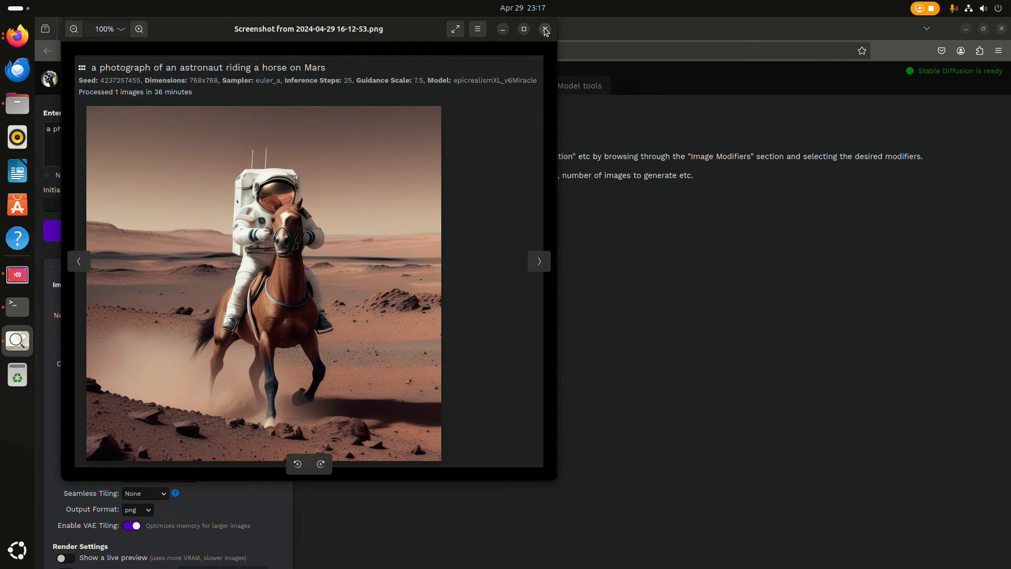
click(545, 29)
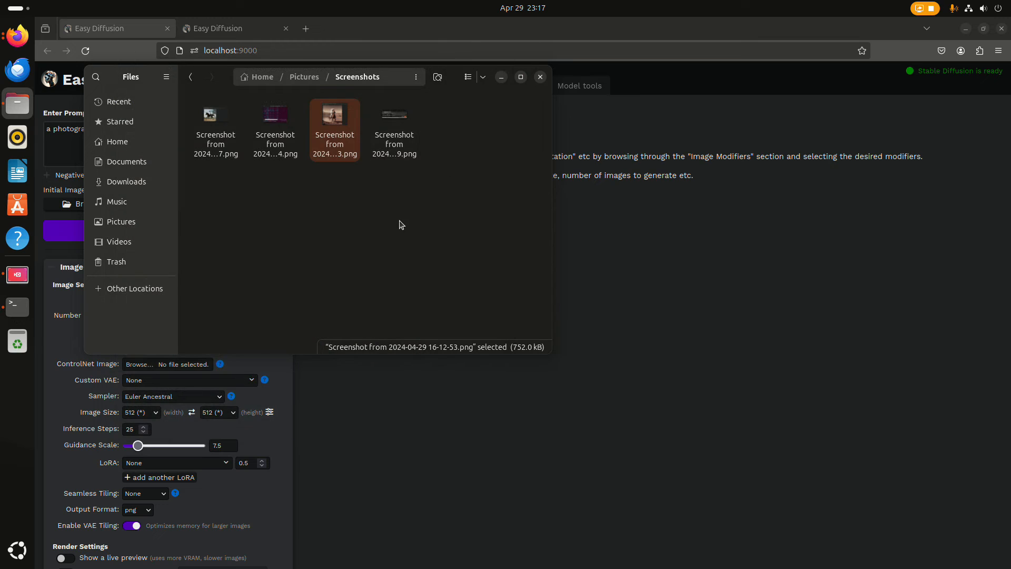
mouse_move(347, 242)
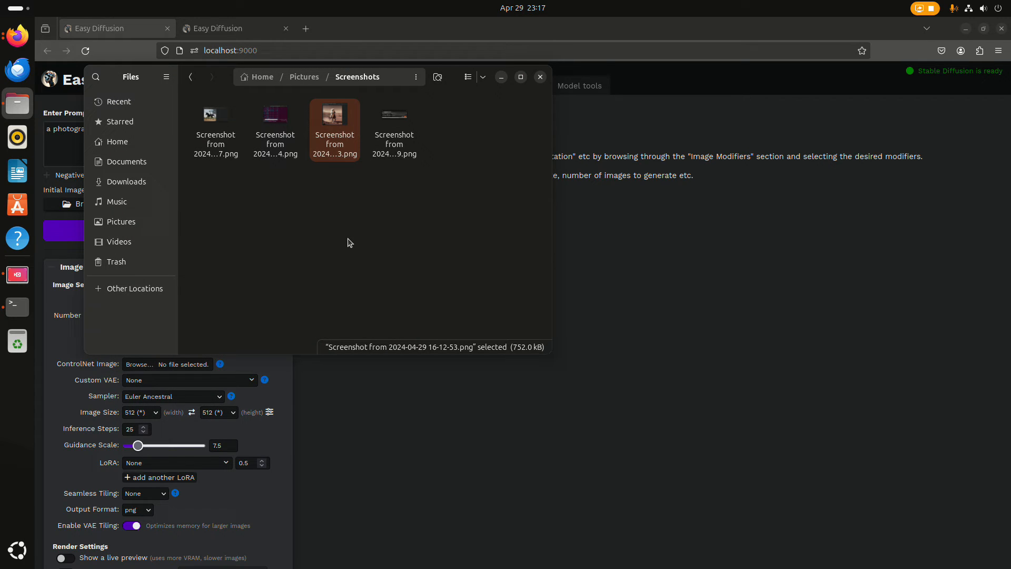
click(216, 129)
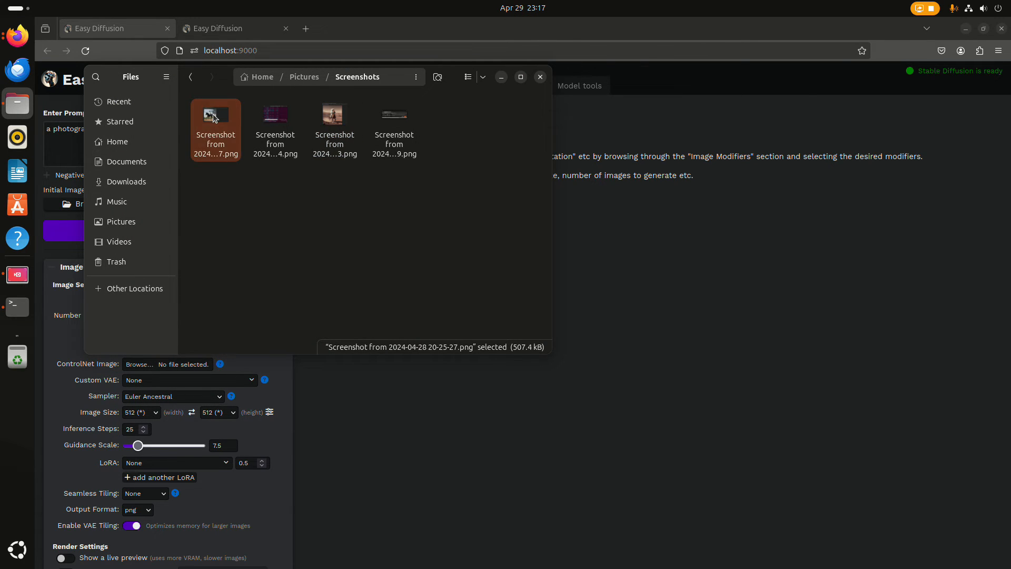
double_click(215, 115)
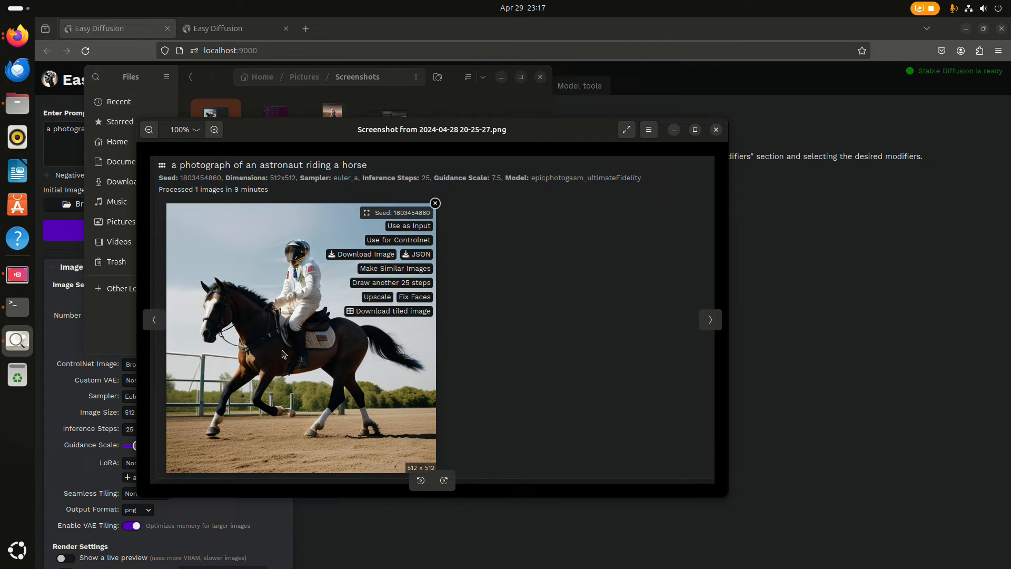
mouse_move(273, 299)
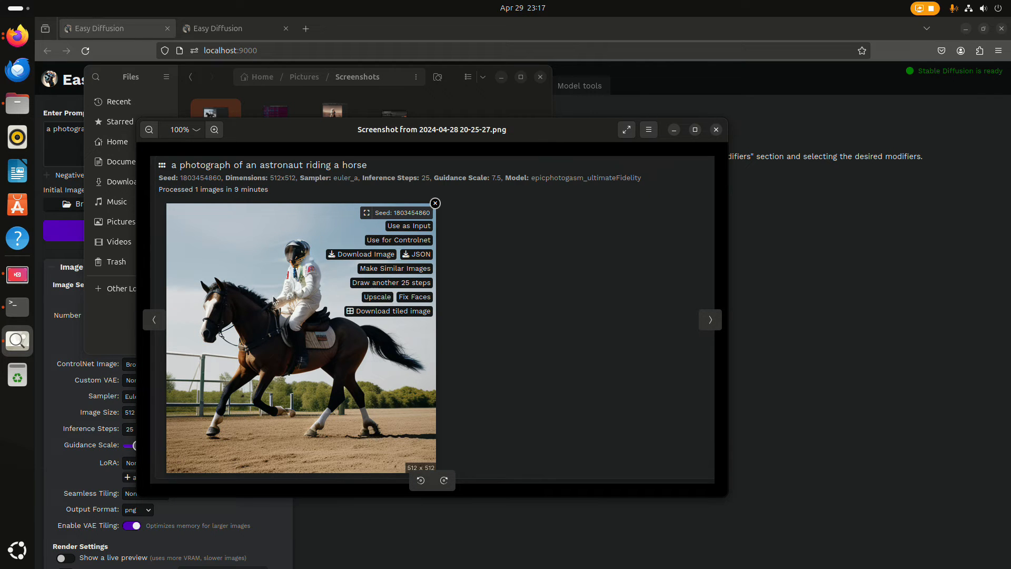
mouse_move(398, 368)
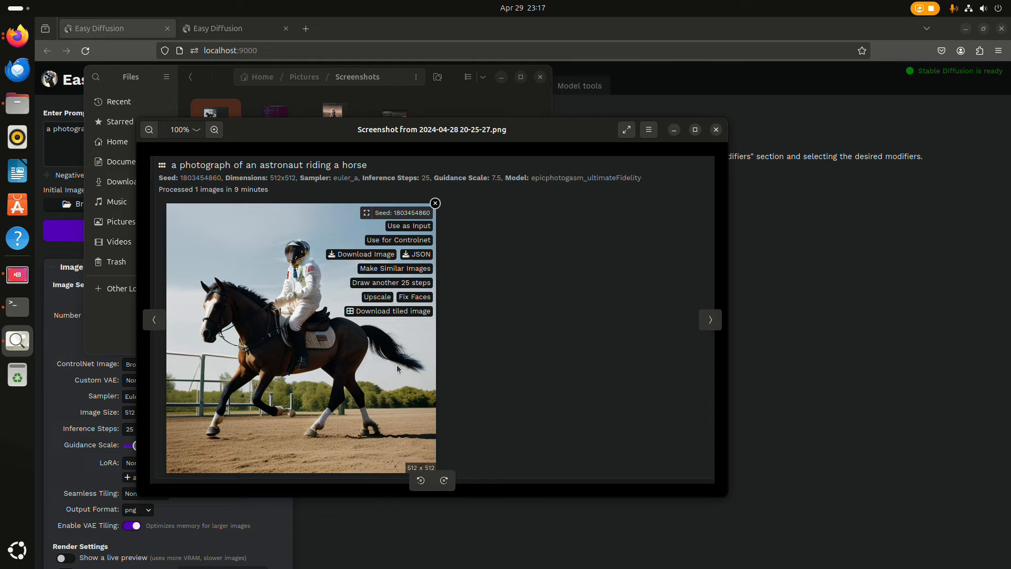
mouse_move(387, 223)
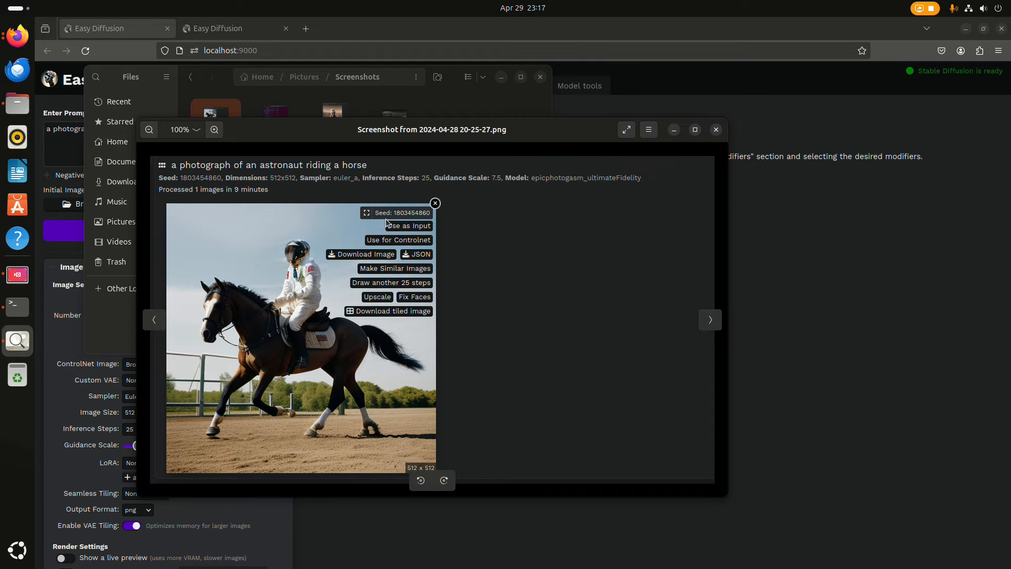
mouse_move(385, 342)
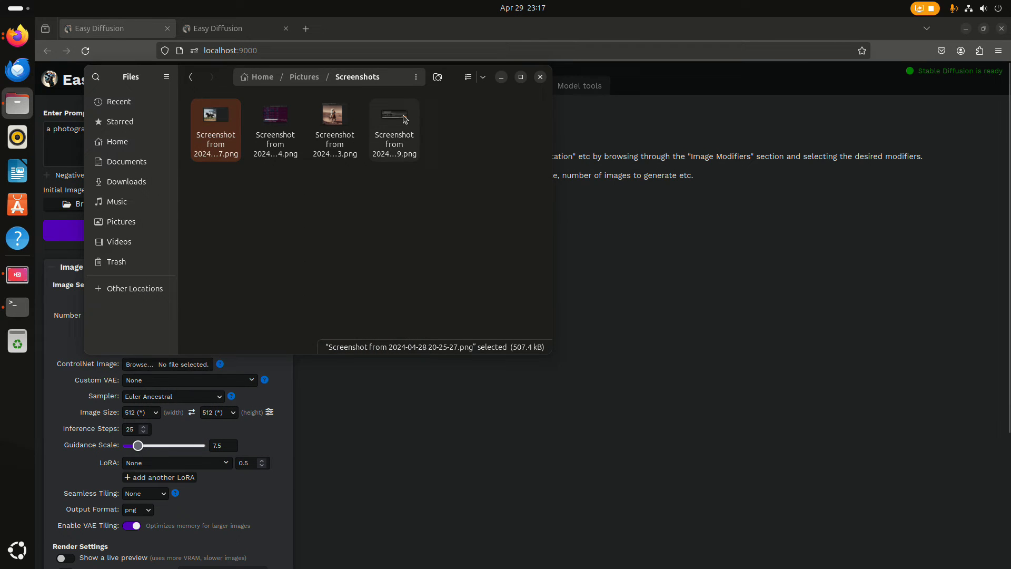
double_click(394, 127)
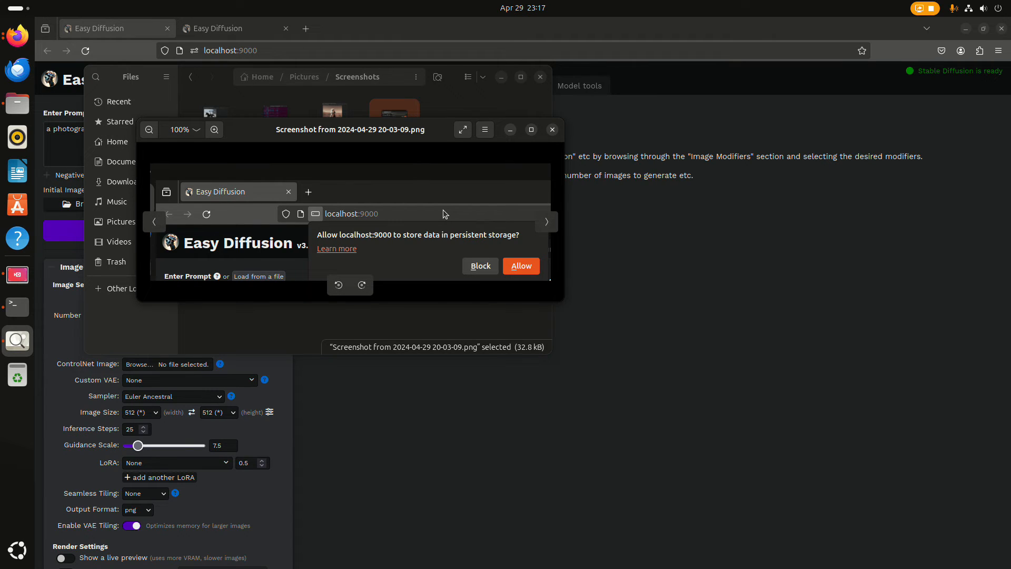
mouse_move(236, 265)
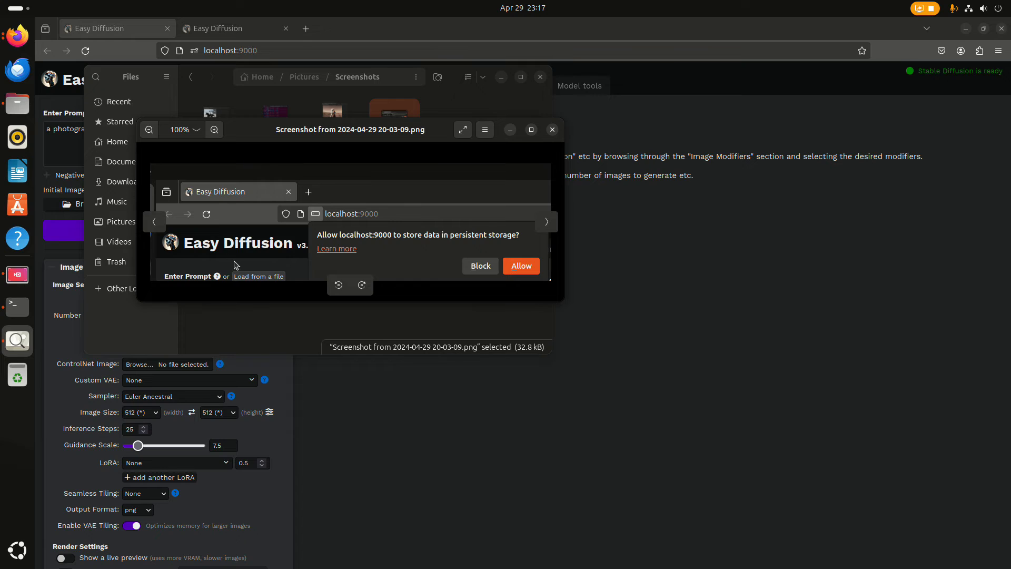
mouse_move(520, 265)
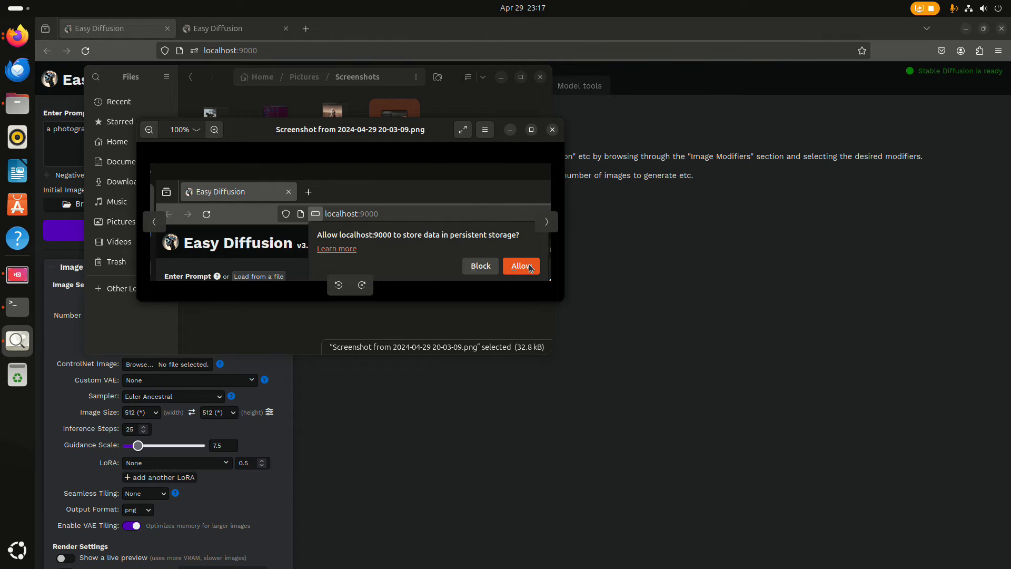
mouse_move(505, 177)
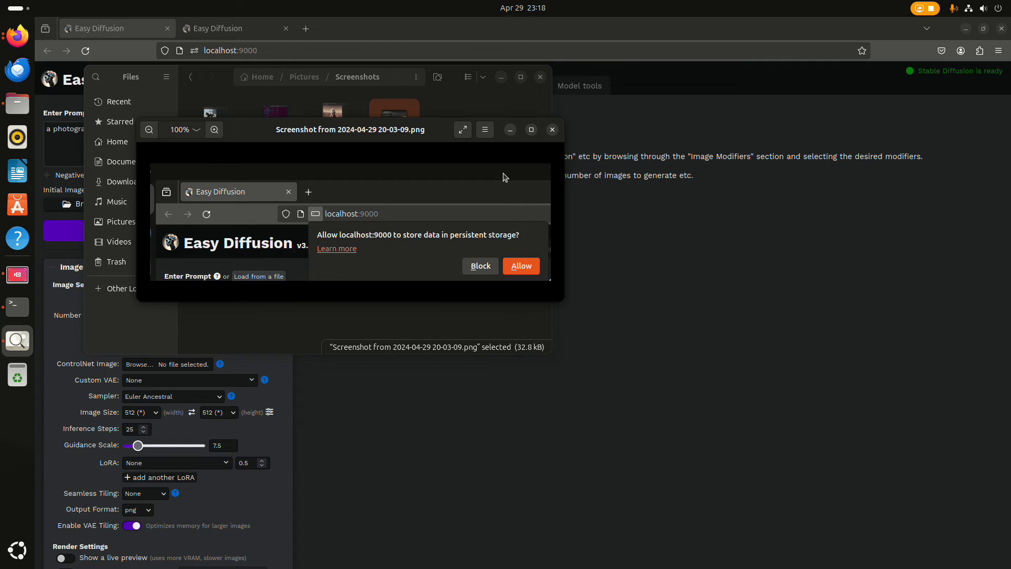
mouse_move(495, 259)
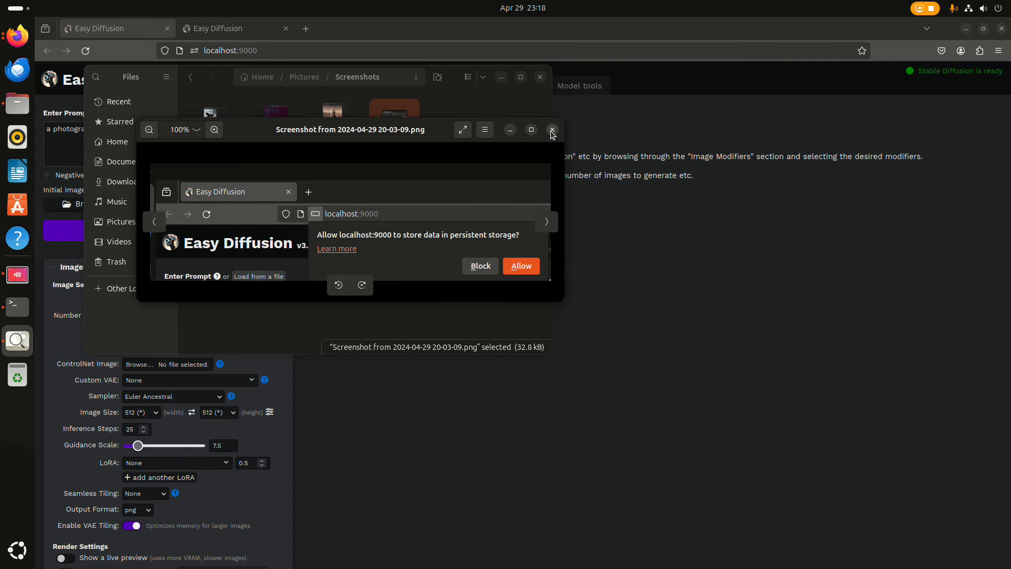
click(552, 129)
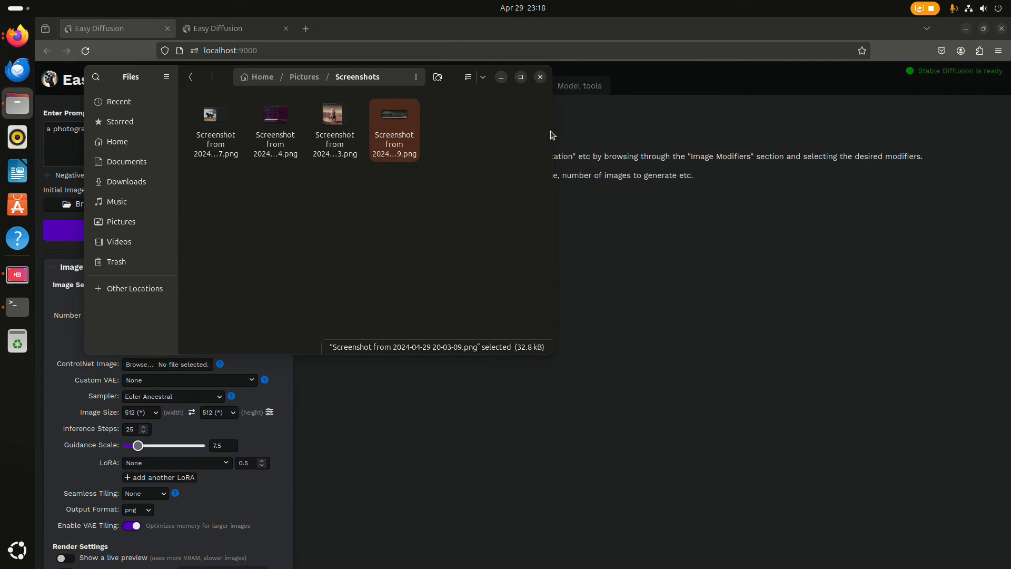
click(334, 118)
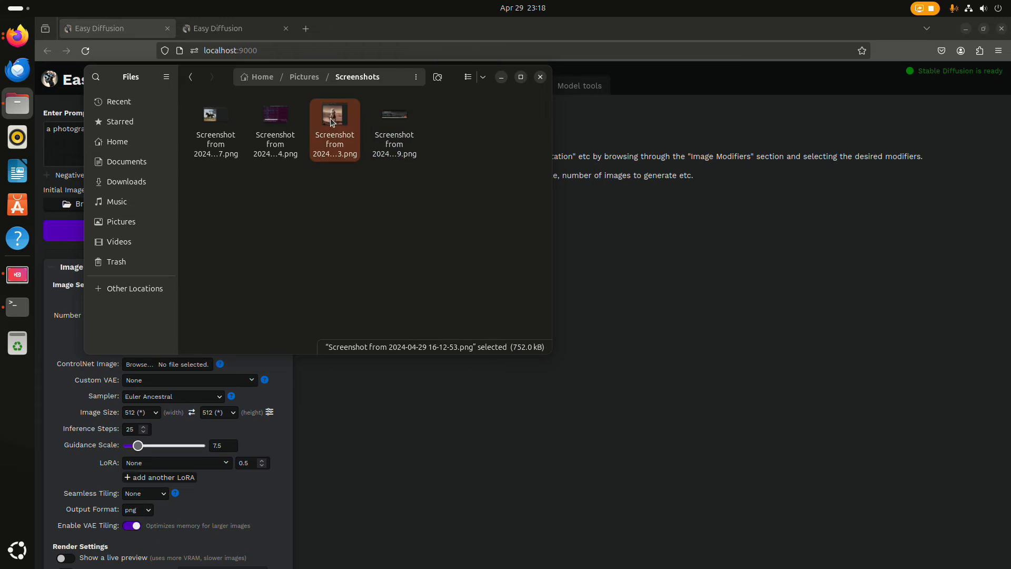
double_click(335, 116)
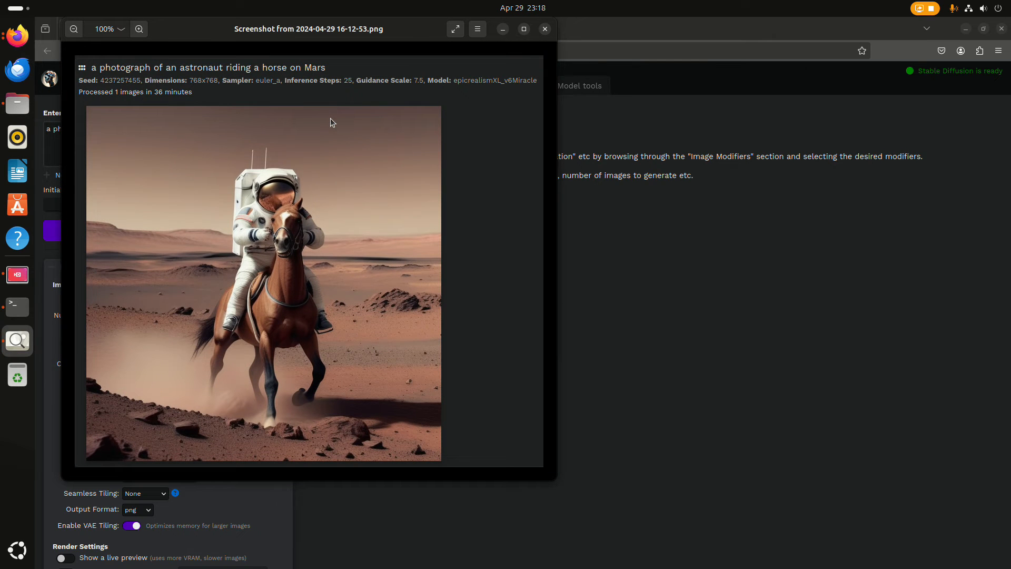
mouse_move(258, 122)
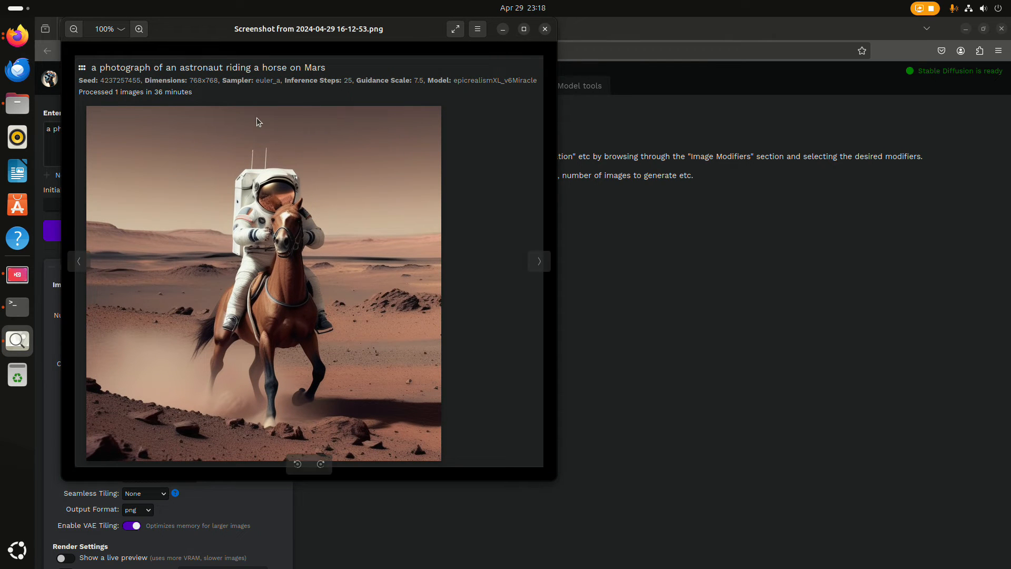
mouse_move(475, 92)
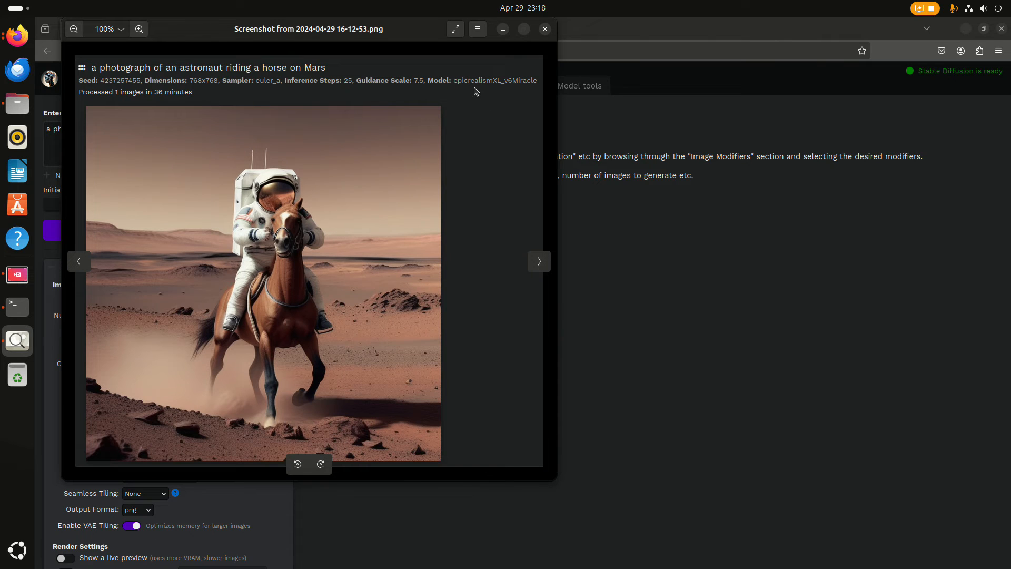
mouse_move(500, 91)
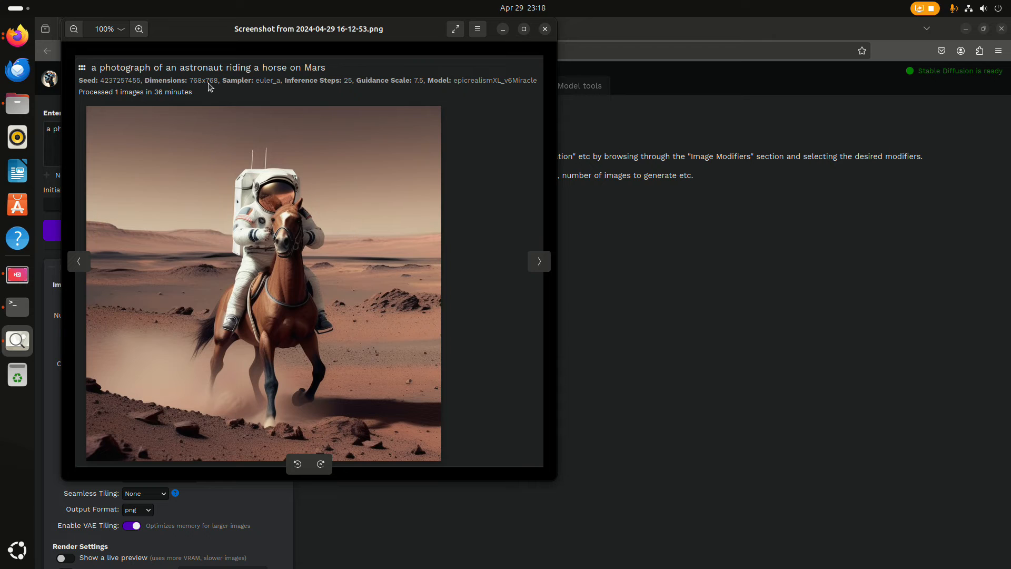
mouse_move(160, 94)
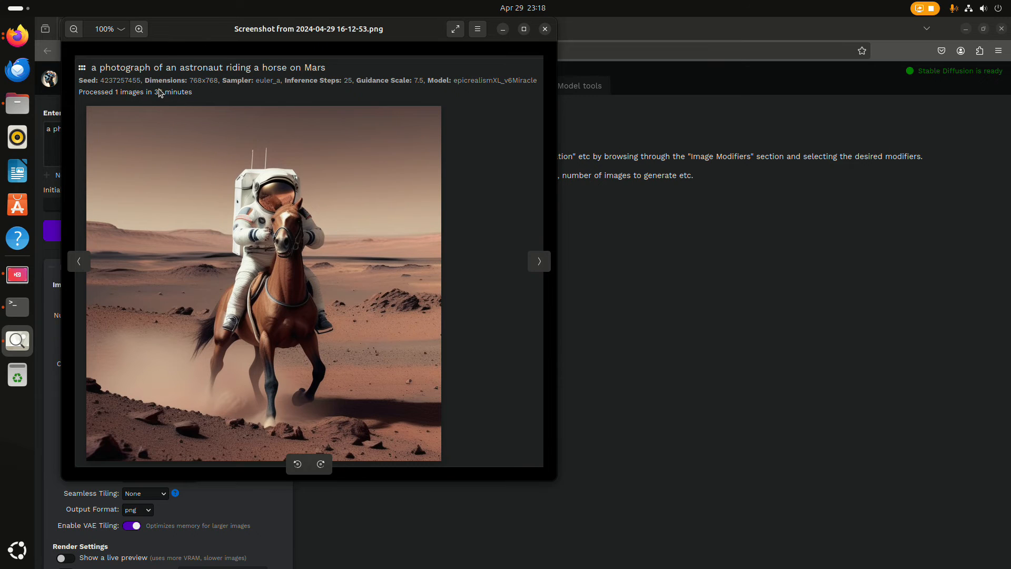
mouse_move(176, 82)
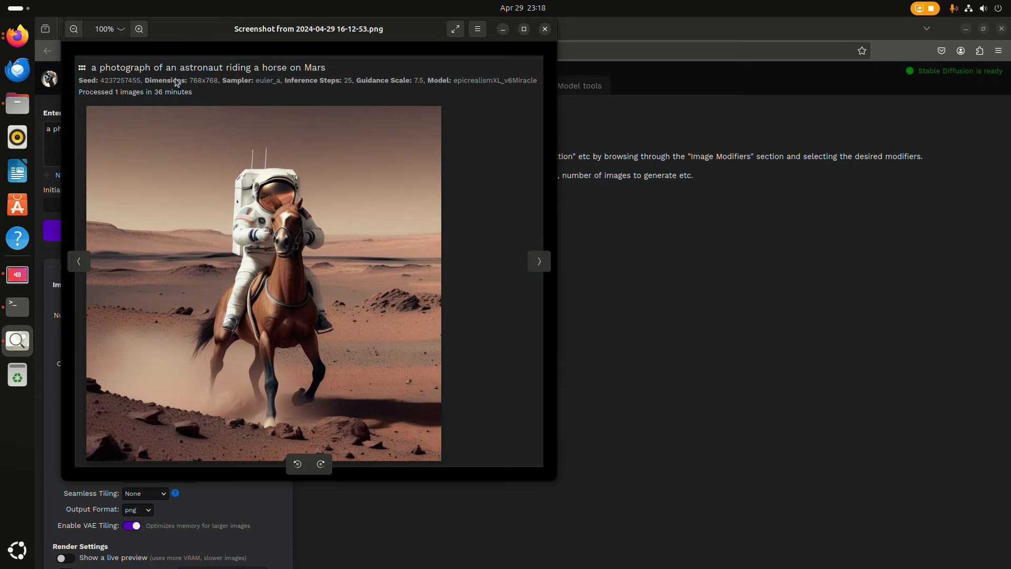
mouse_move(451, 187)
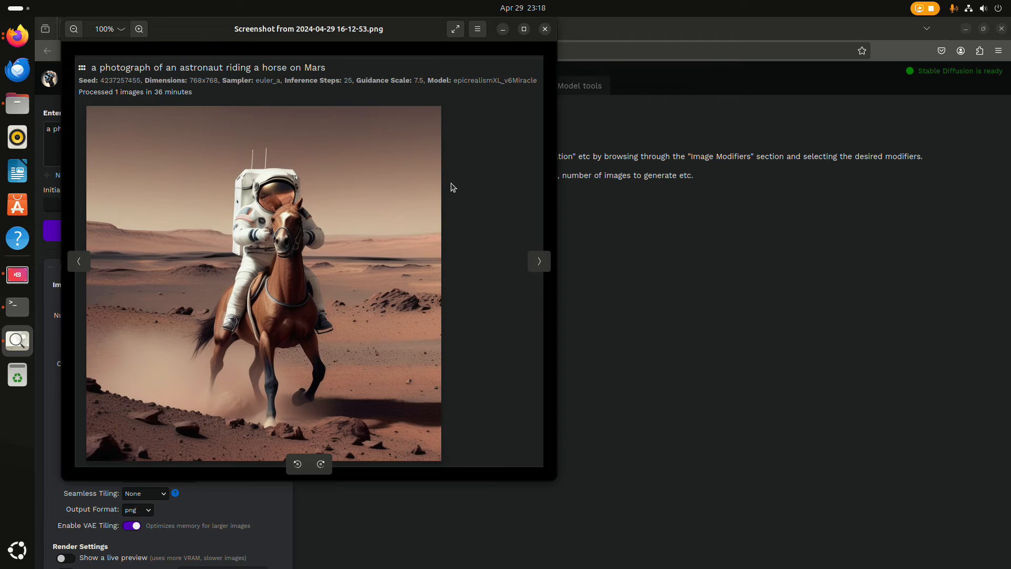
mouse_move(480, 186)
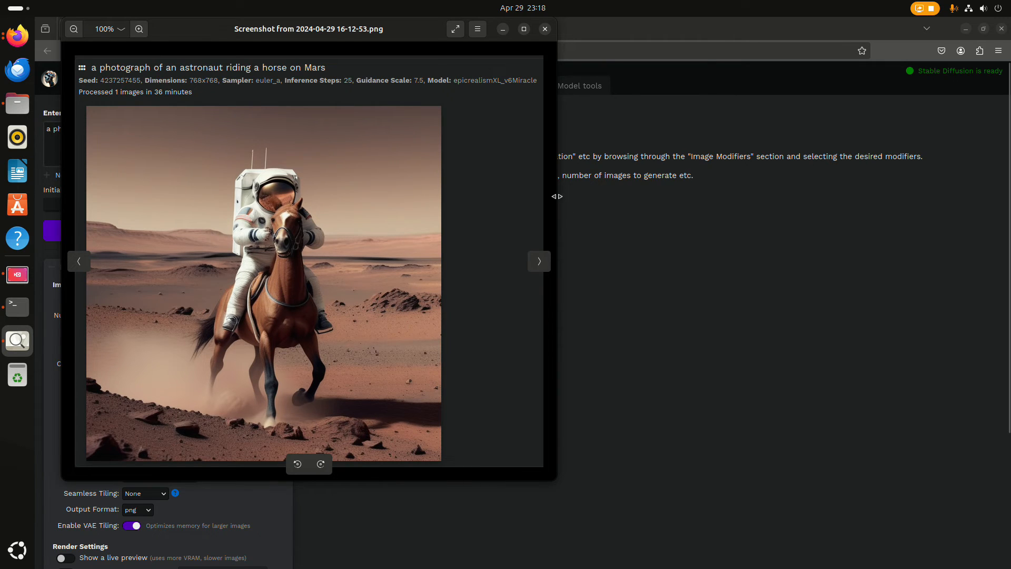
mouse_move(529, 176)
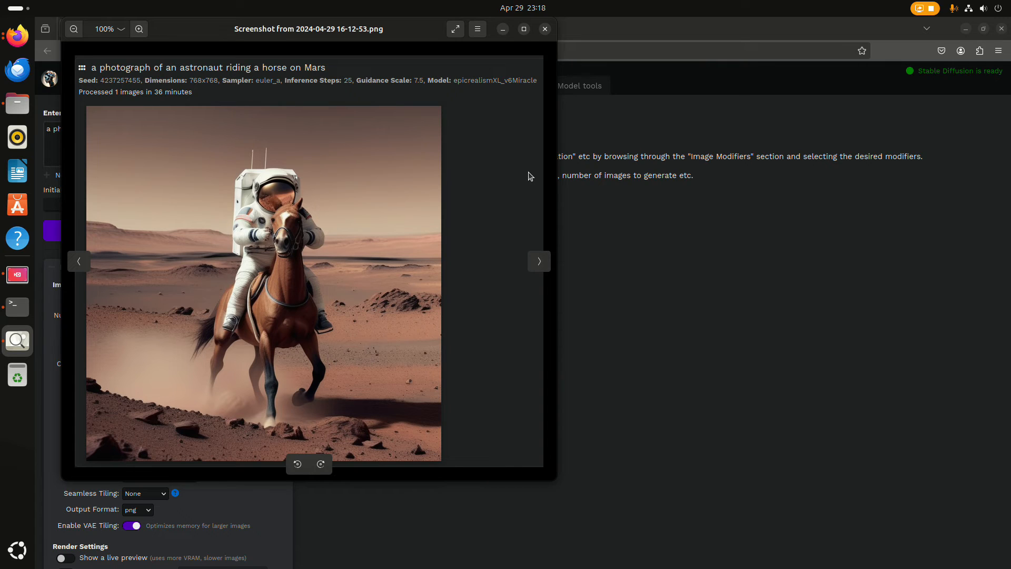
mouse_move(521, 173)
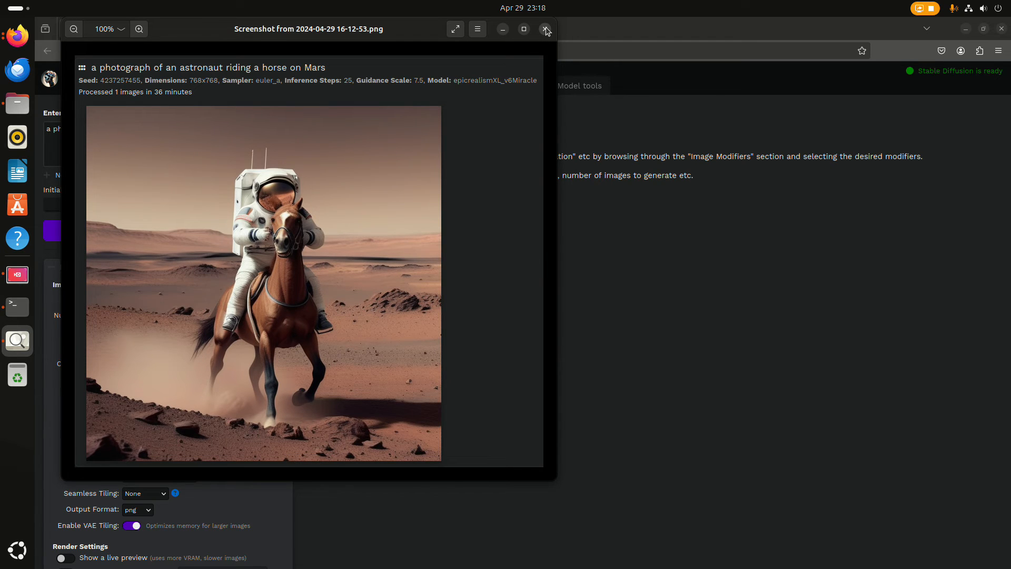
click(545, 29)
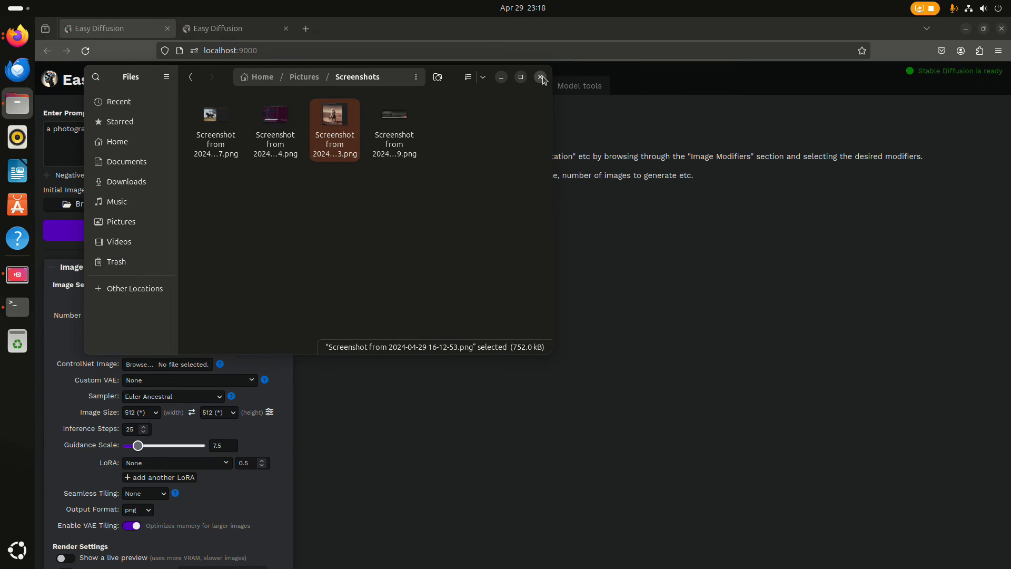
- Close the GitHub SDXL wiki tab and head to Civitai's Models catalogue
click(542, 77)
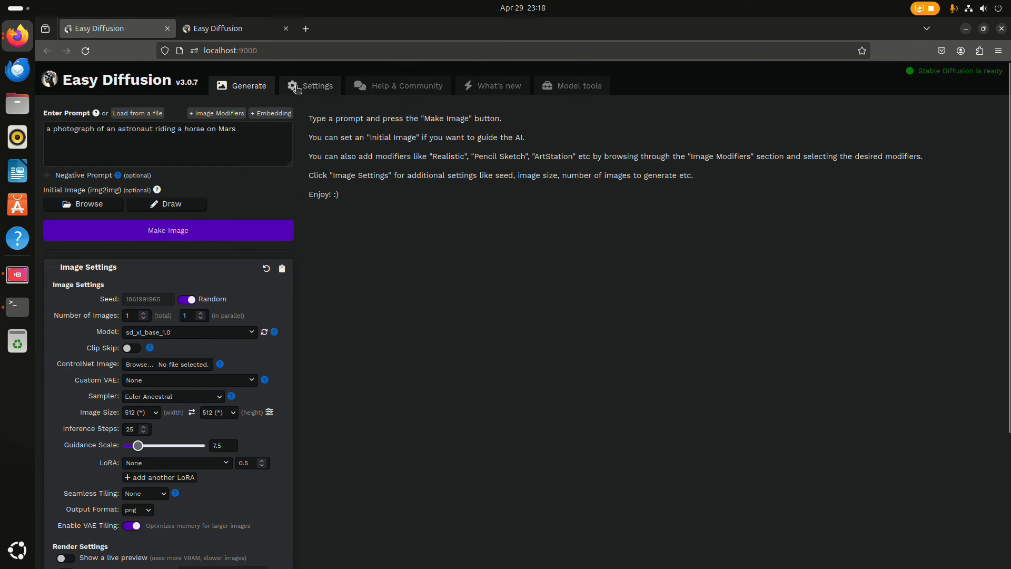
mouse_move(16, 69)
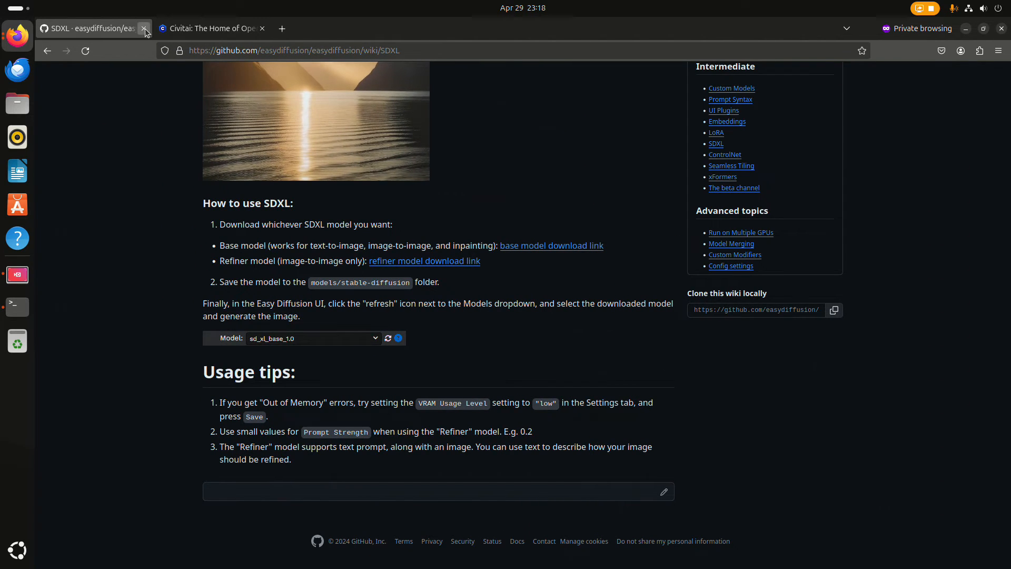
click(145, 28)
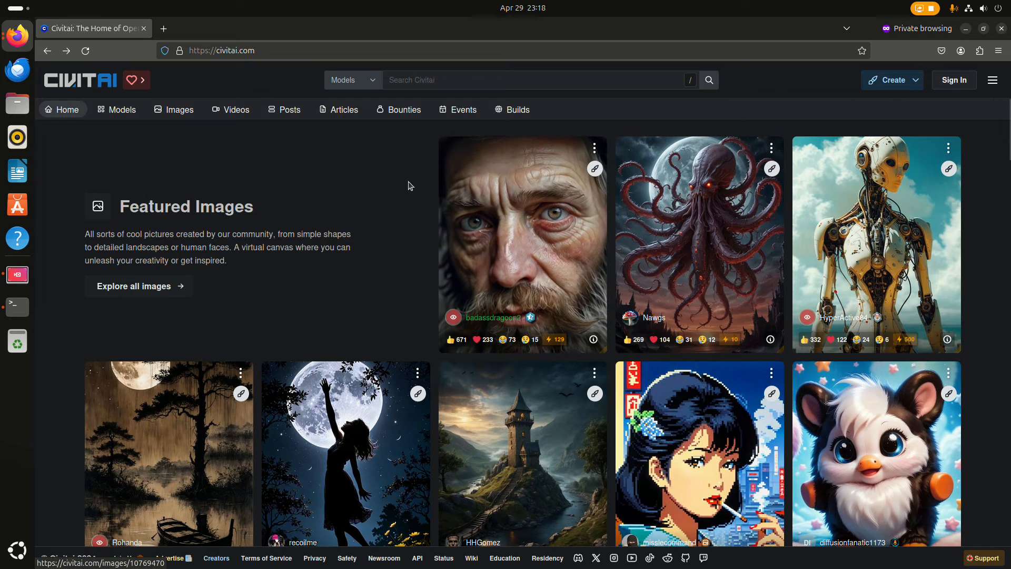
mouse_move(146, 170)
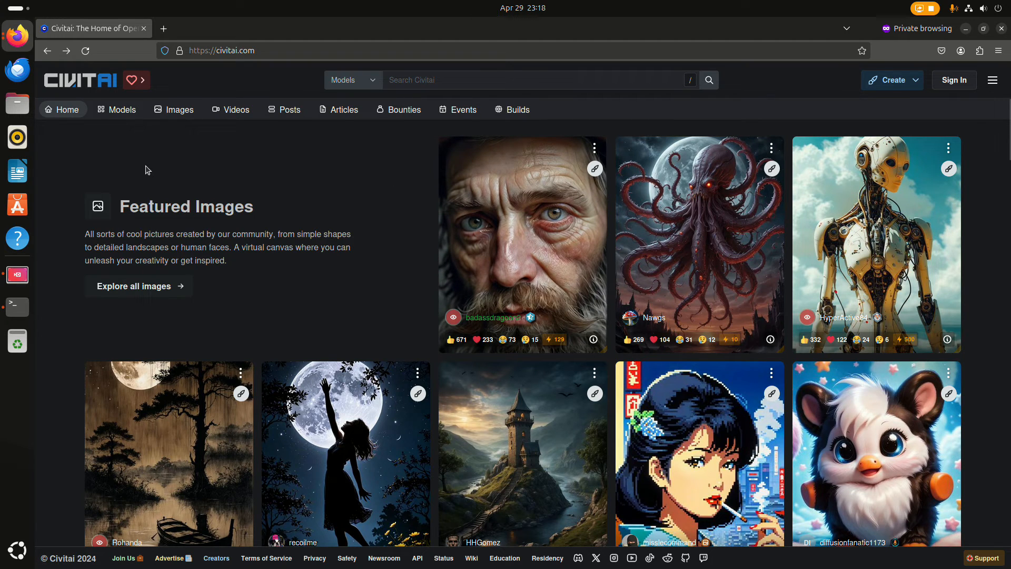
mouse_move(96, 101)
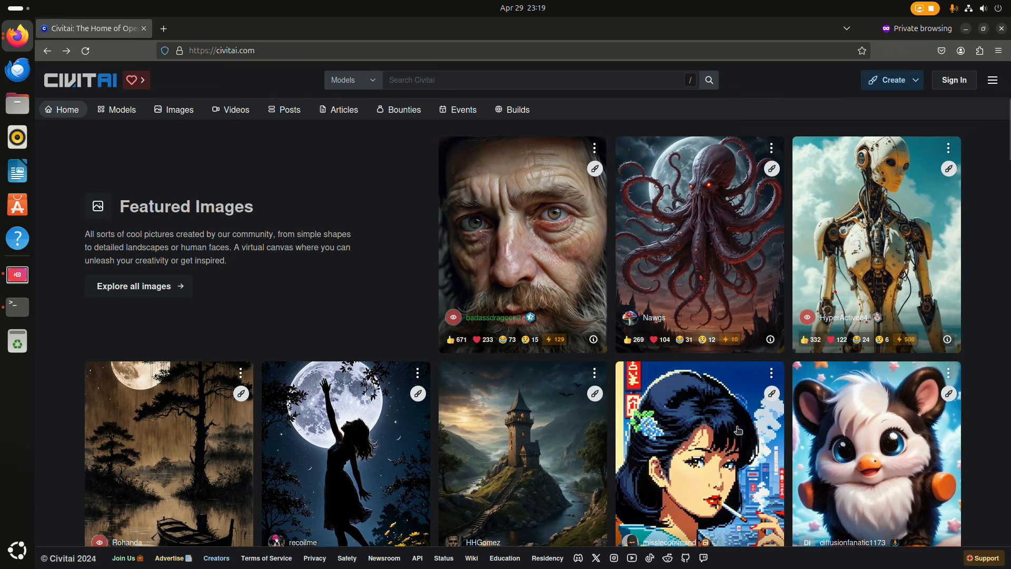
mouse_move(331, 287)
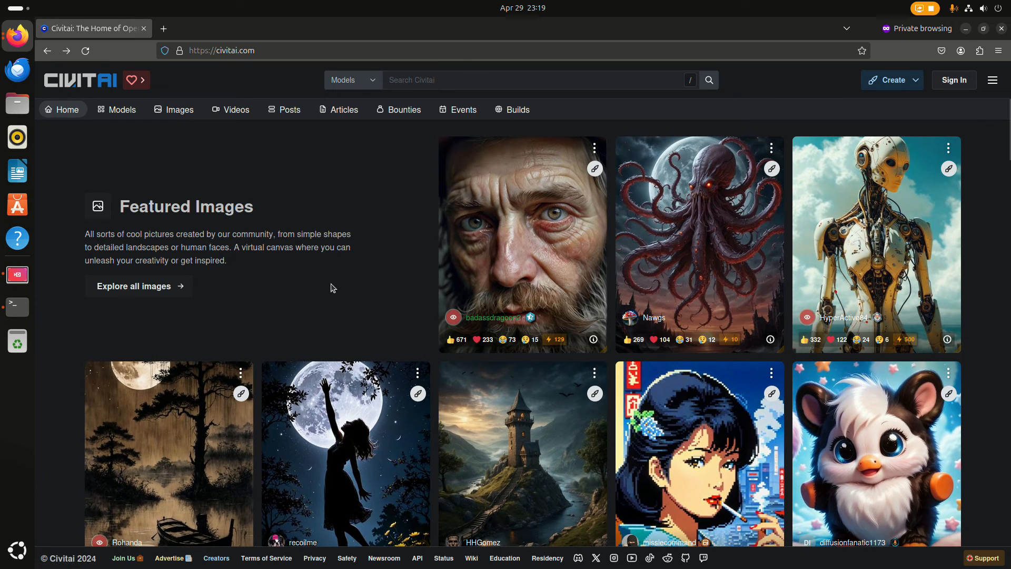
mouse_move(365, 252)
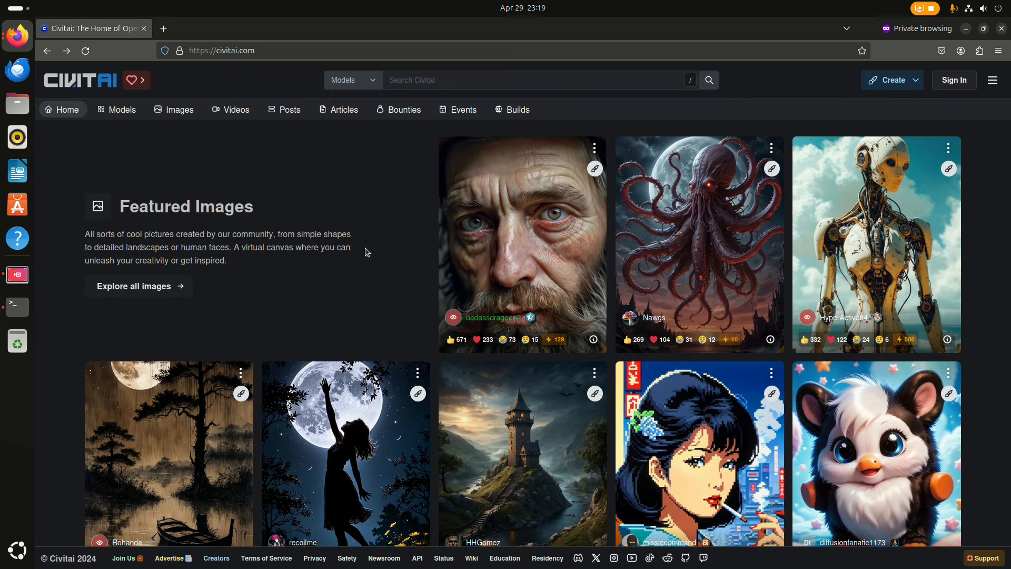
mouse_move(255, 193)
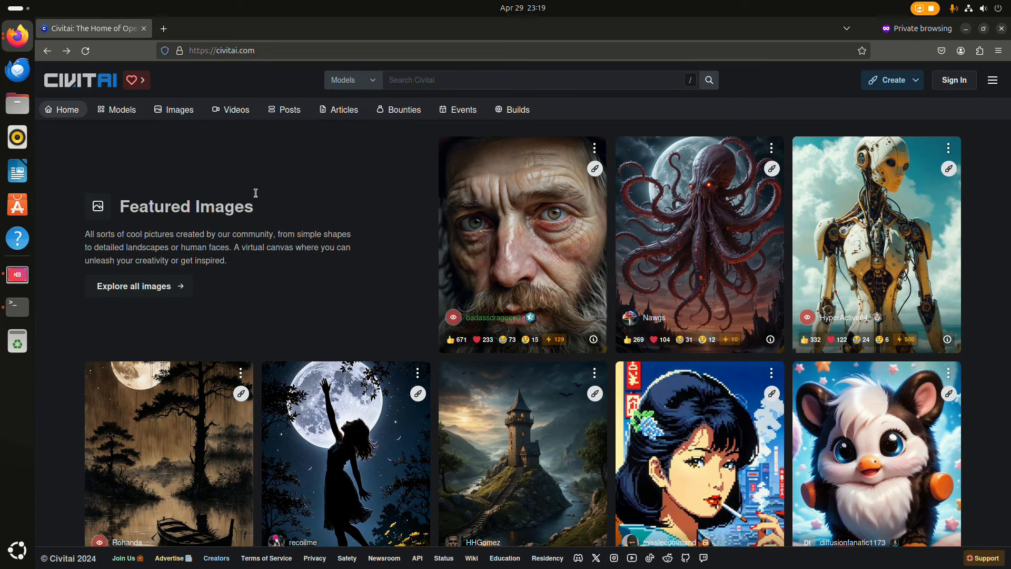
click(122, 109)
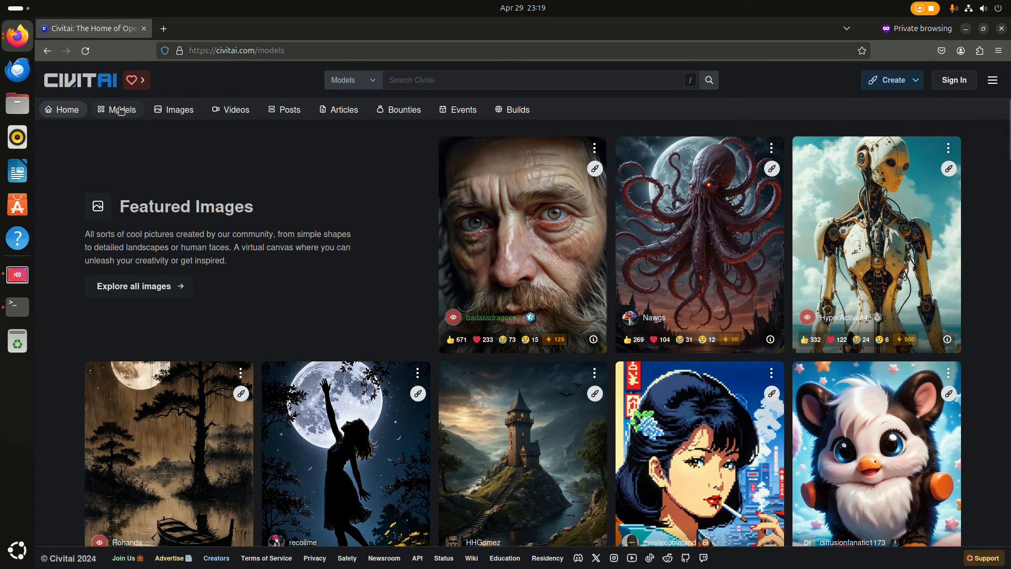
- Open Civitai's Models catalogue, sorted by highest rated with cards like Juggernaut XL
click(123, 109)
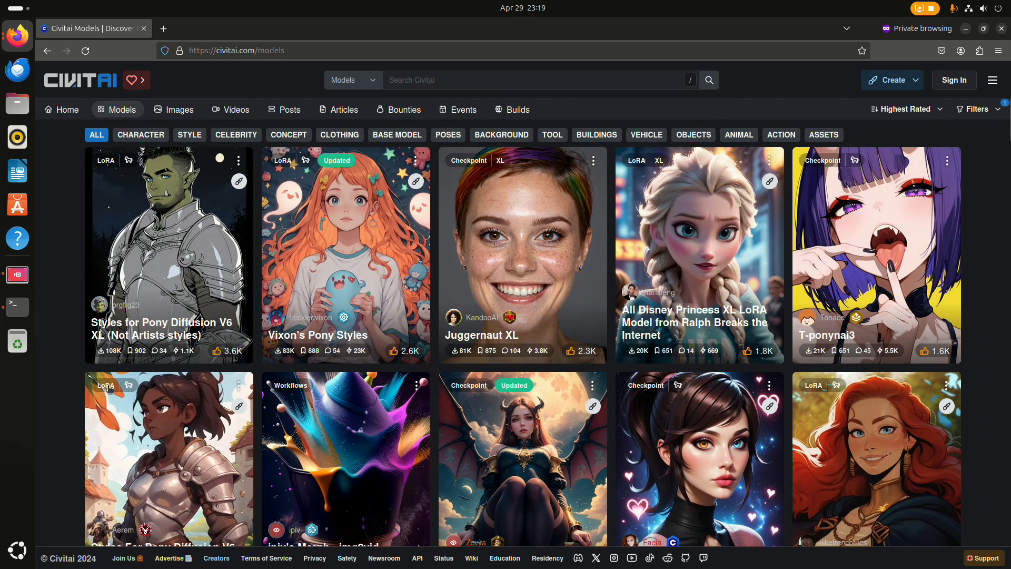
mouse_move(166, 441)
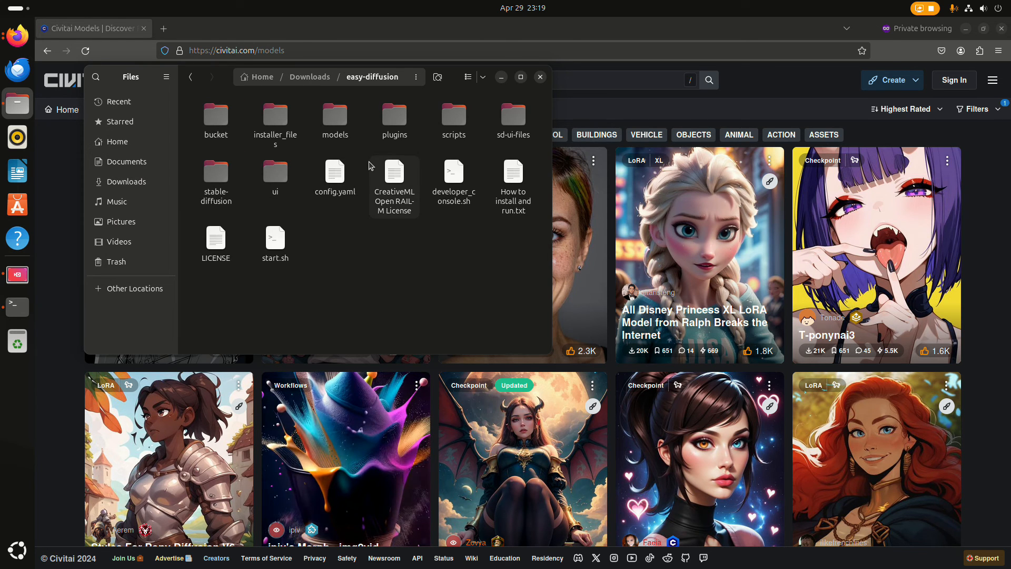
mouse_move(353, 102)
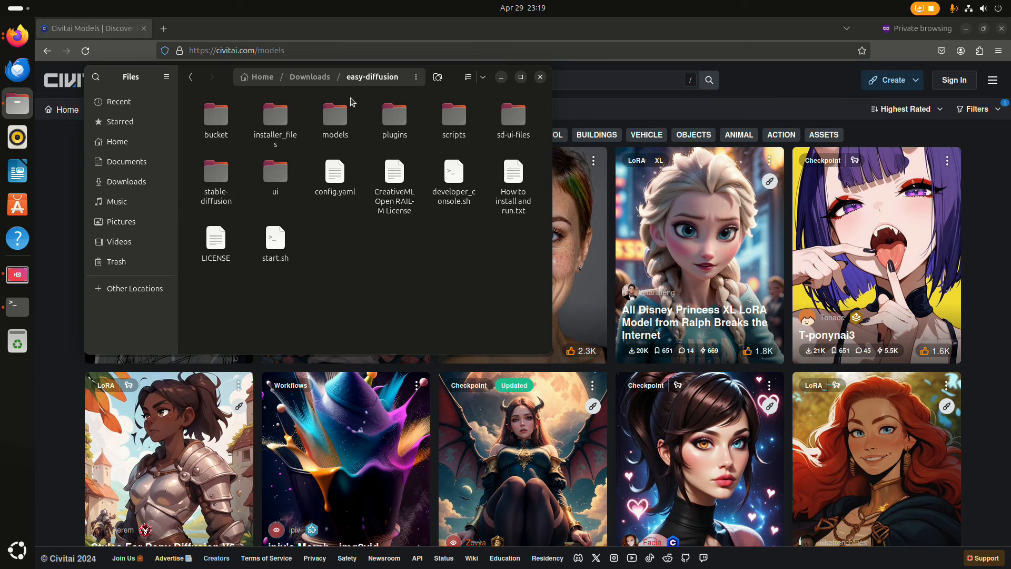
- Open easy-diffusion's models folder, select the lora subfolder, then return to the Civitai catalogue
double_click(334, 116)
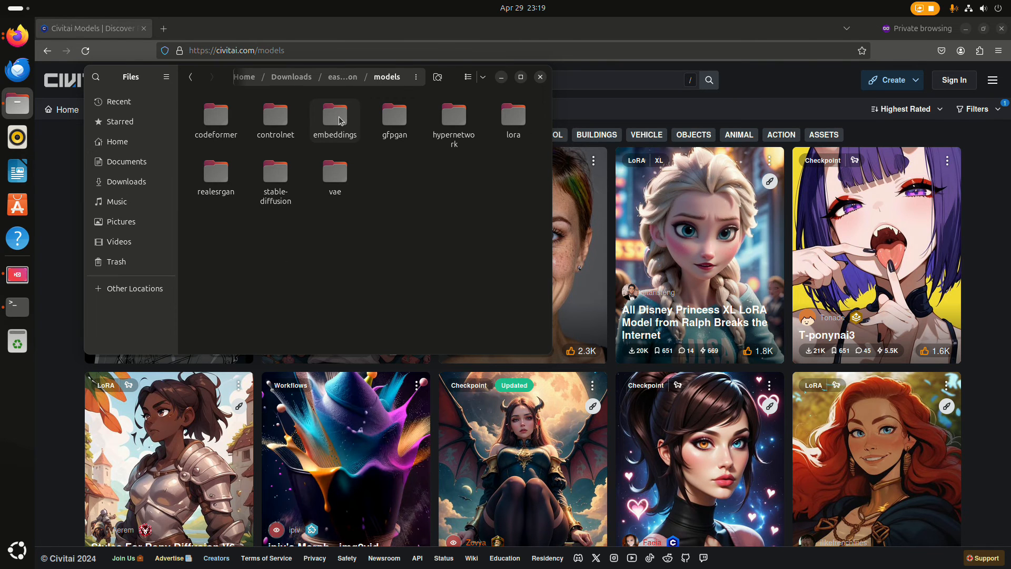
mouse_move(513, 120)
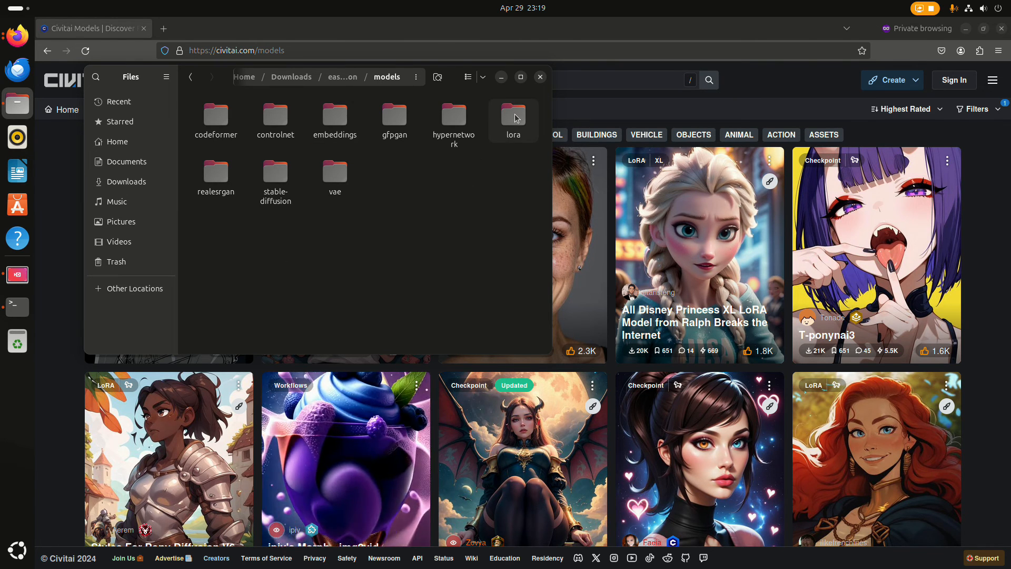
click(513, 116)
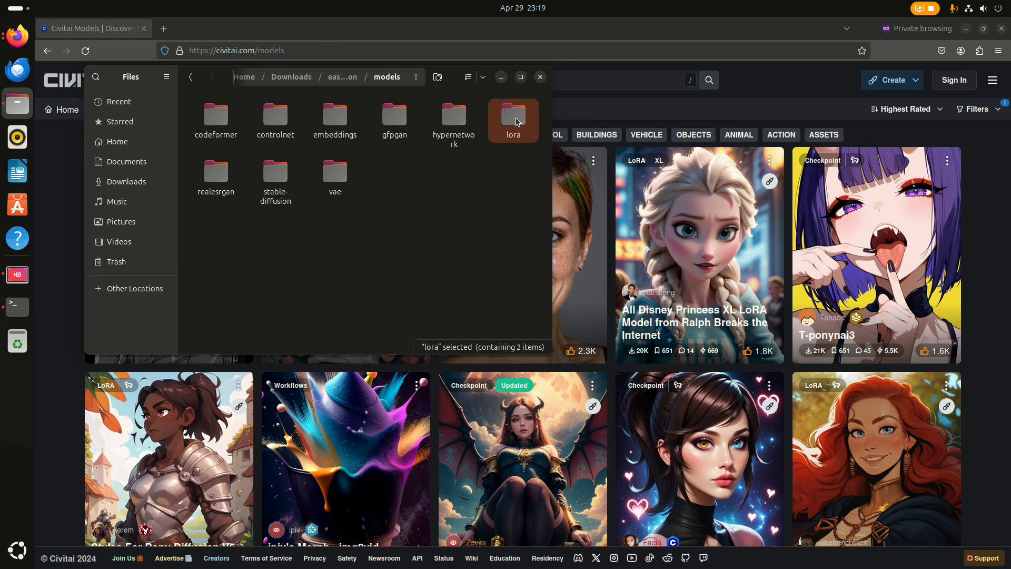
mouse_move(506, 135)
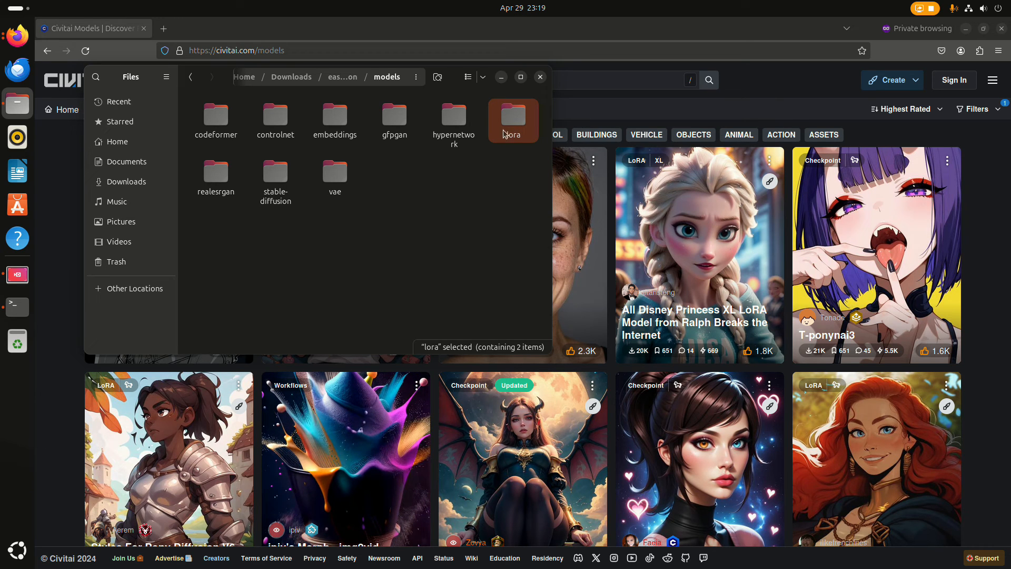
mouse_move(471, 179)
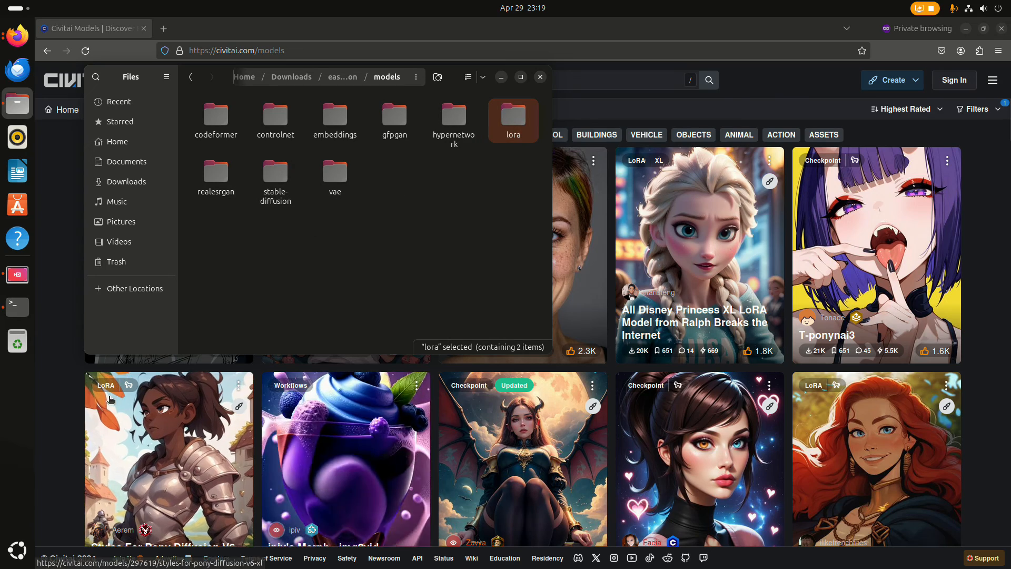
click(539, 77)
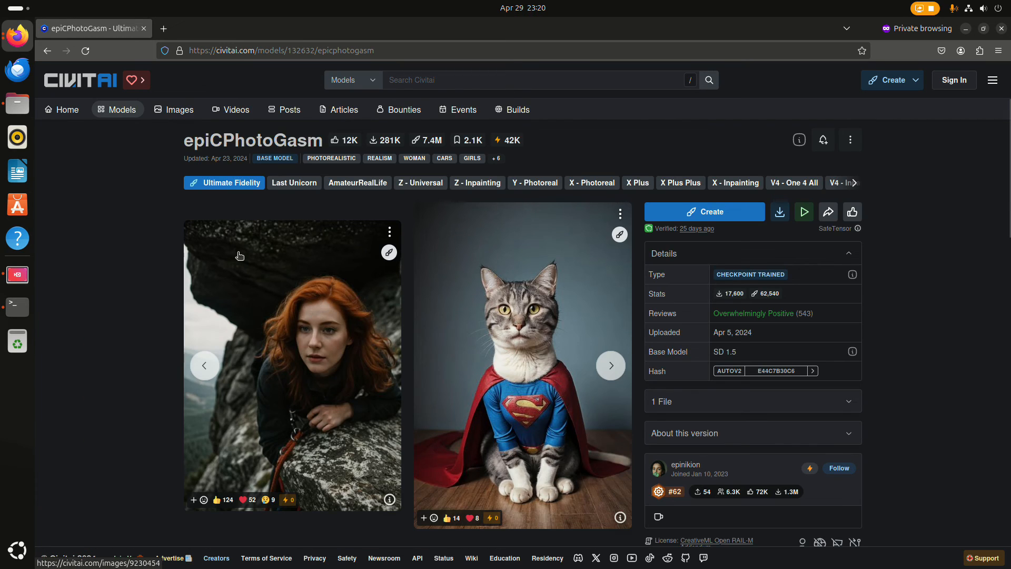
mouse_move(496, 373)
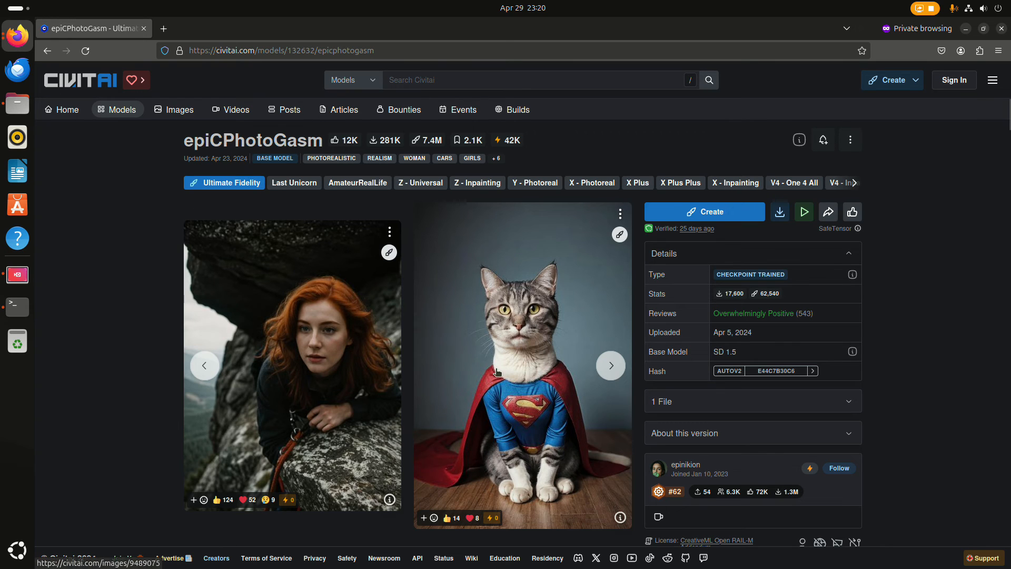
mouse_move(746, 354)
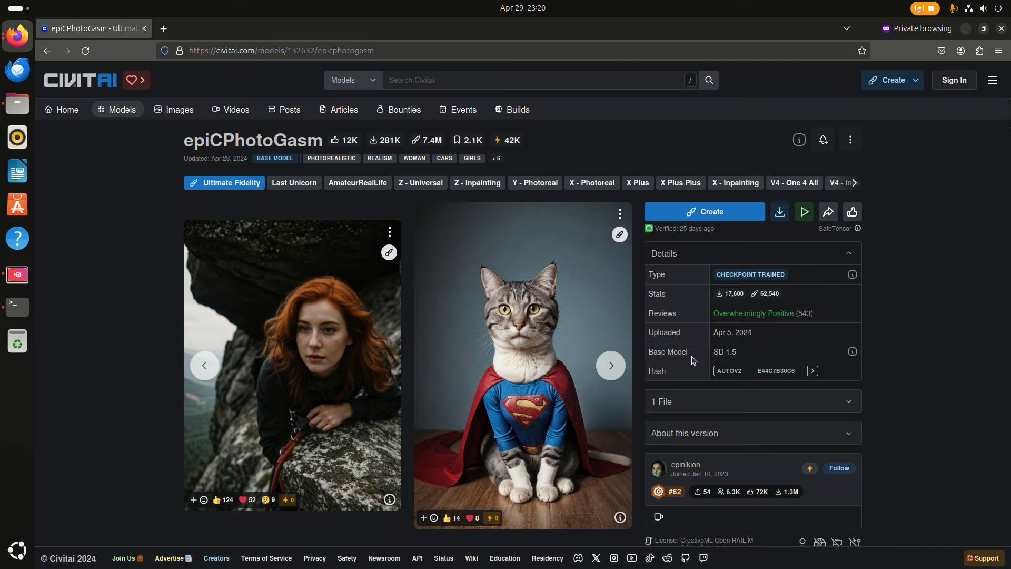
mouse_move(111, 380)
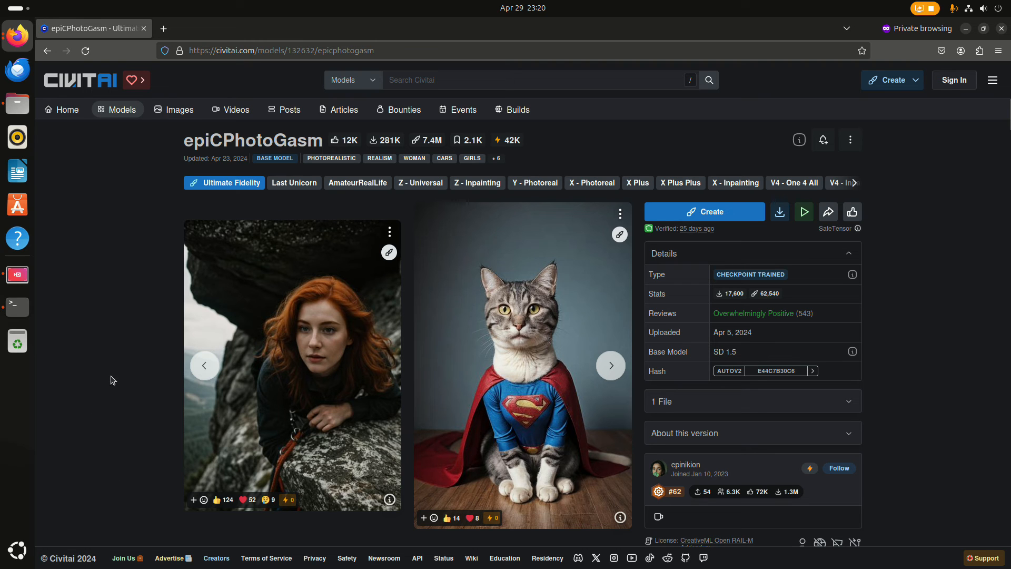
- Scroll the epiCPhotoGasm page down to its description and suggested resources
scroll(down, 3)
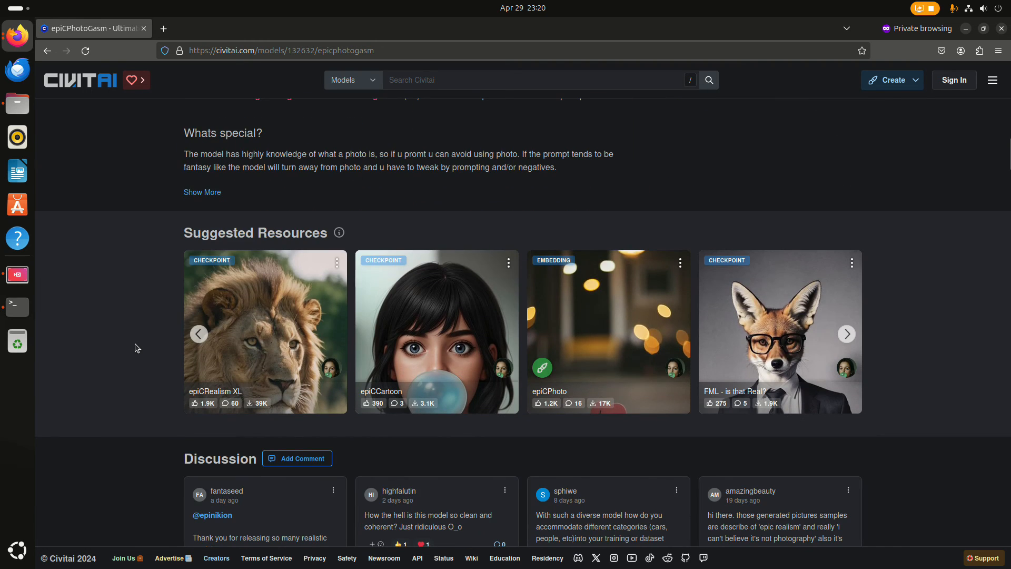
mouse_move(232, 392)
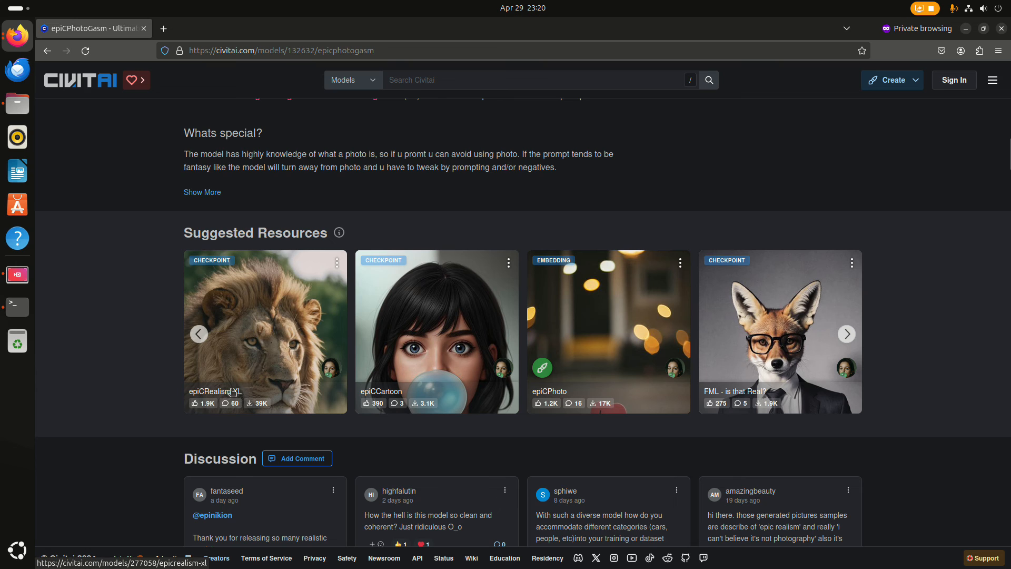
- Open the suggested epiCRealism XL SDXL 1.0 checkpoint (6.46 GB) page
click(264, 326)
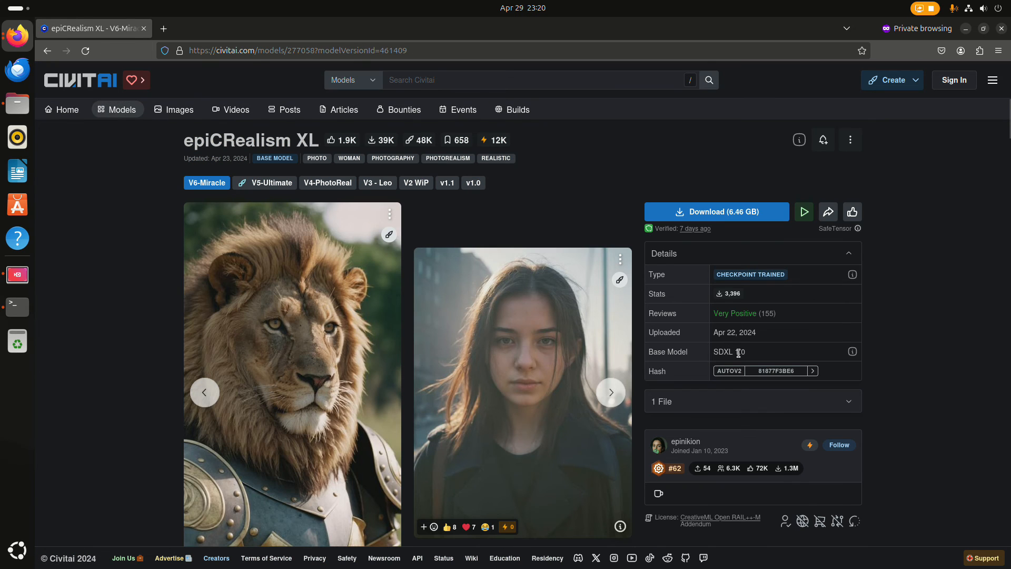
mouse_move(752, 359)
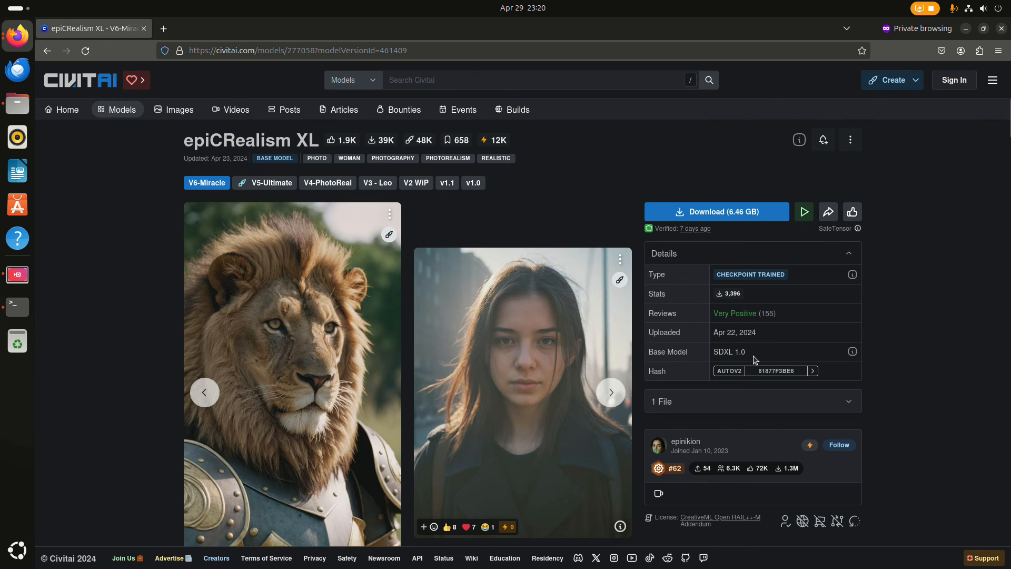
mouse_move(78, 248)
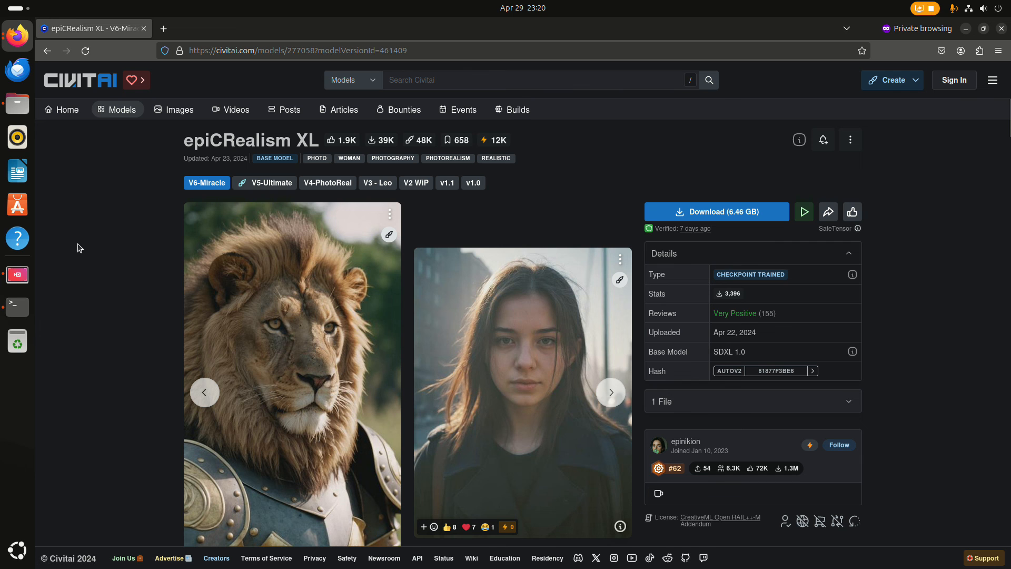
mouse_move(14, 41)
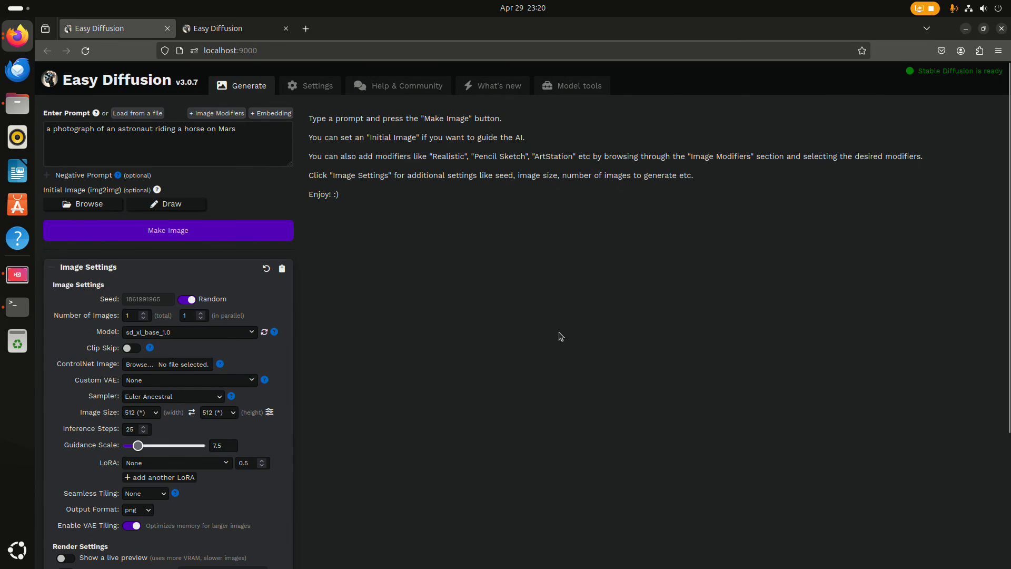
mouse_move(543, 338)
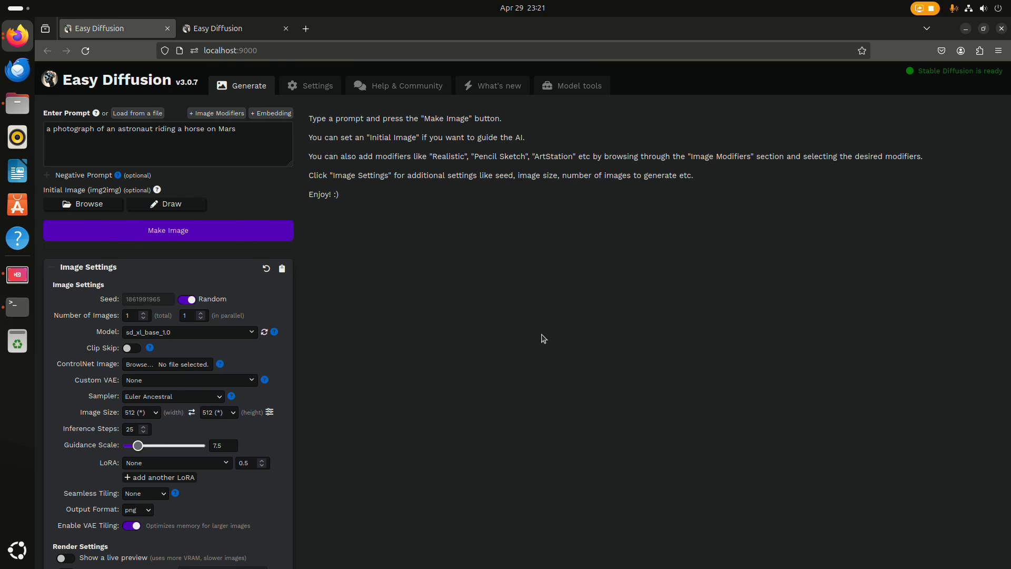
mouse_move(557, 358)
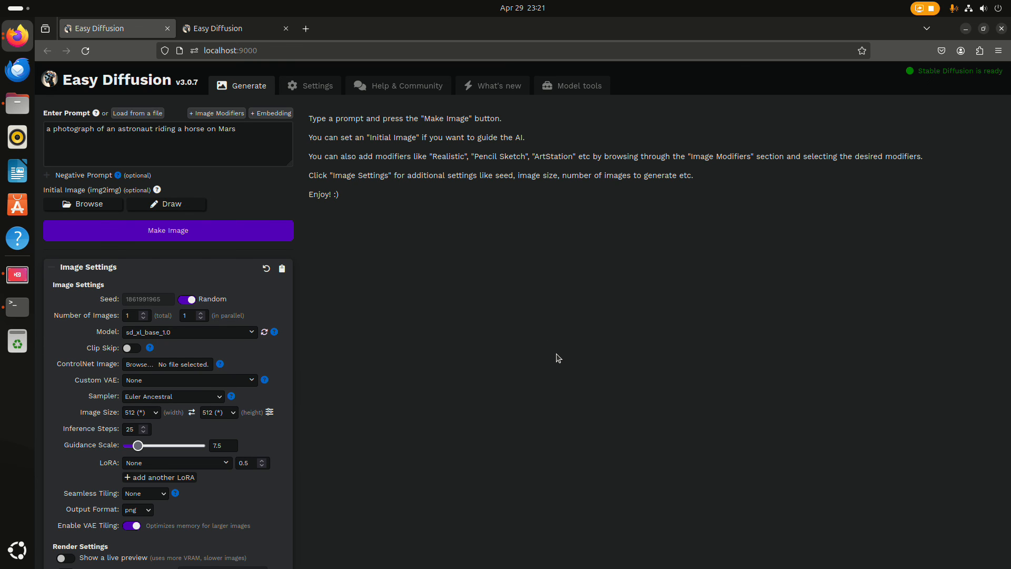
mouse_move(580, 358)
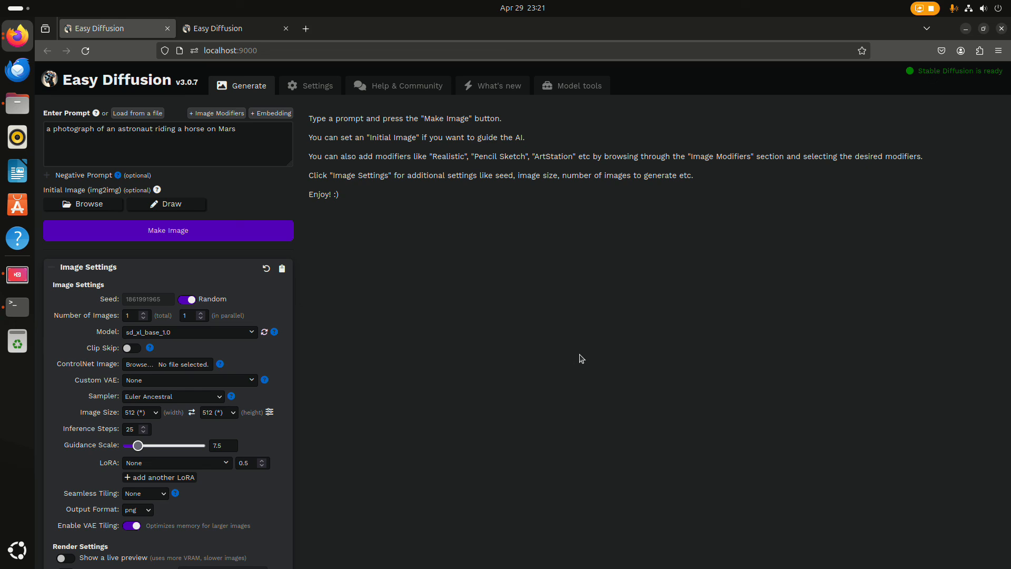
mouse_move(726, 189)
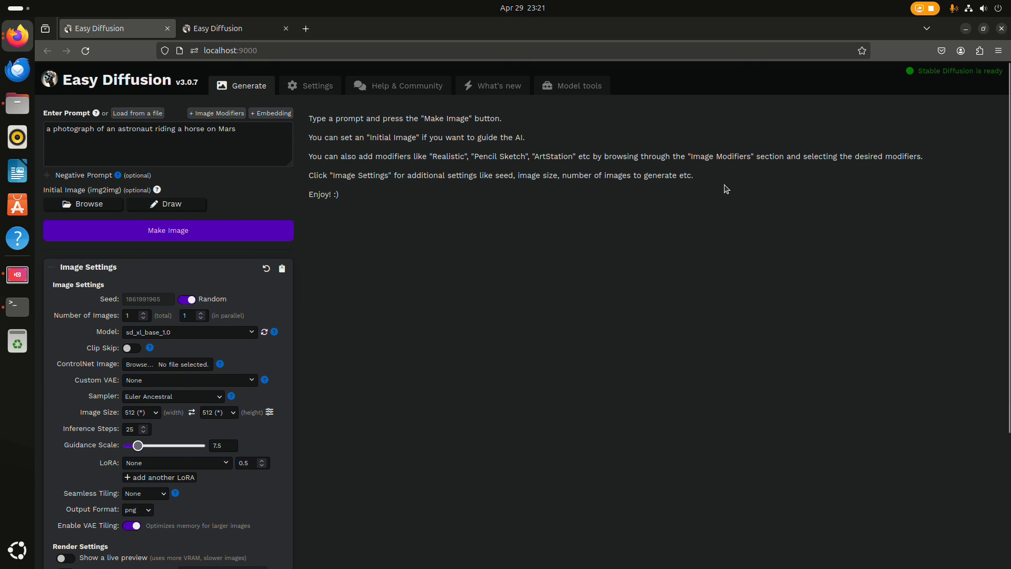